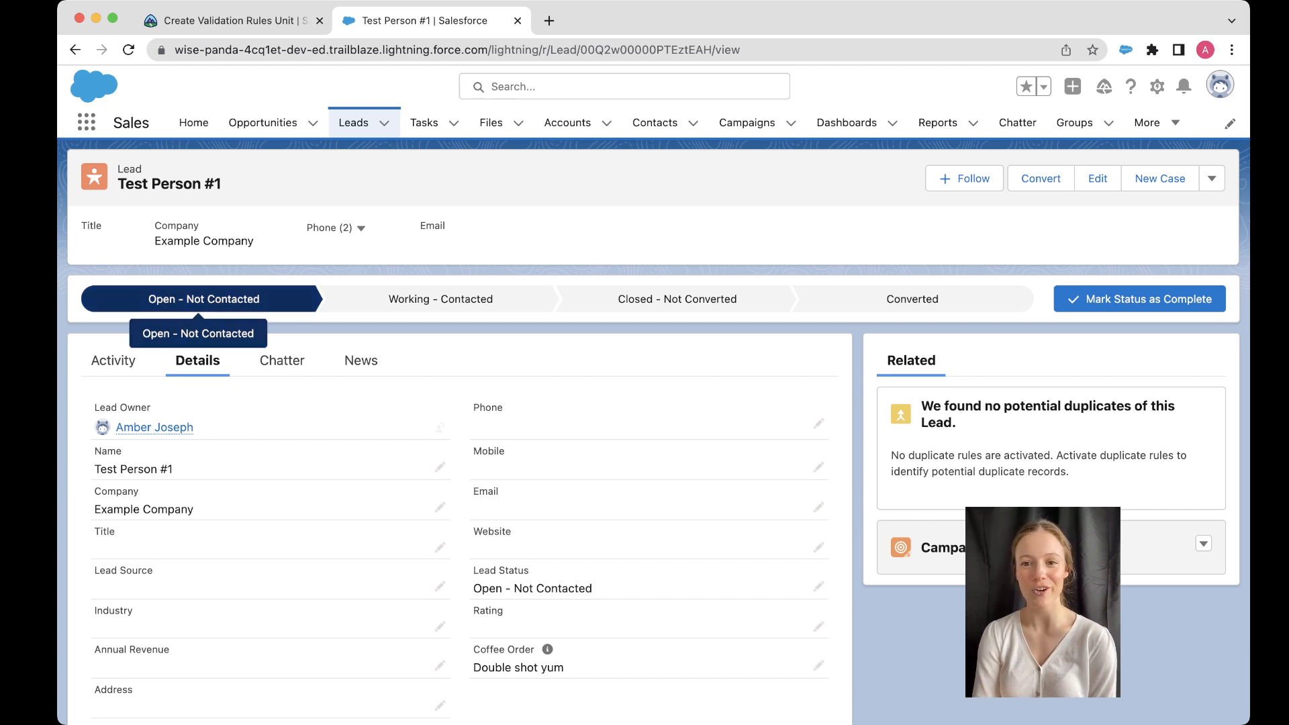
{"action": "mouse_move", "coordinate": [676, 298]}
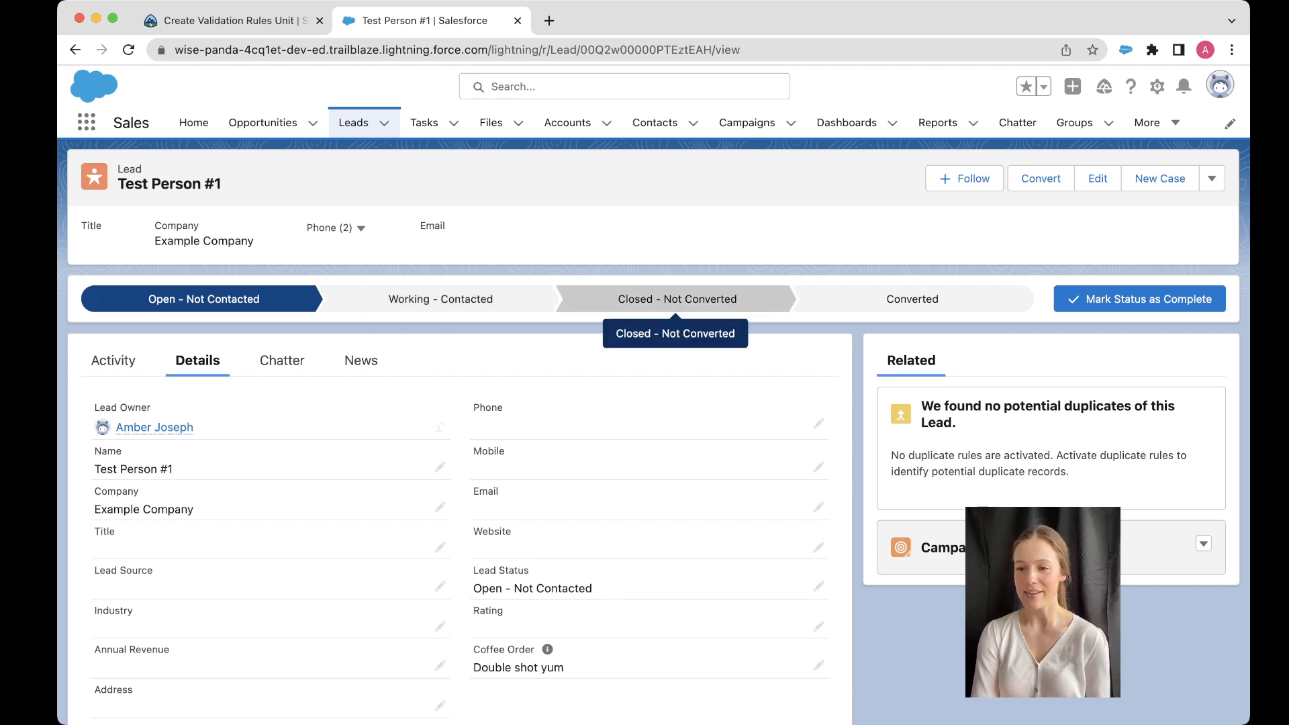
{"action": "mouse_move", "coordinate": [911, 298]}
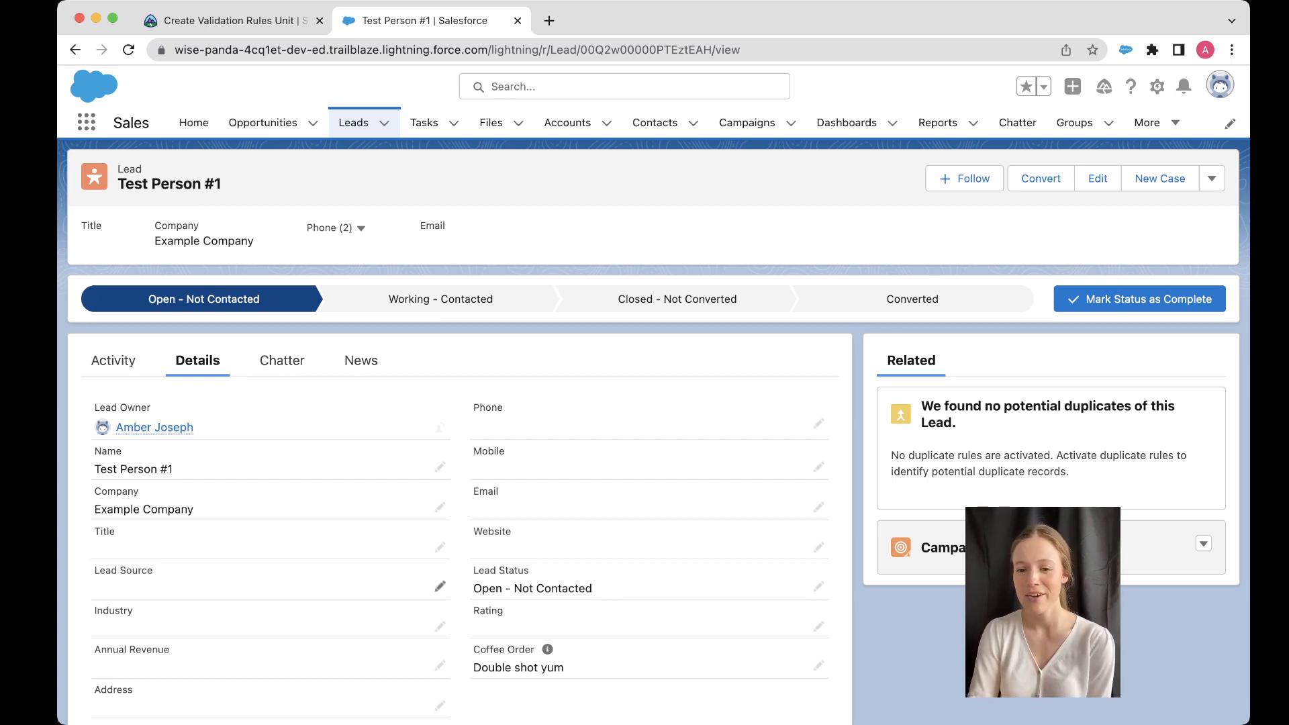
{"action": "scroll", "scroll_direction": "down", "scroll_amount": 3}
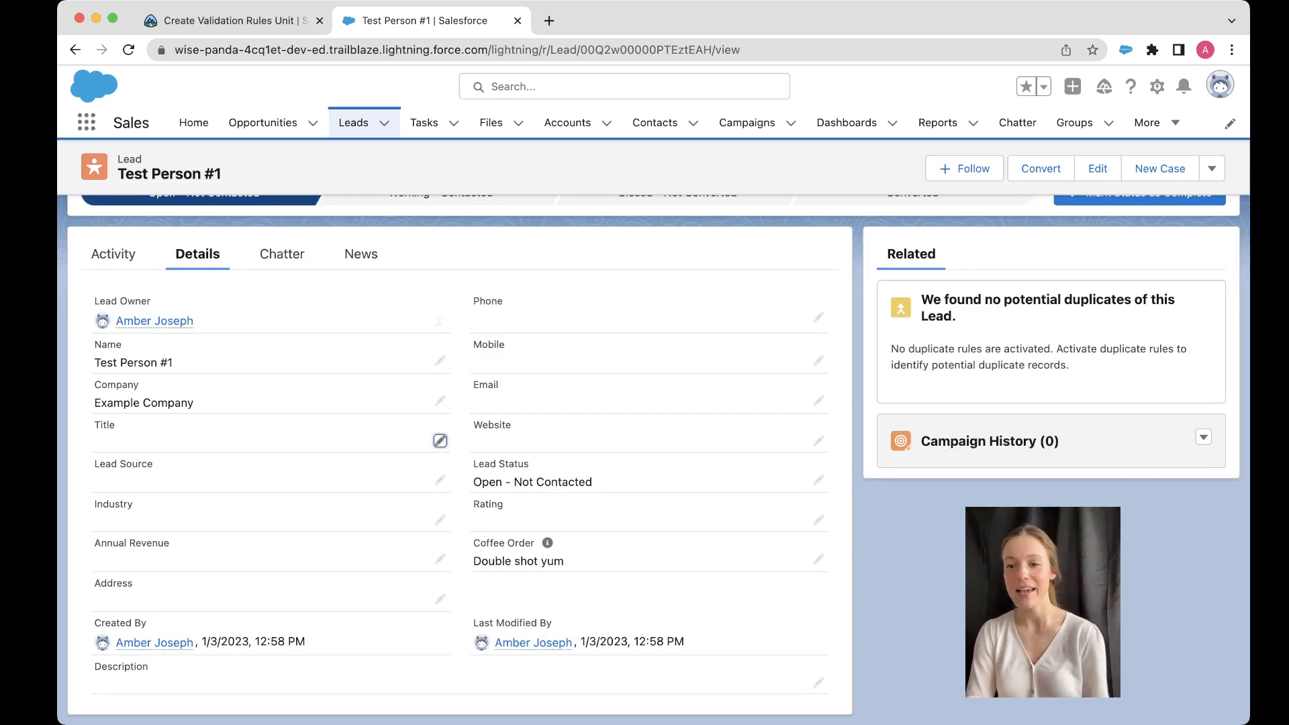
{"action": "left_click", "coordinate": [439, 441]}
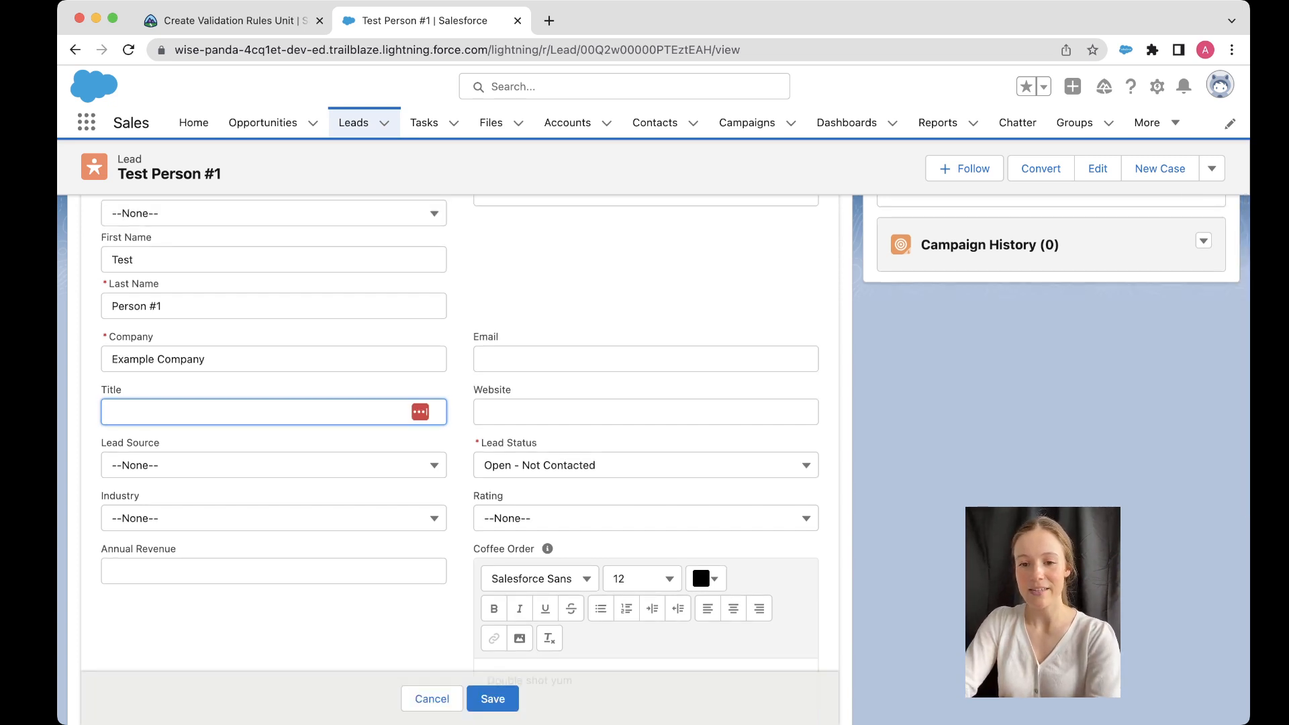
{"action": "type", "text": "Head of Marketing"}
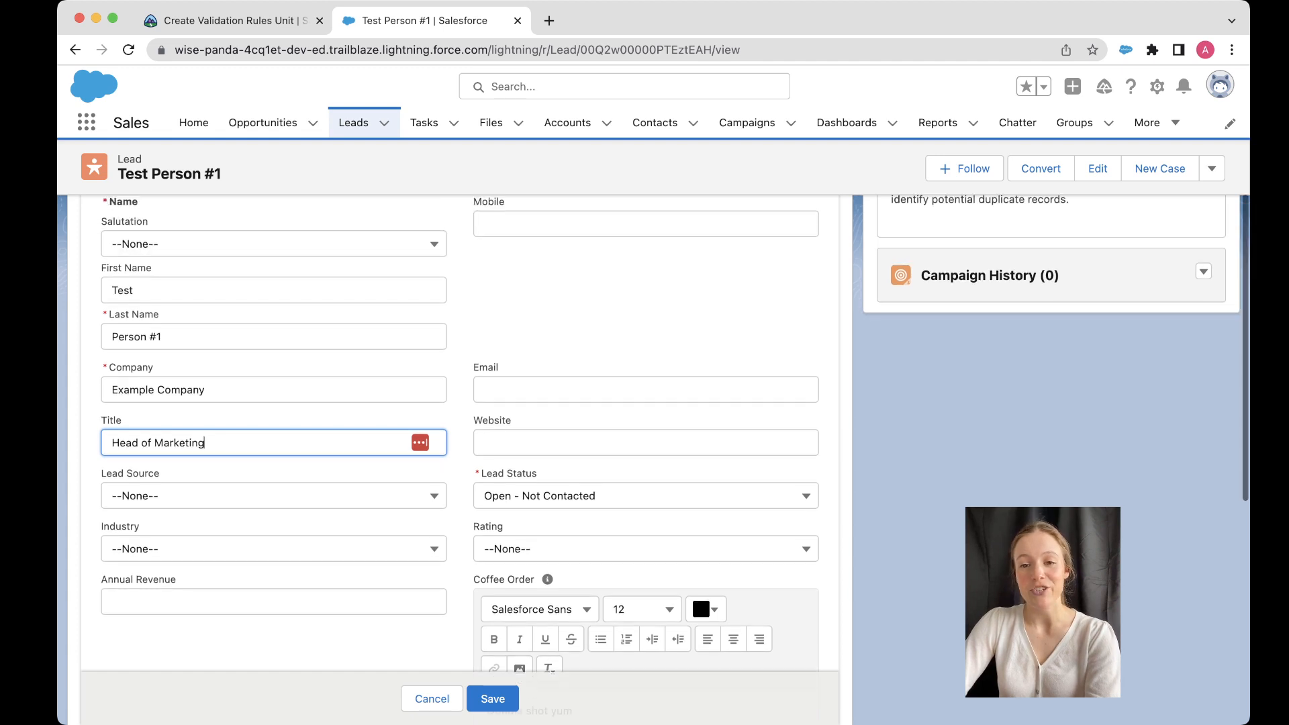
{"action": "type", "text": "B"}
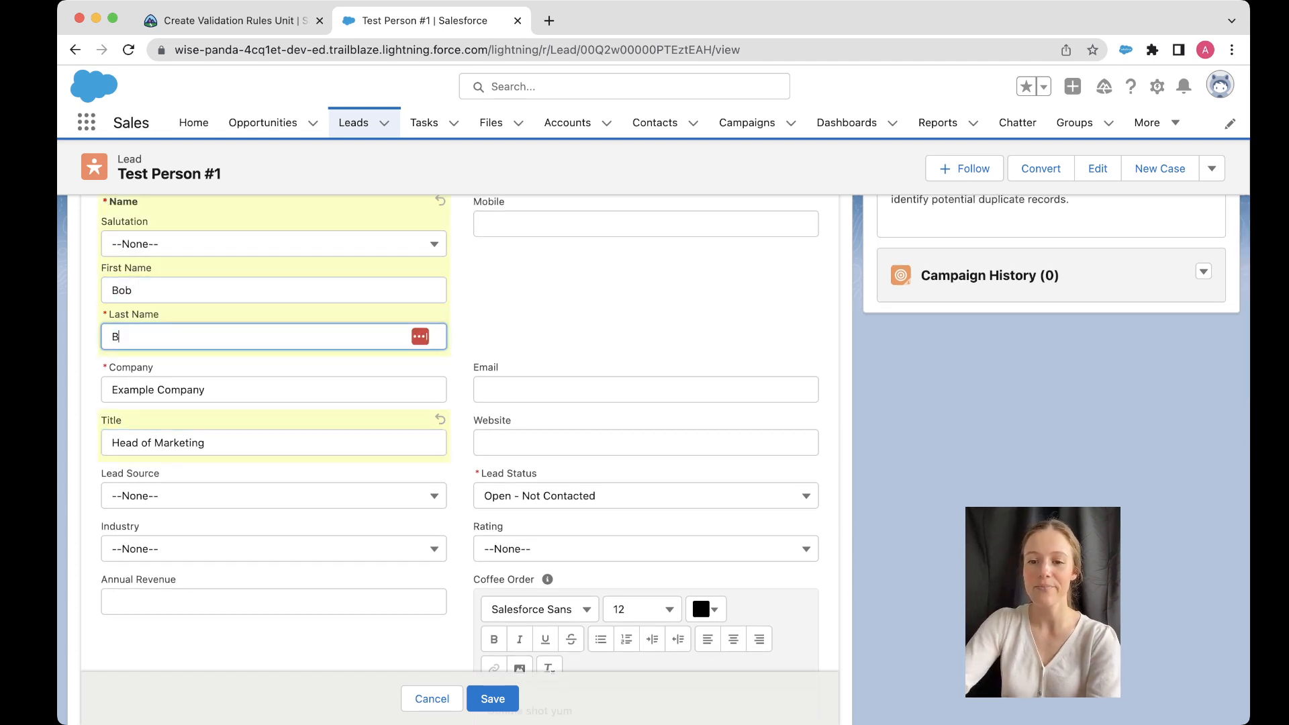
{"action": "type", "text": "illy"}
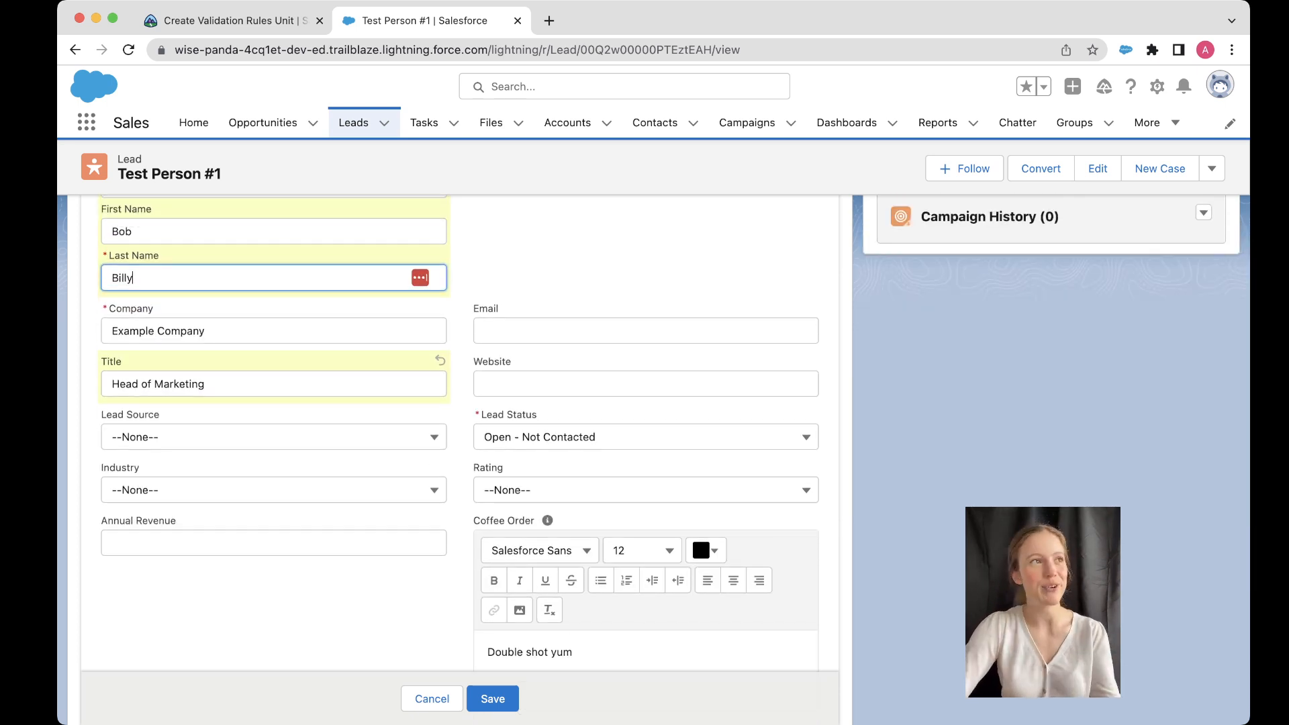
{"action": "left_click", "coordinate": [274, 231]}
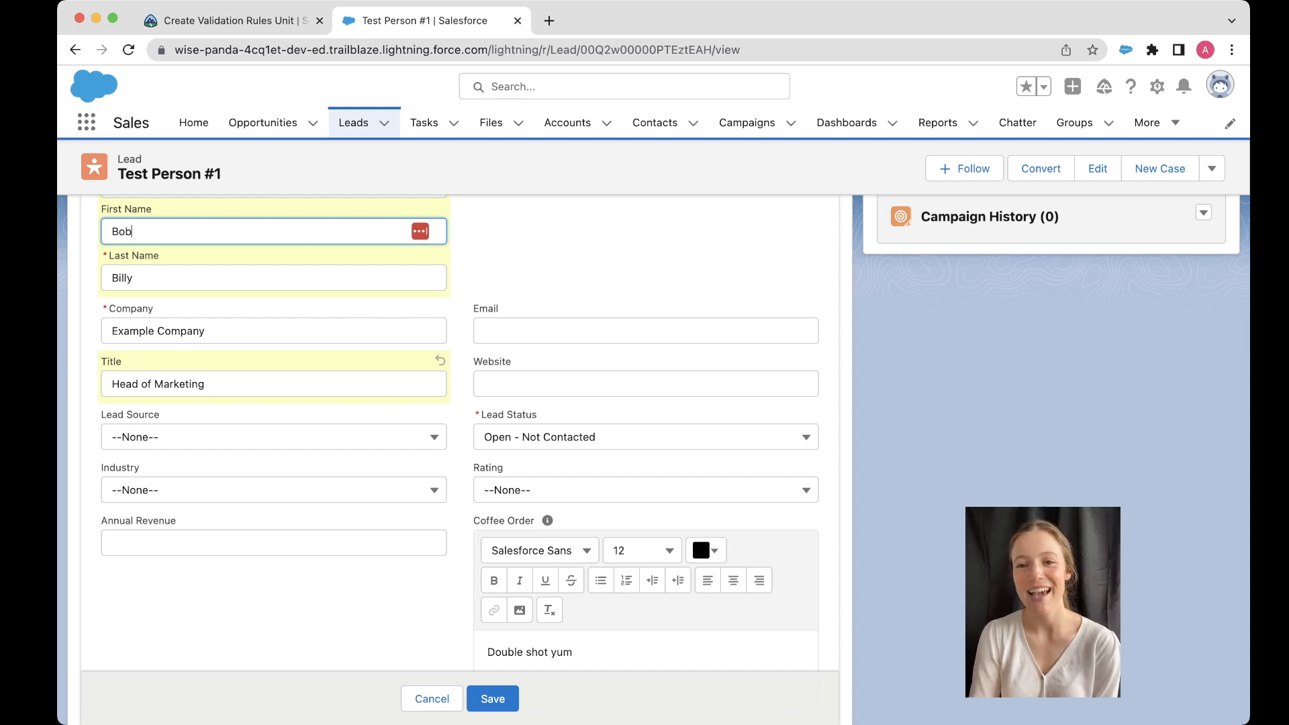
{"action": "scroll", "scroll_direction": "down", "scroll_amount": 3}
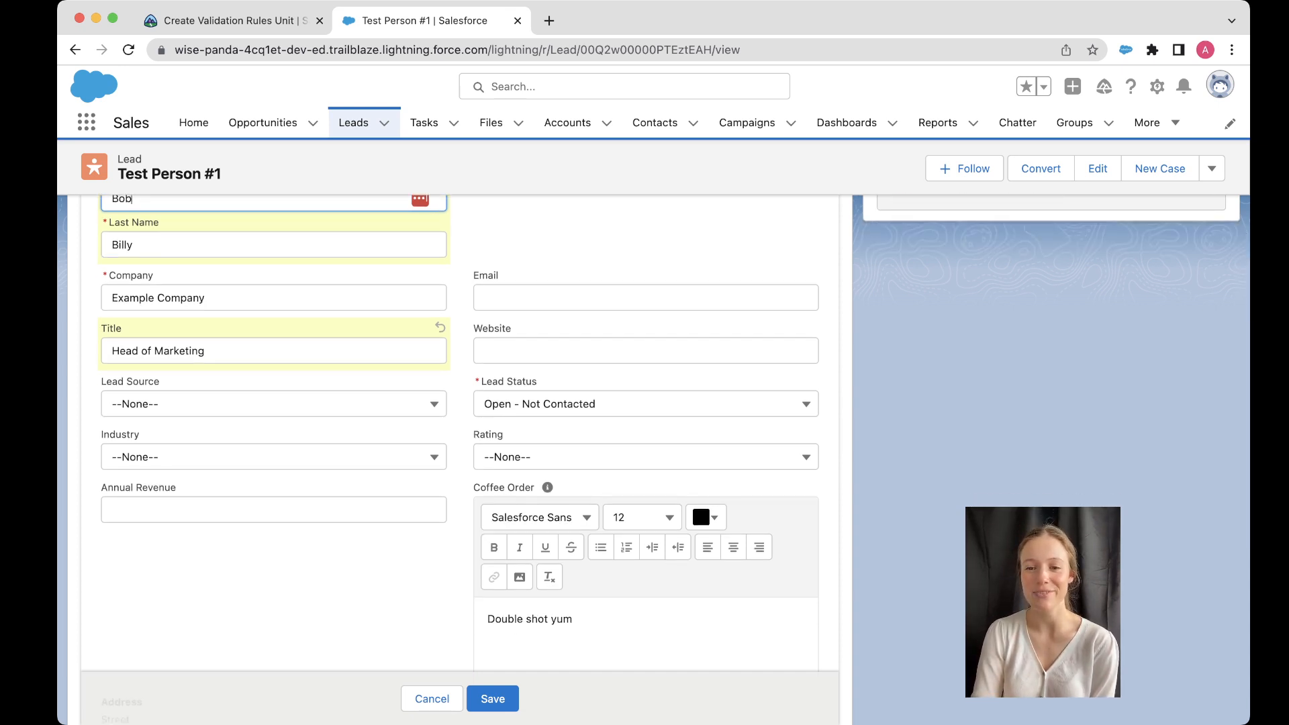
{"action": "left_click", "coordinate": [274, 403]}
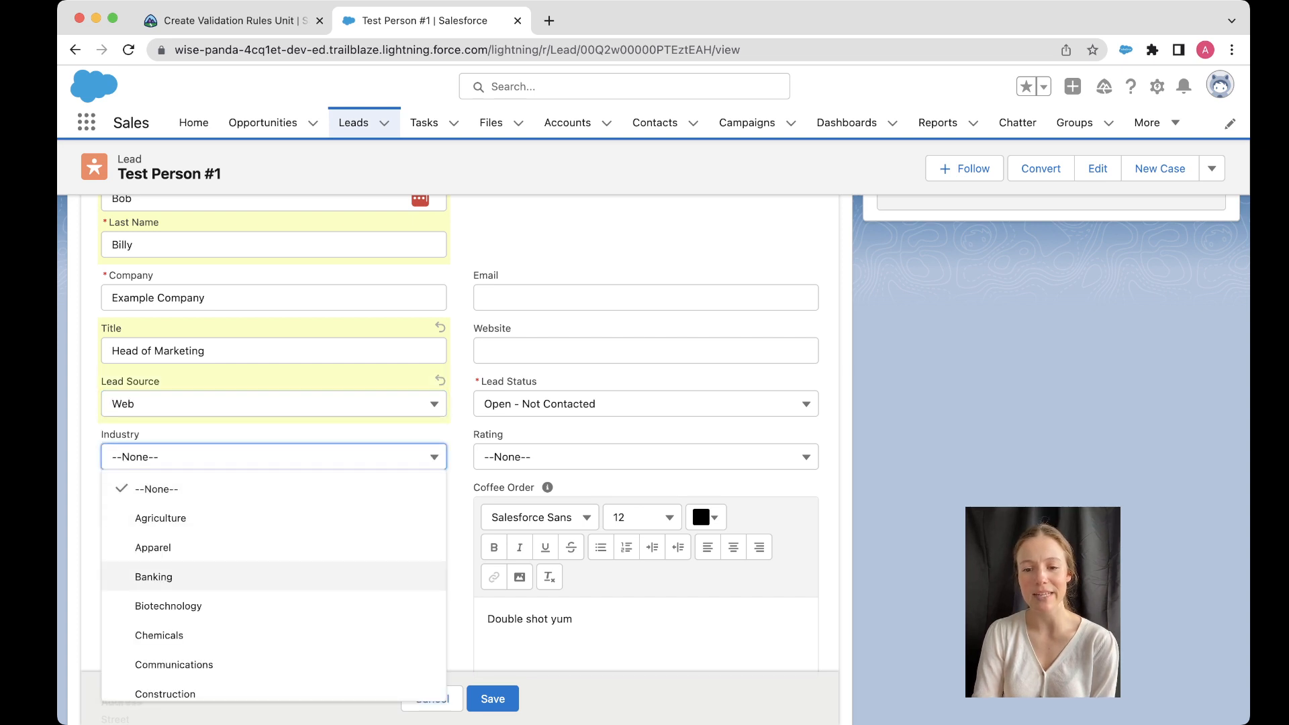
{"action": "left_click", "coordinate": [154, 576]}
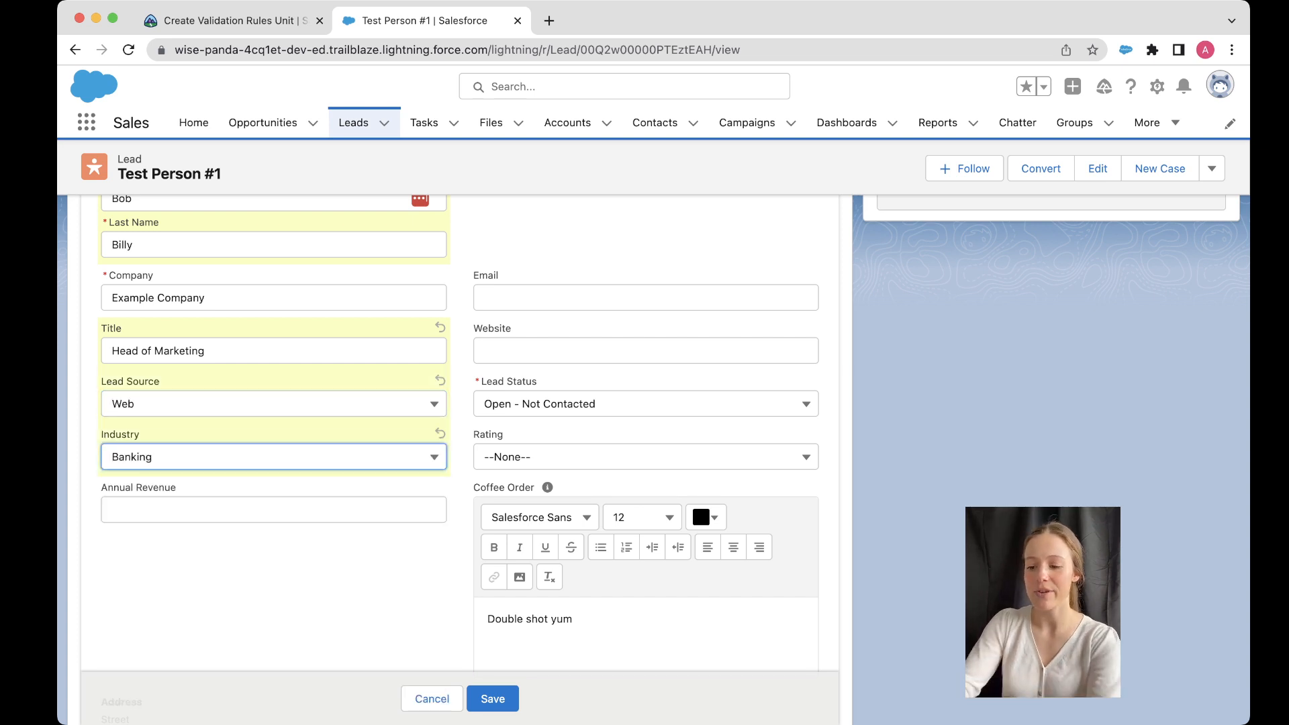
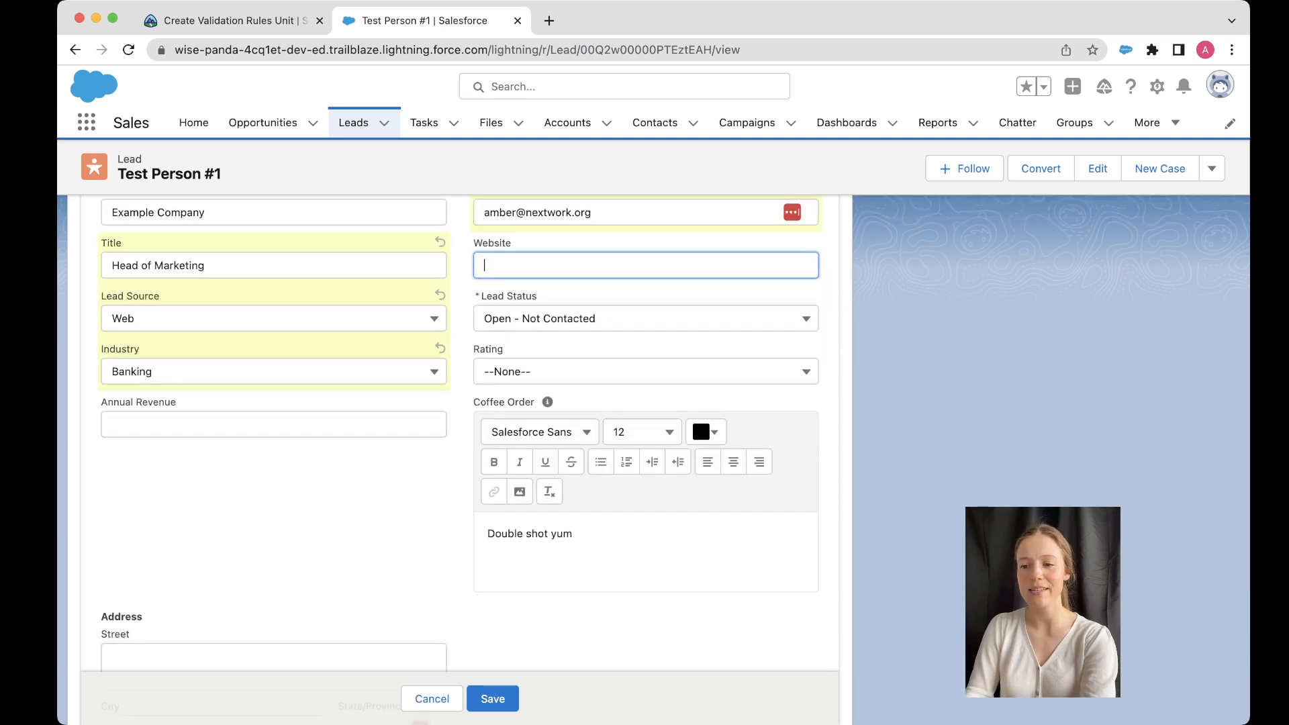
{"action": "left_click", "coordinate": [645, 371]}
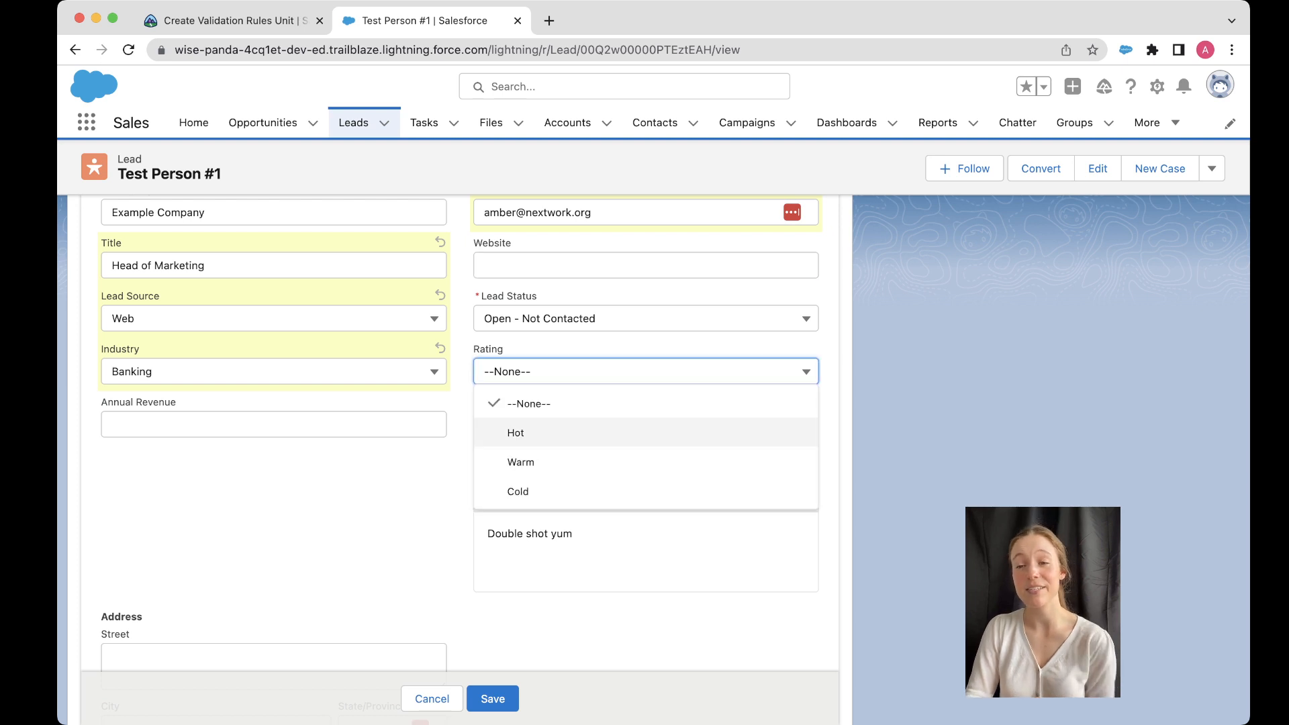
{"action": "left_click", "coordinate": [515, 432]}
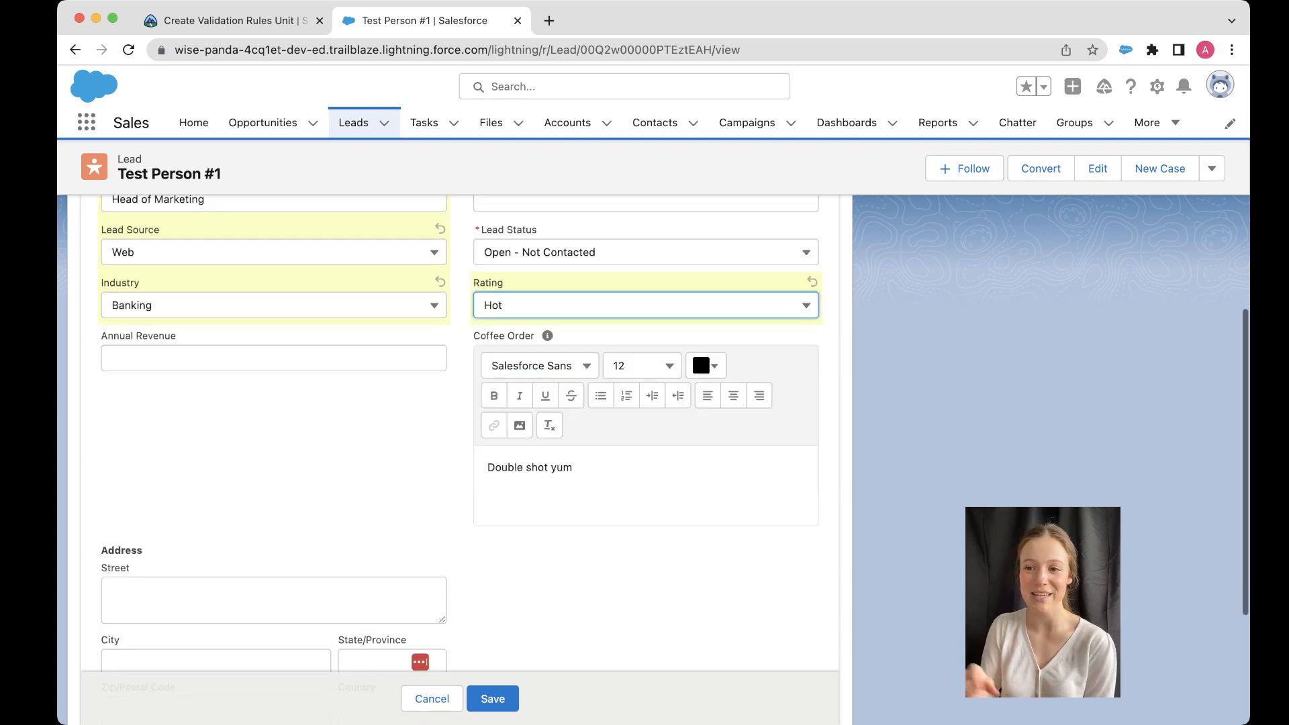
Add the address Auckland, New Zealand and save the lead.
{"action": "scroll", "scroll_direction": "down", "scroll_amount": 3}
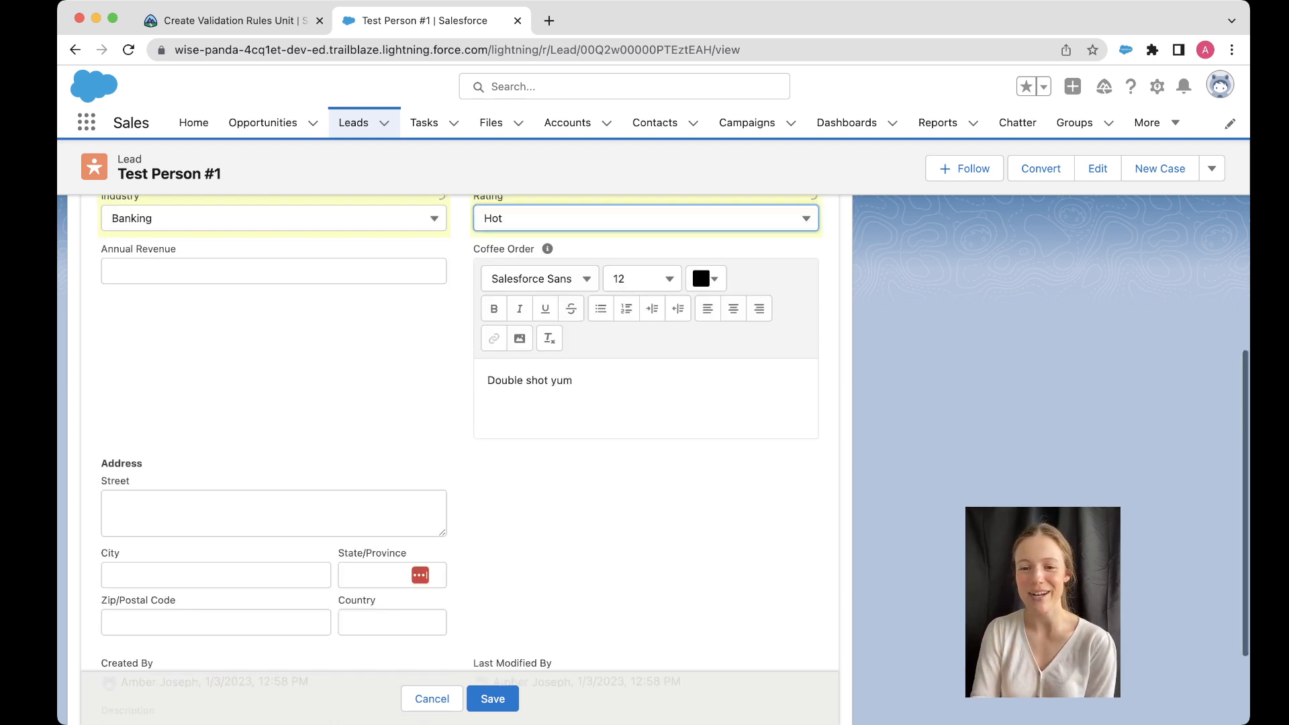
{"action": "scroll", "scroll_direction": "down", "scroll_amount": 3}
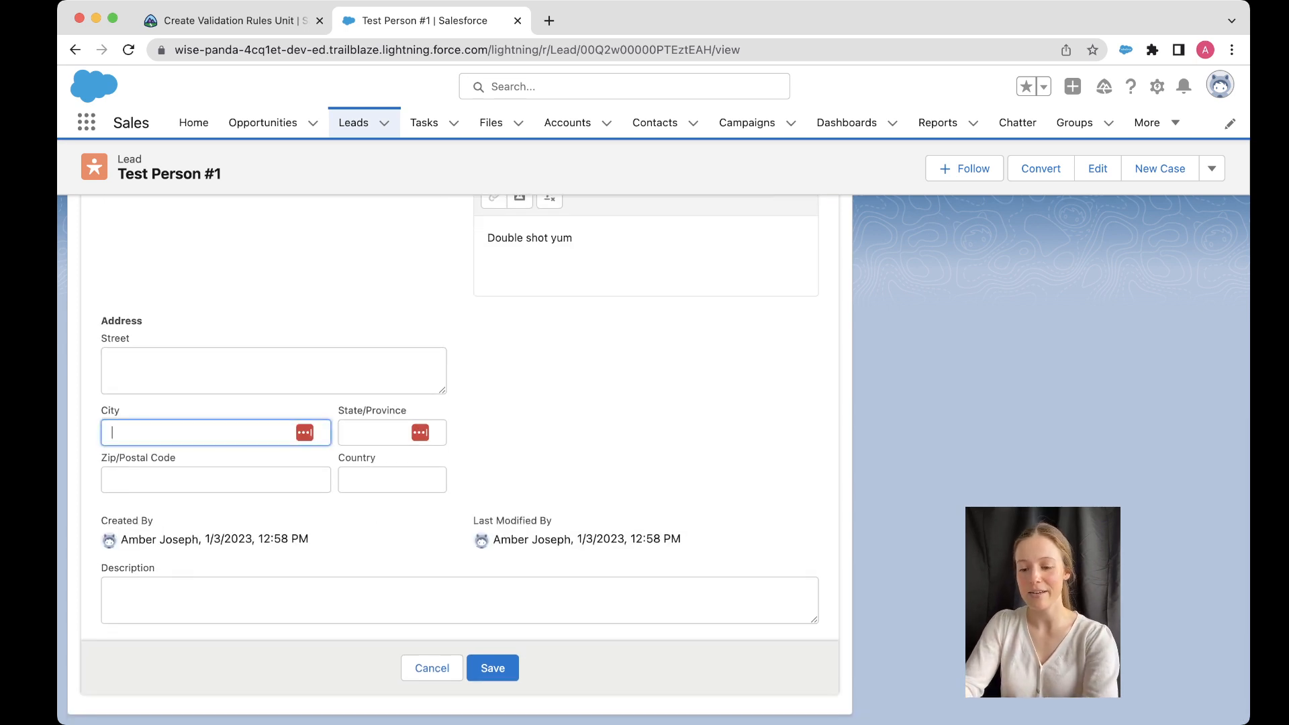
{"action": "type", "text": "Auckland"}
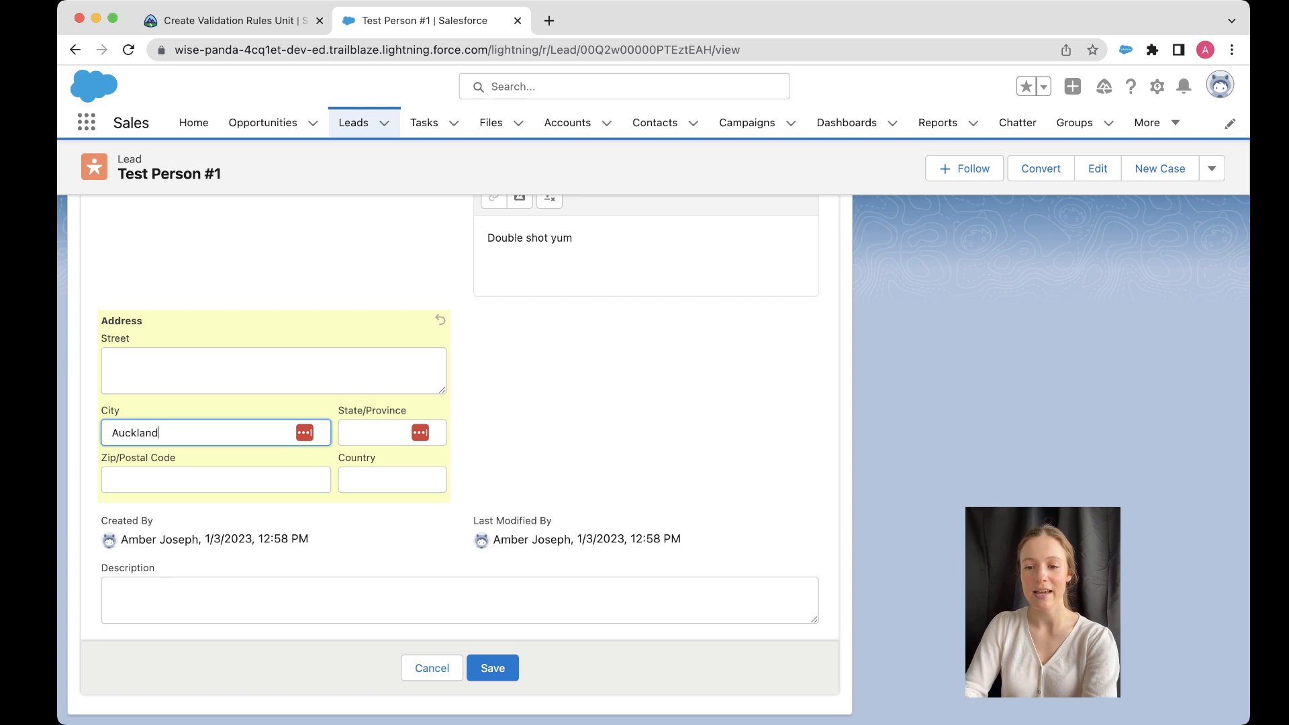
{"action": "type", "text": "N"}
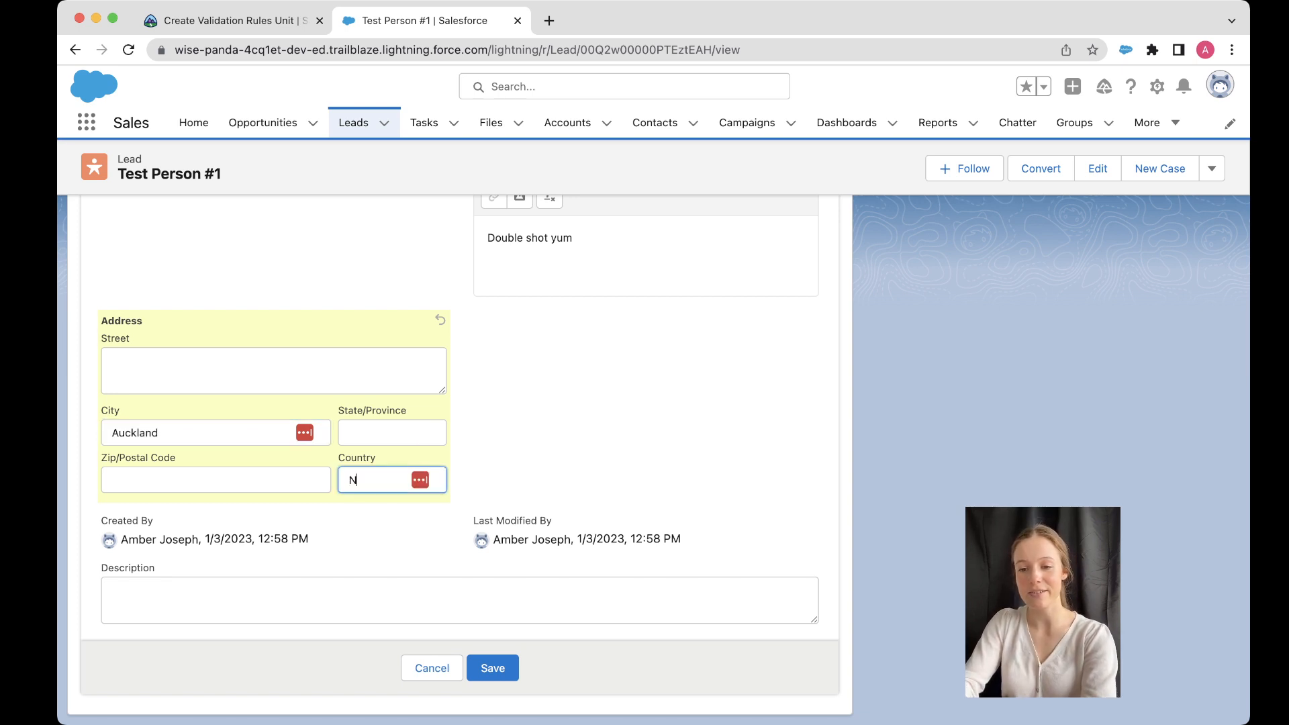
{"action": "type", "text": "ew Zealand"}
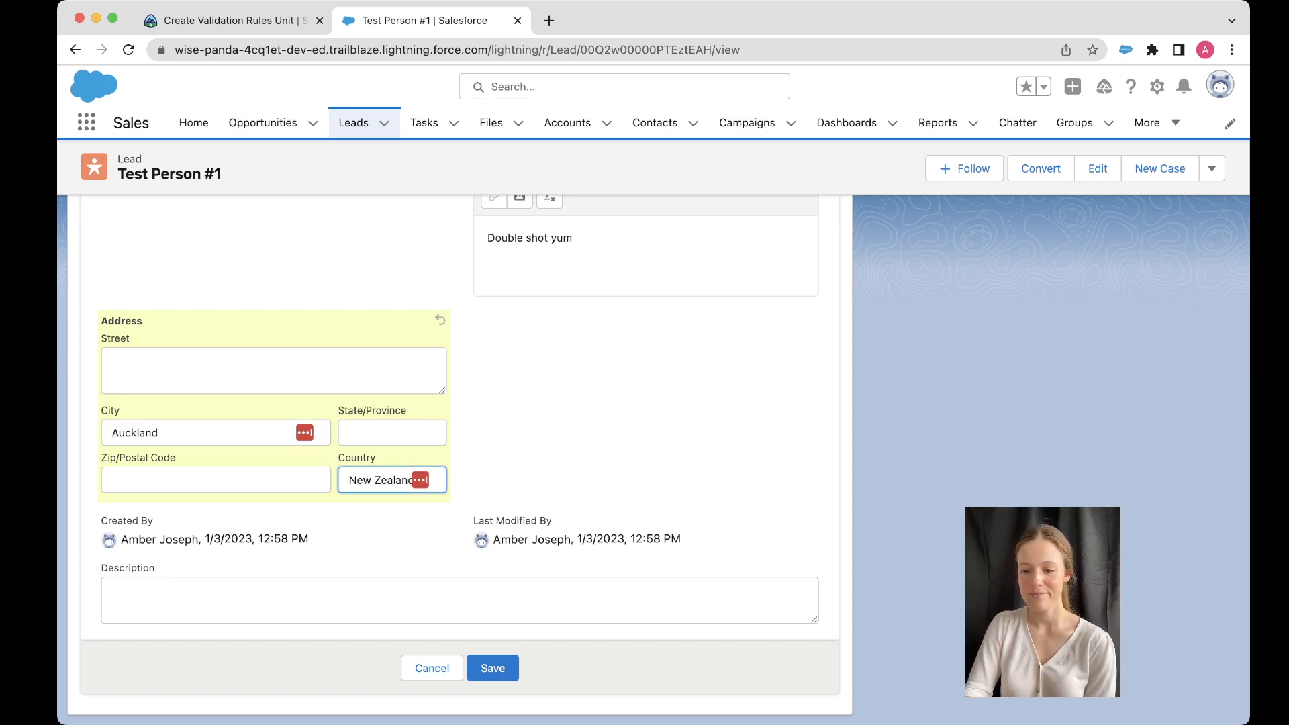
{"action": "left_click", "coordinate": [492, 667]}
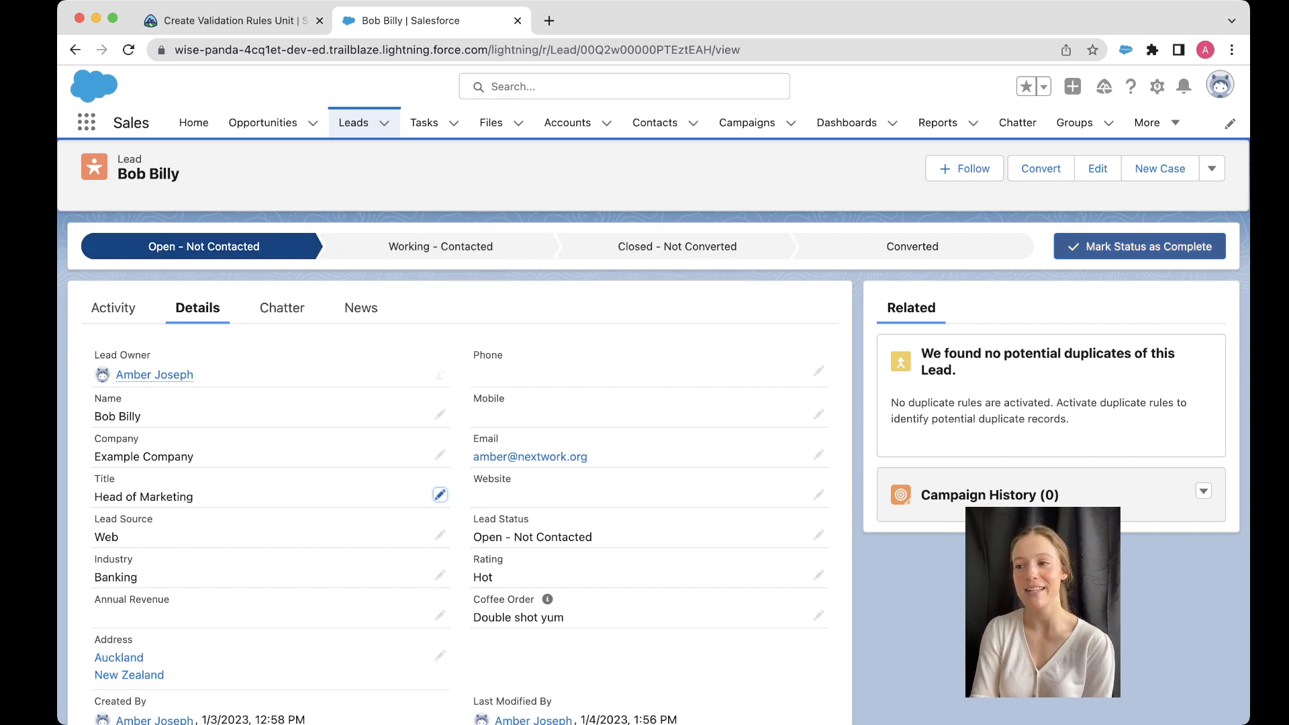
Cycle the lead's path status and mark it back to Open - Not Contacted.
{"action": "left_click", "coordinate": [1139, 245]}
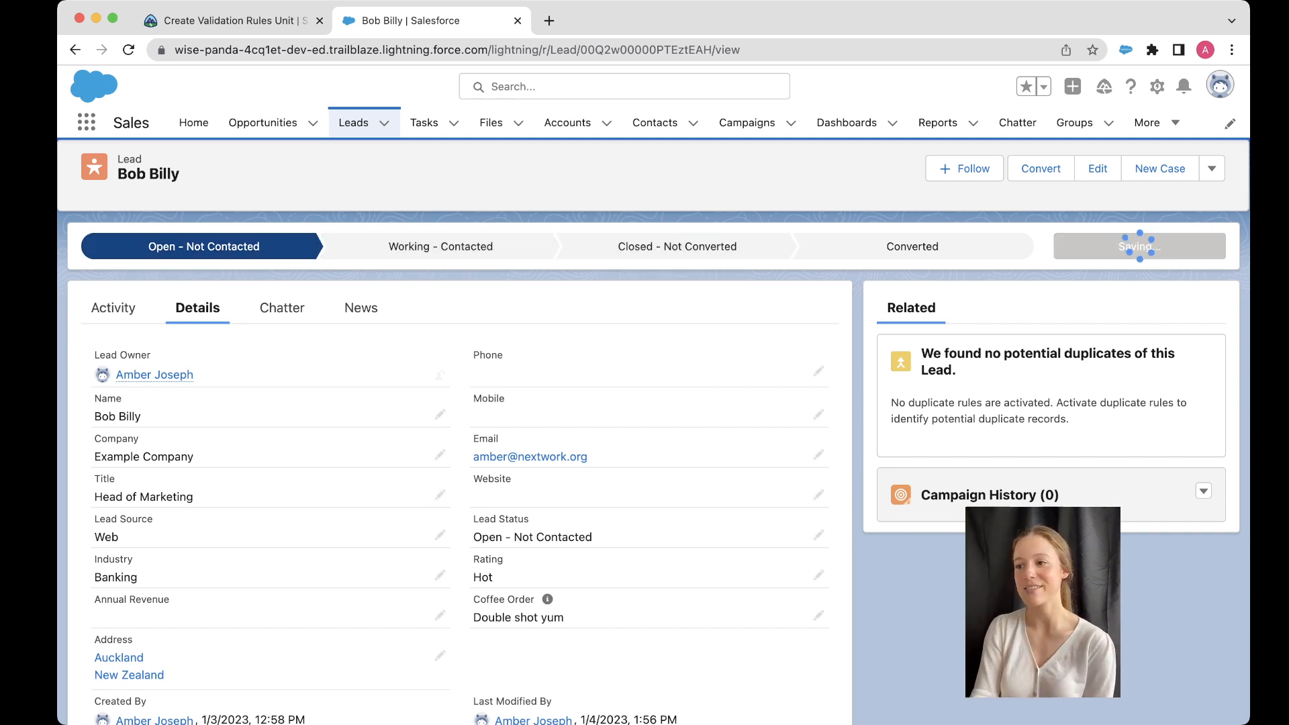
{"action": "left_click", "coordinate": [440, 246]}
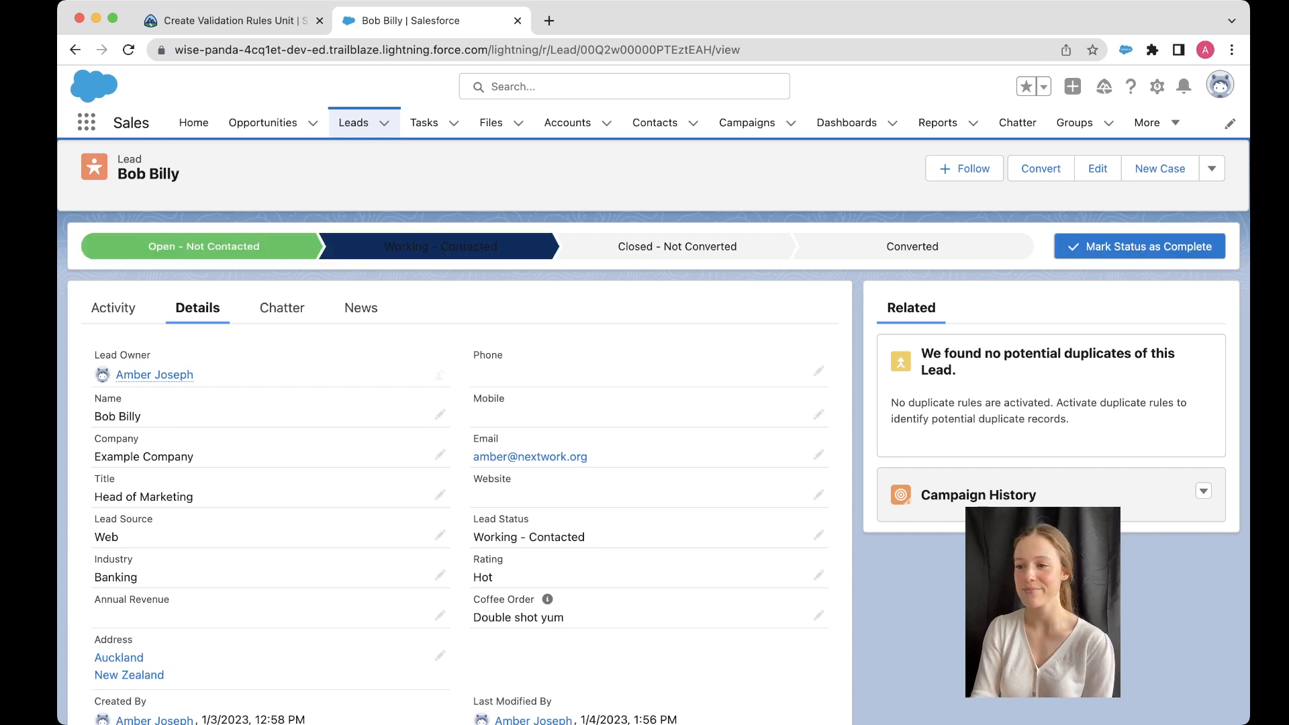
{"action": "left_click", "coordinate": [1139, 246]}
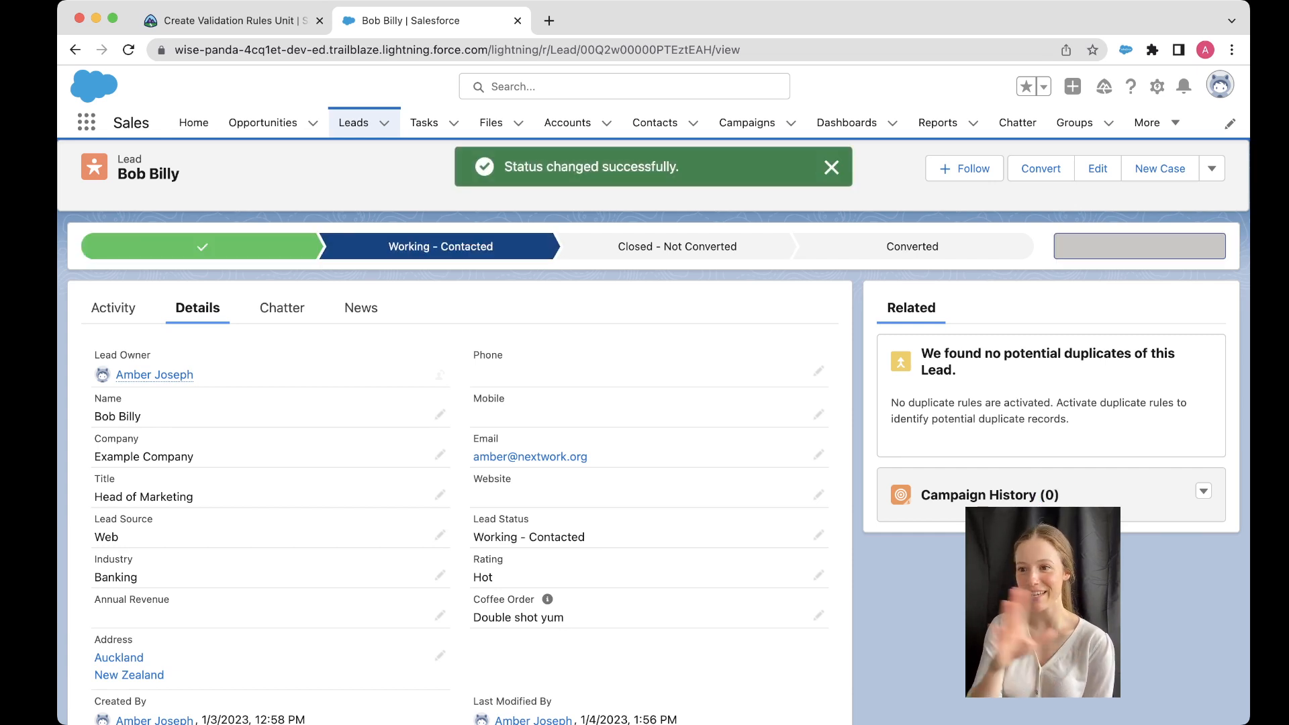
{"action": "left_click", "coordinate": [677, 245]}
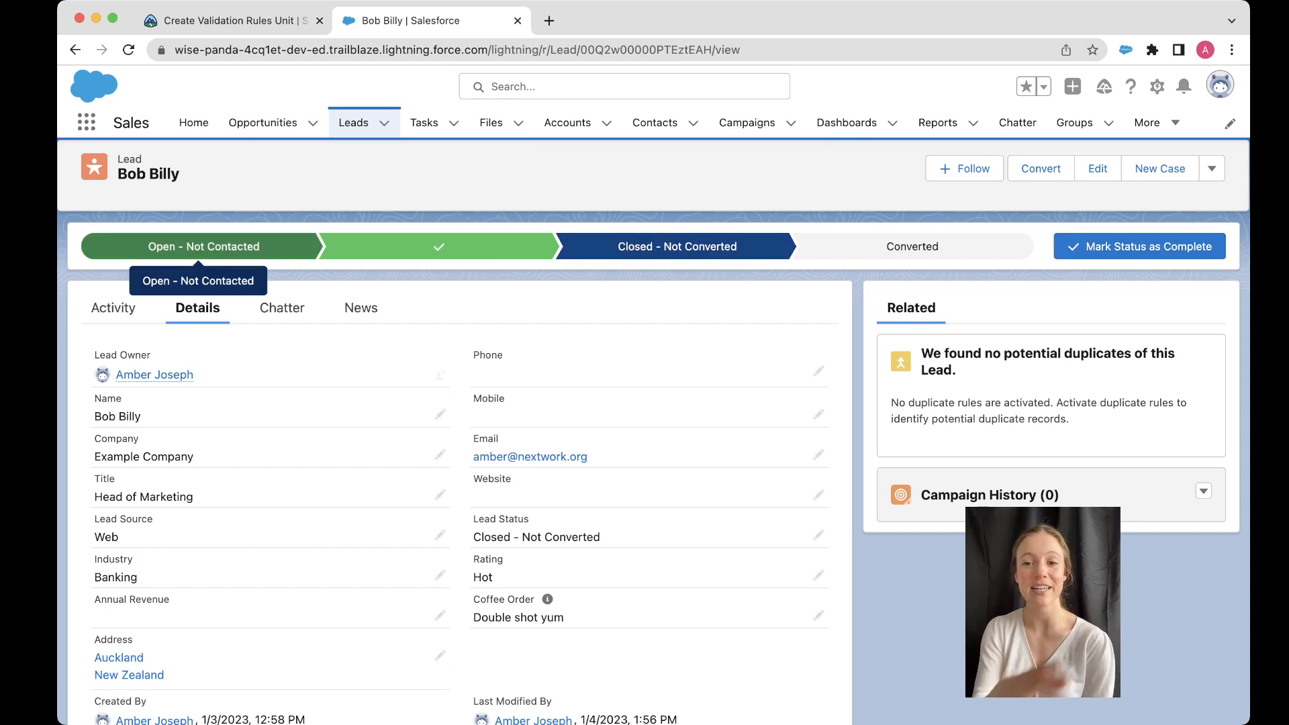
{"action": "left_click", "coordinate": [202, 246]}
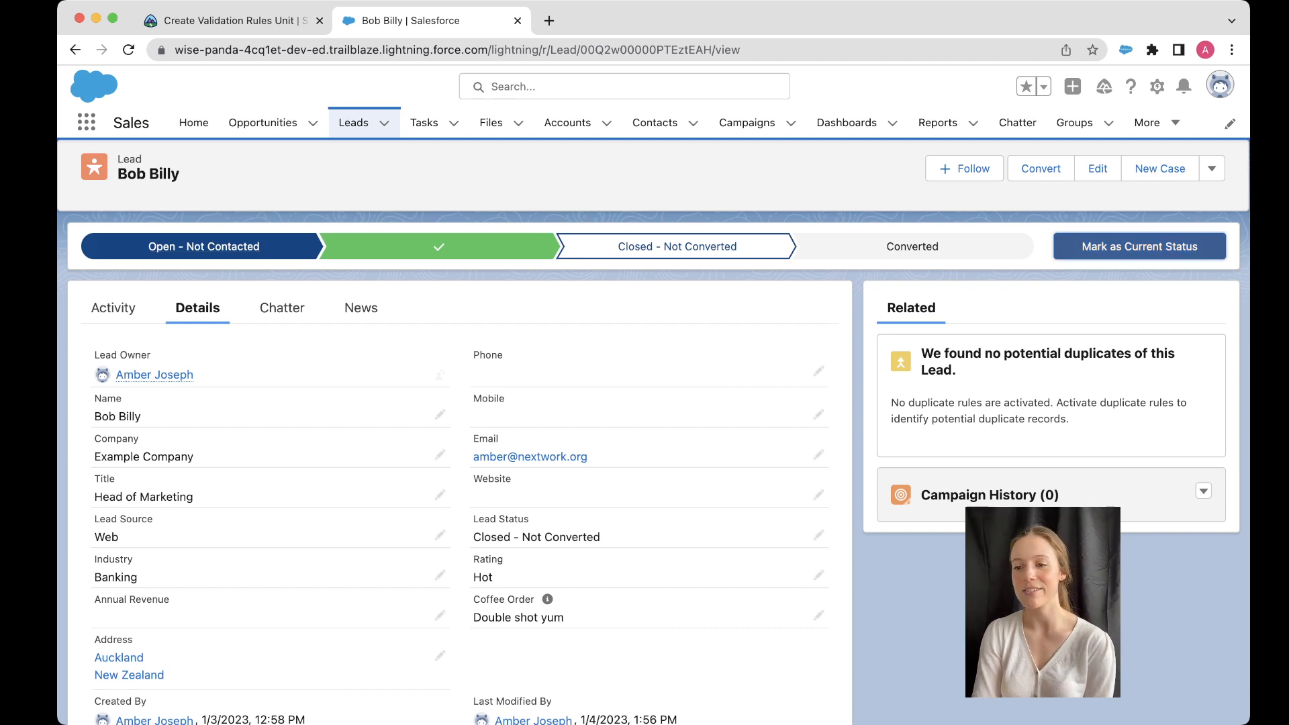
{"action": "left_click", "coordinate": [1138, 245]}
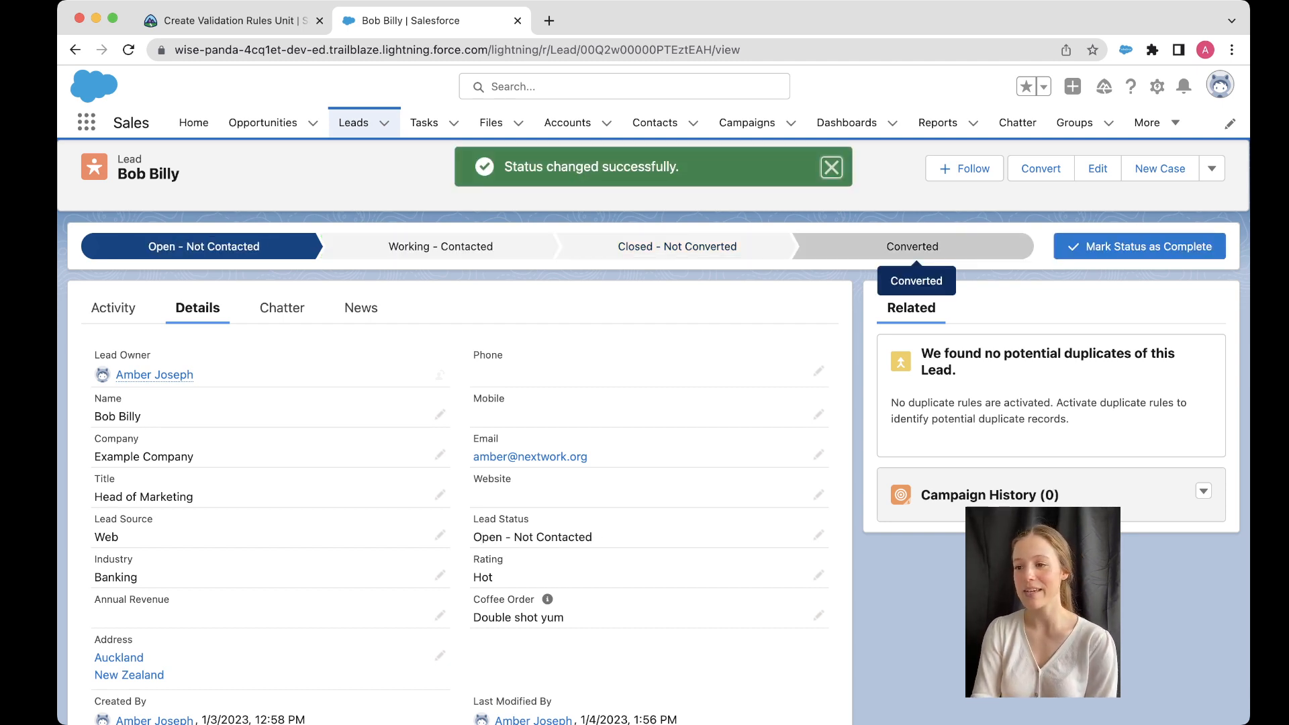
{"action": "left_click", "coordinate": [912, 246]}
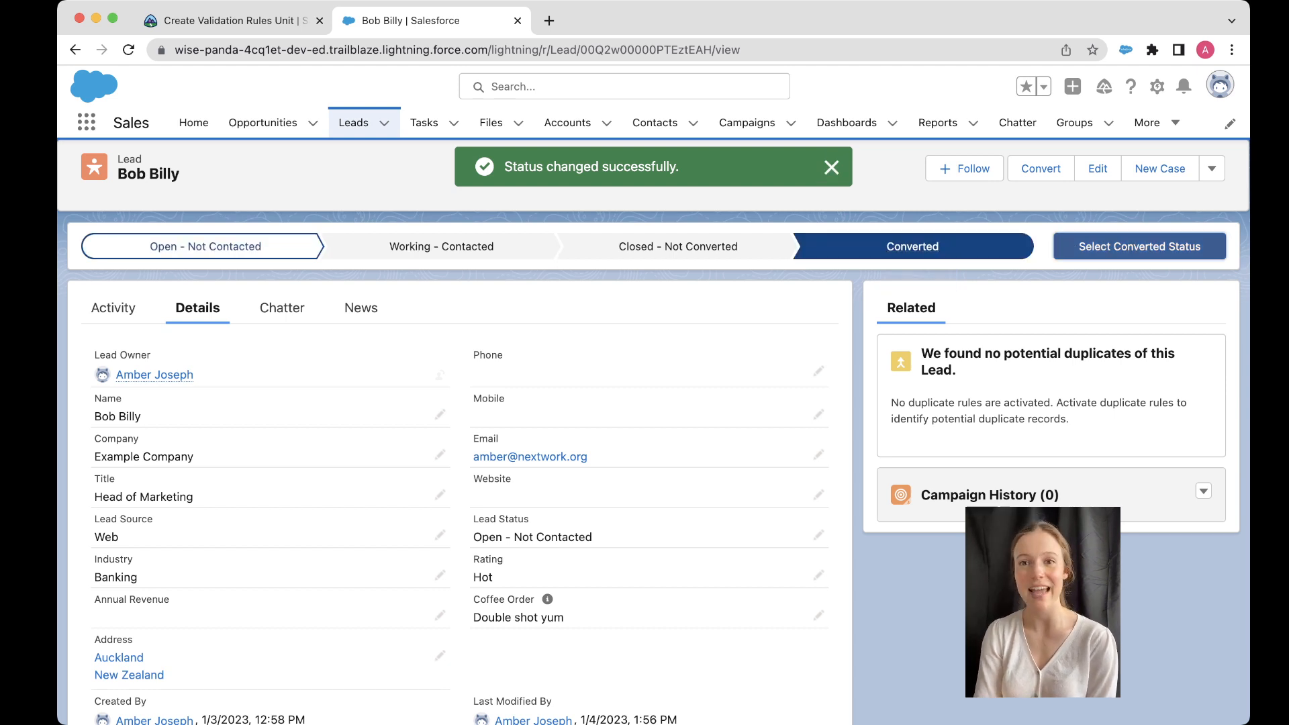
{"action": "left_click", "coordinate": [831, 167]}
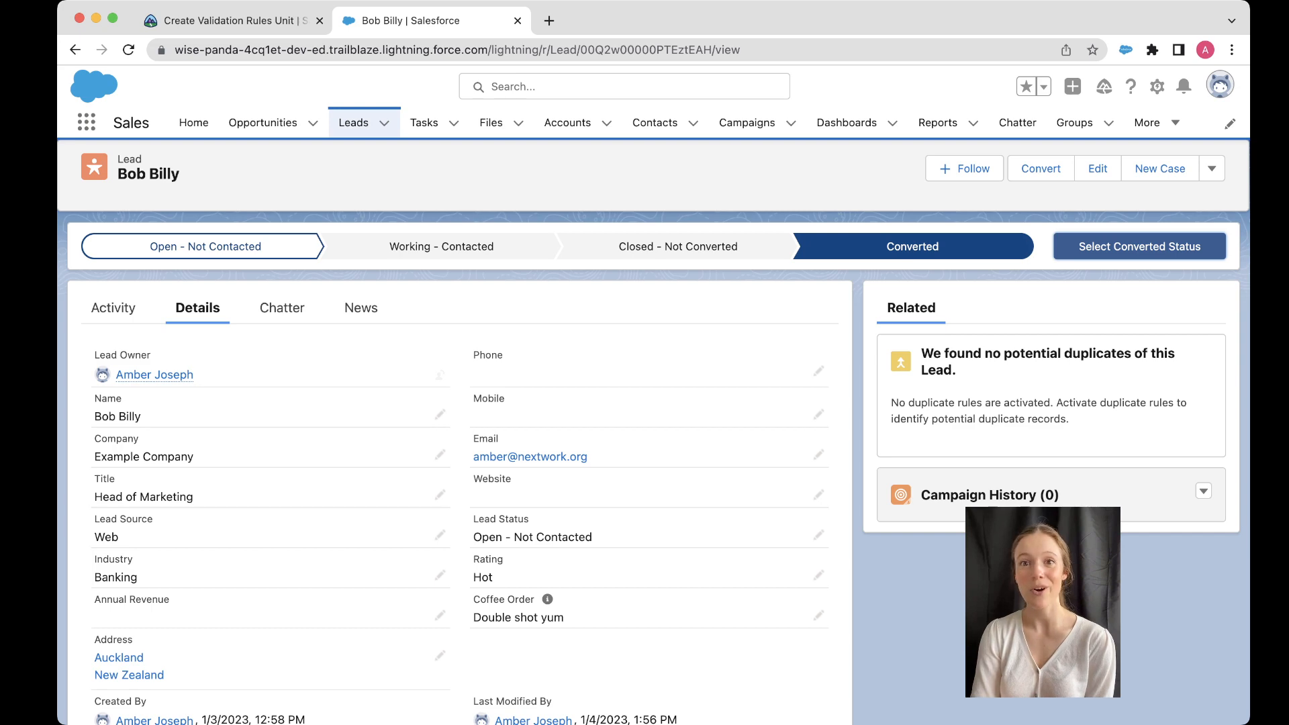
{"action": "left_click", "coordinate": [1039, 168]}
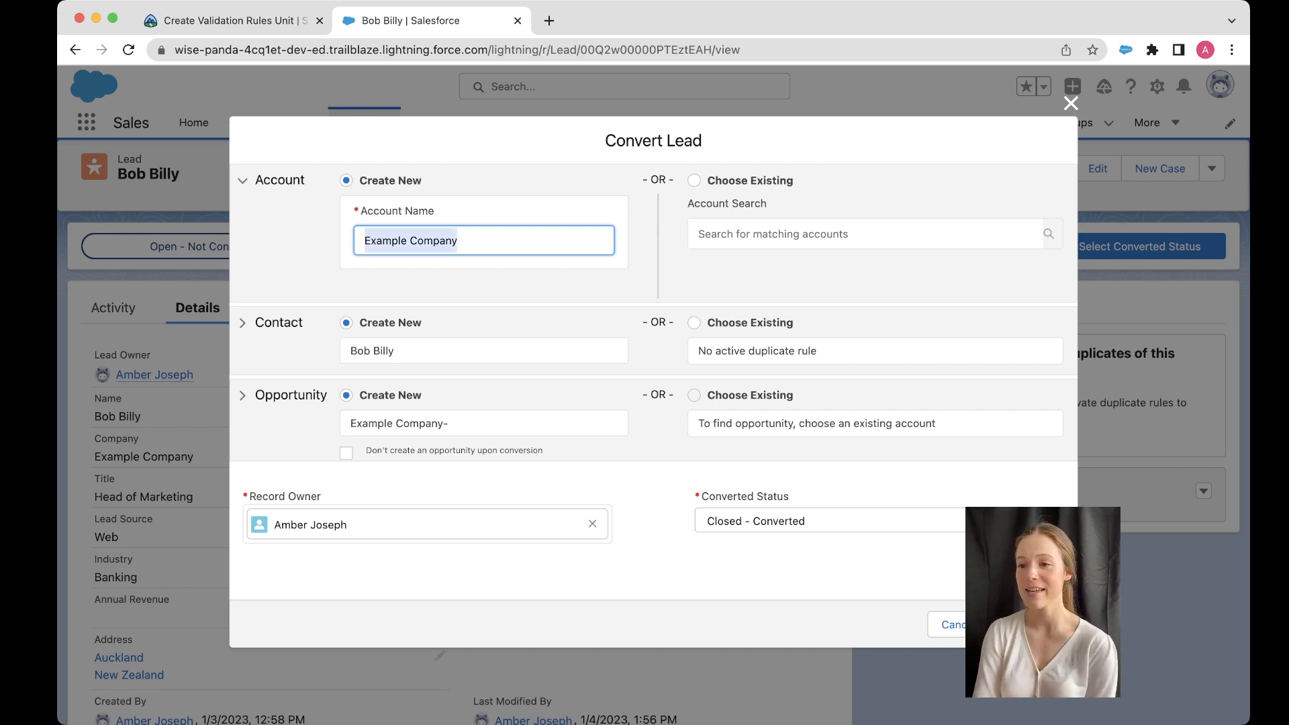
Switch the account to Choose Existing and search accounts for Example Company.
{"action": "left_click", "coordinate": [695, 180]}
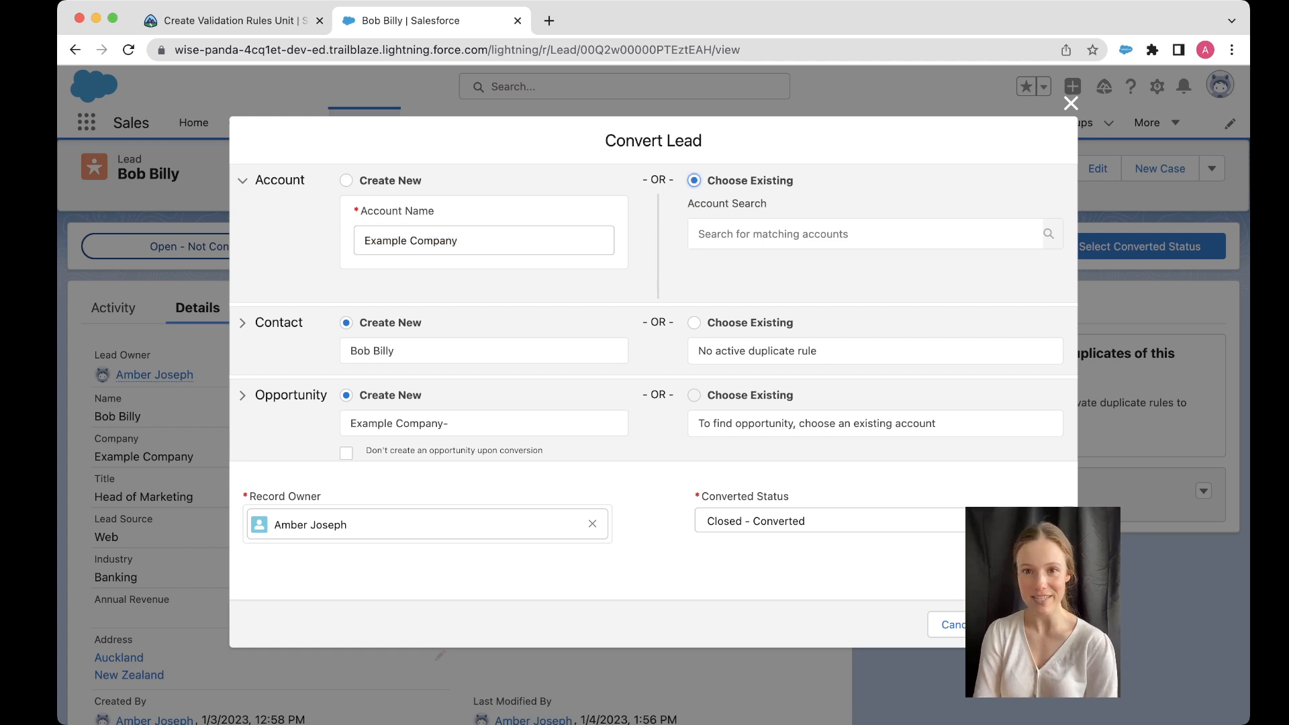
{"action": "left_click", "coordinate": [871, 233]}
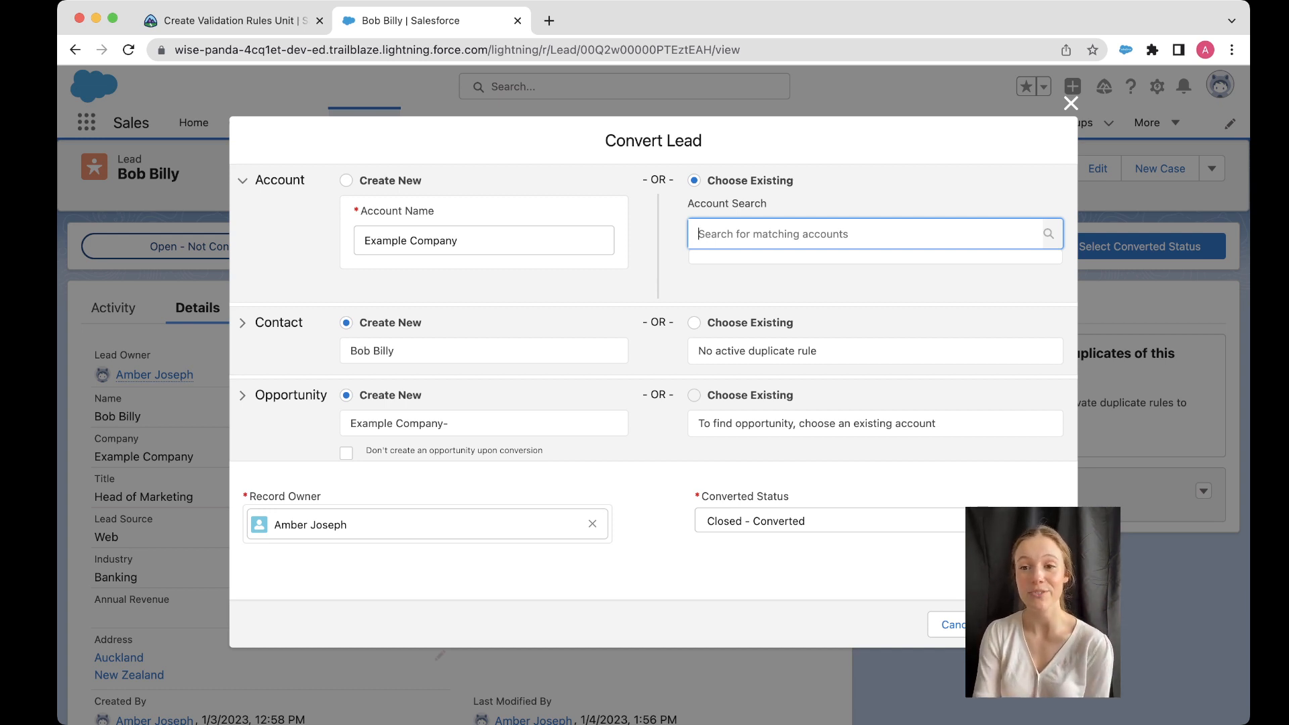
{"action": "left_click", "coordinate": [346, 180]}
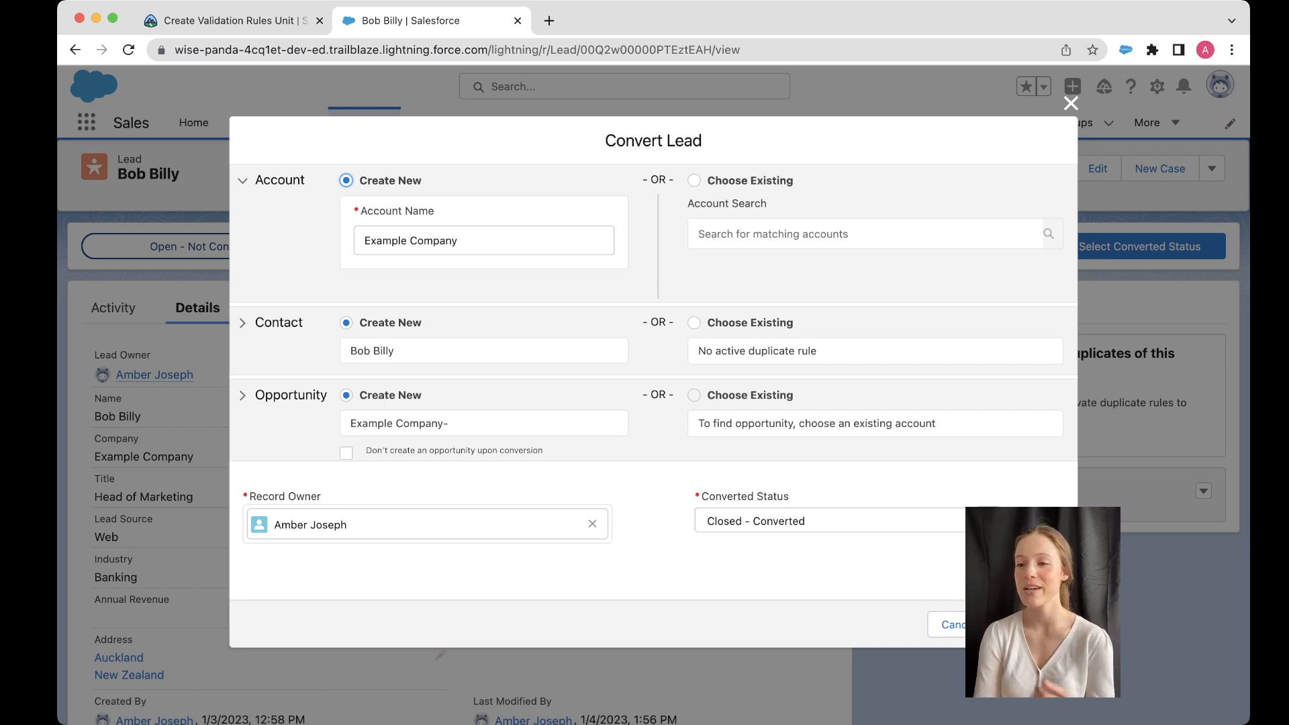
{"action": "type", "text": "Example Company"}
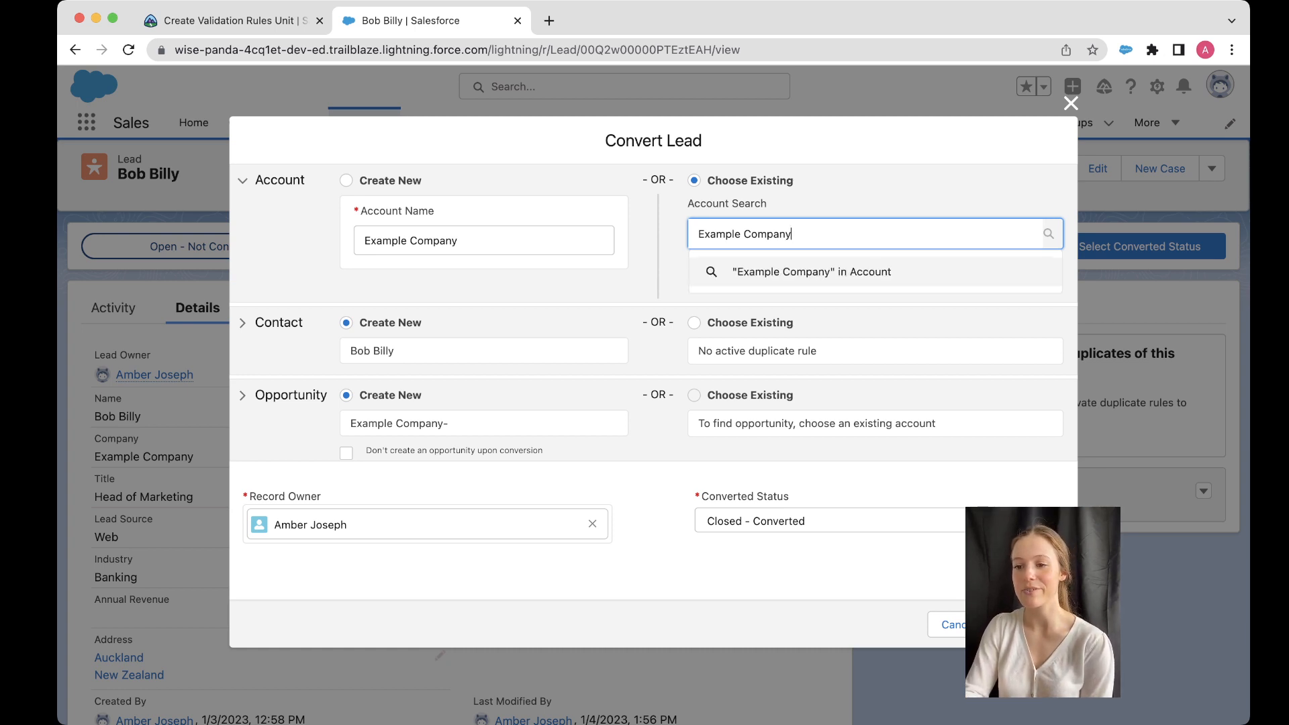
{"action": "left_click", "coordinate": [811, 272]}
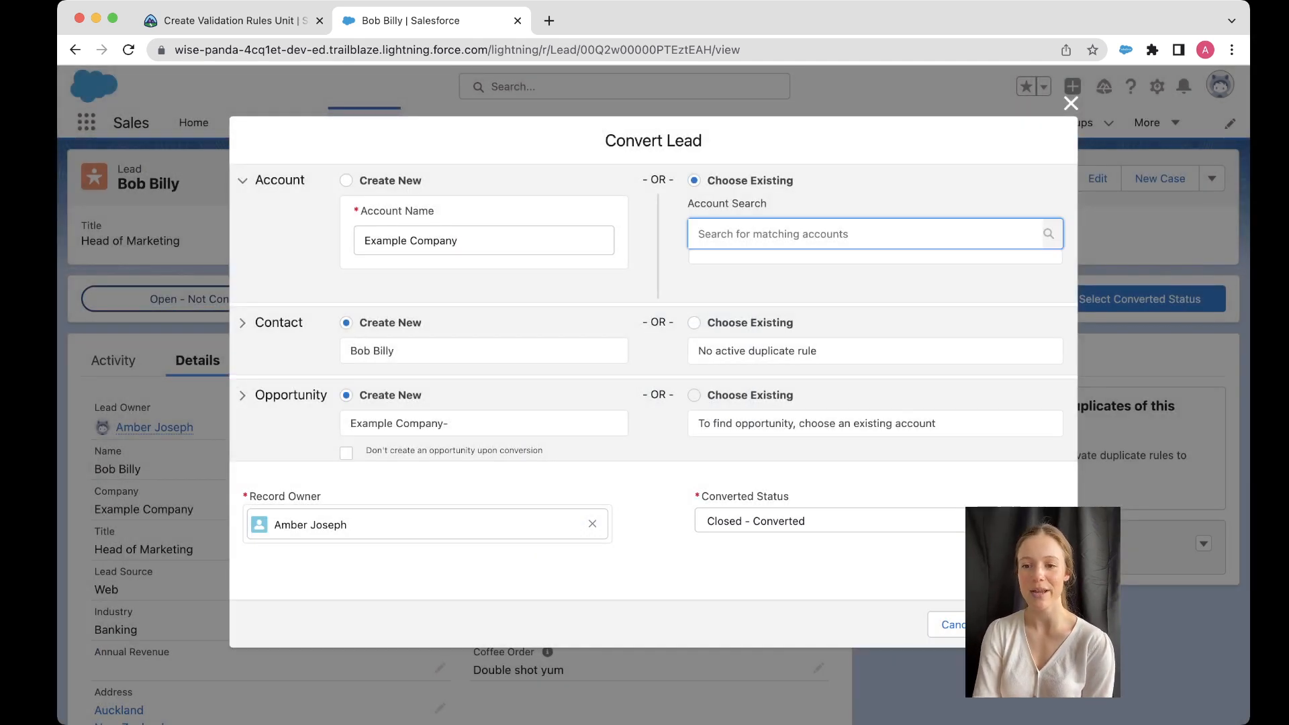
Expand the new contact section and review salutation None and first name Bob.
{"action": "left_click", "coordinate": [347, 180]}
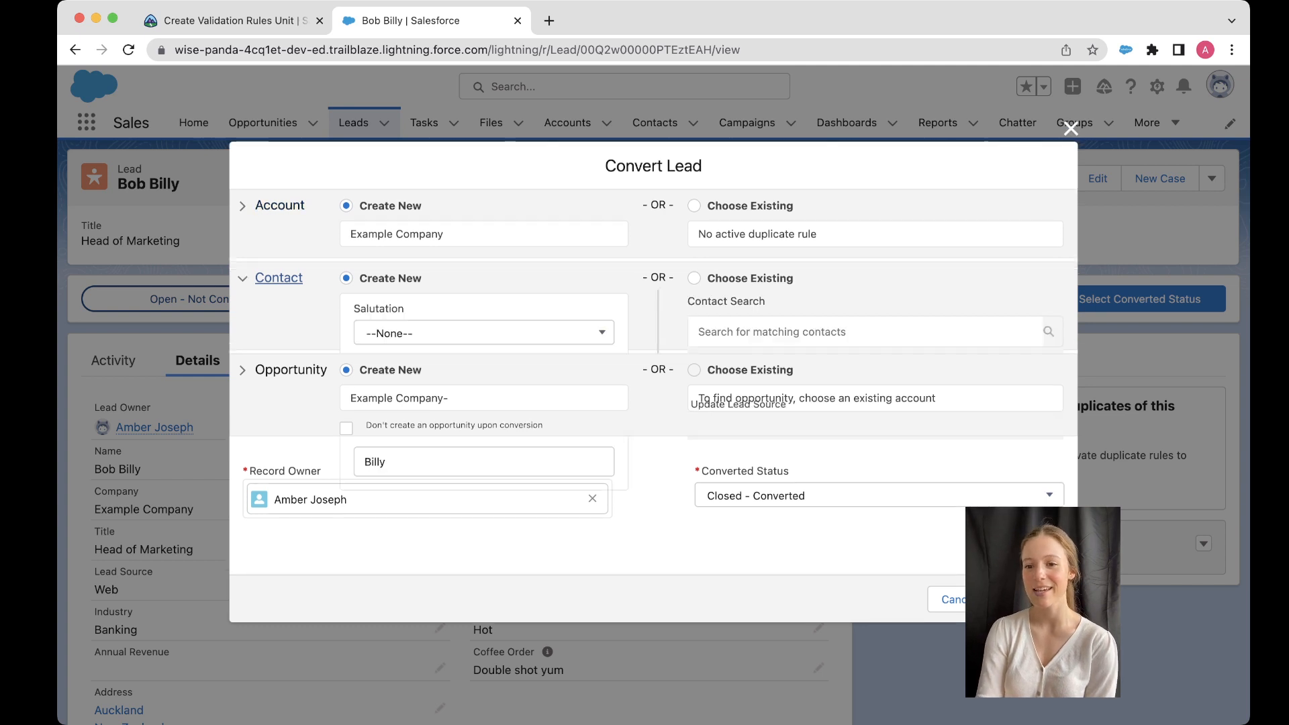
{"action": "type", "text": "Bob"}
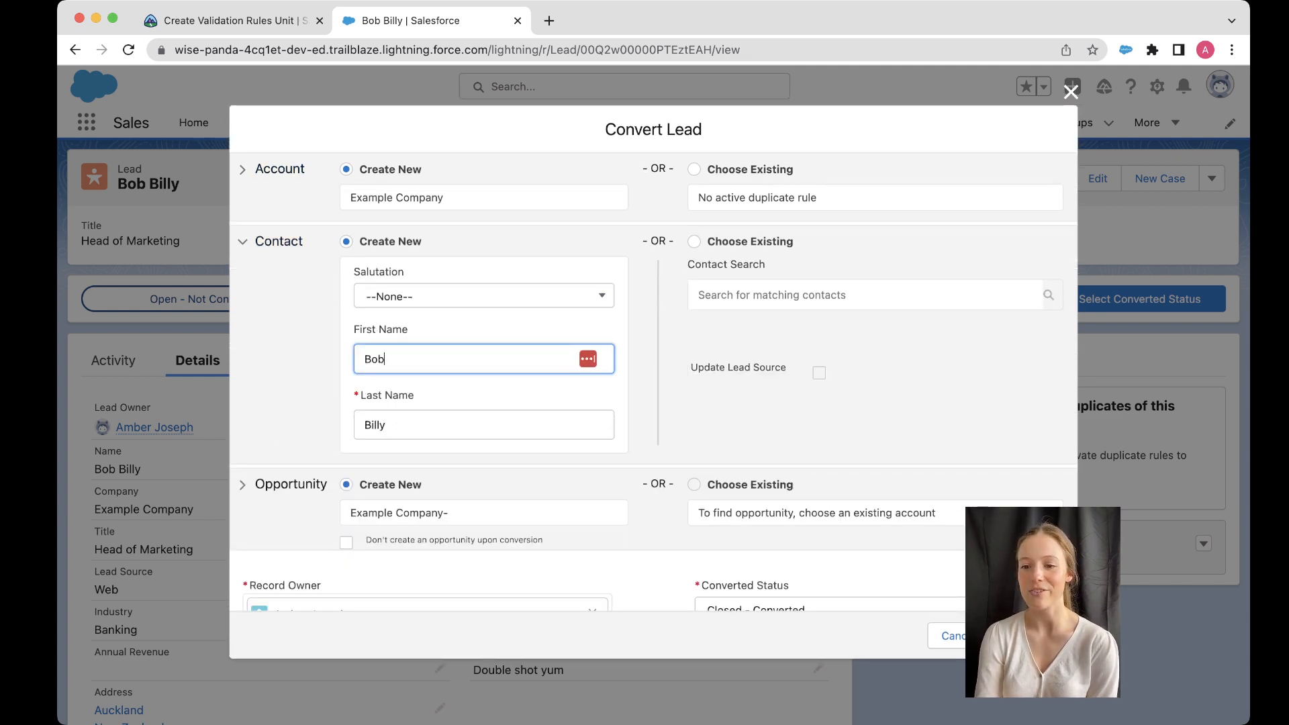
{"action": "left_click", "coordinate": [482, 296]}
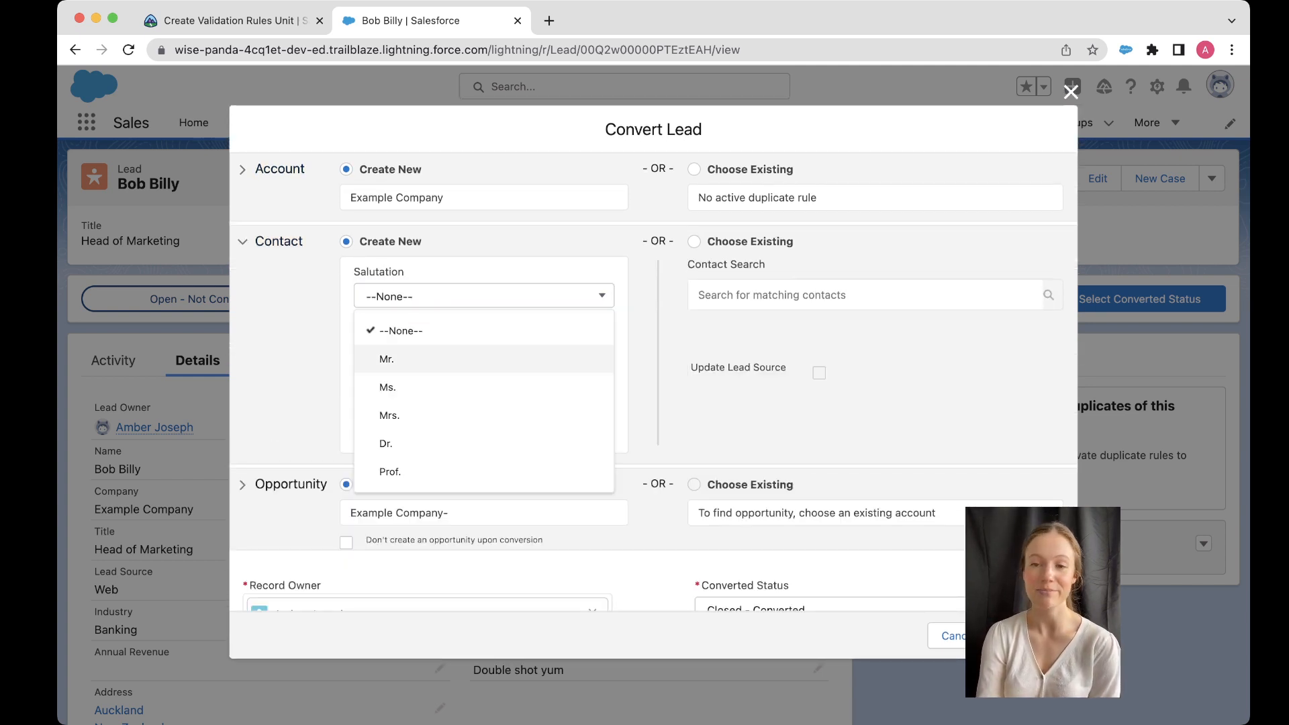
{"action": "left_click", "coordinate": [400, 330]}
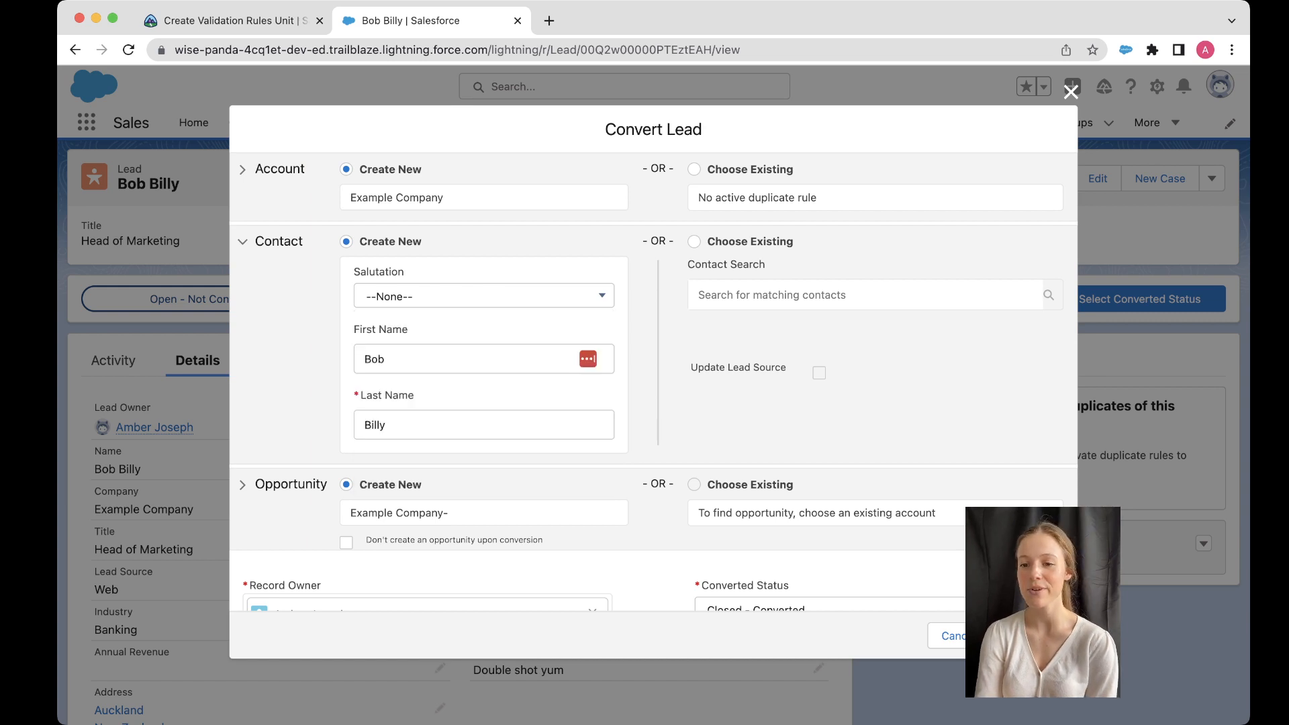
{"action": "left_click", "coordinate": [460, 358]}
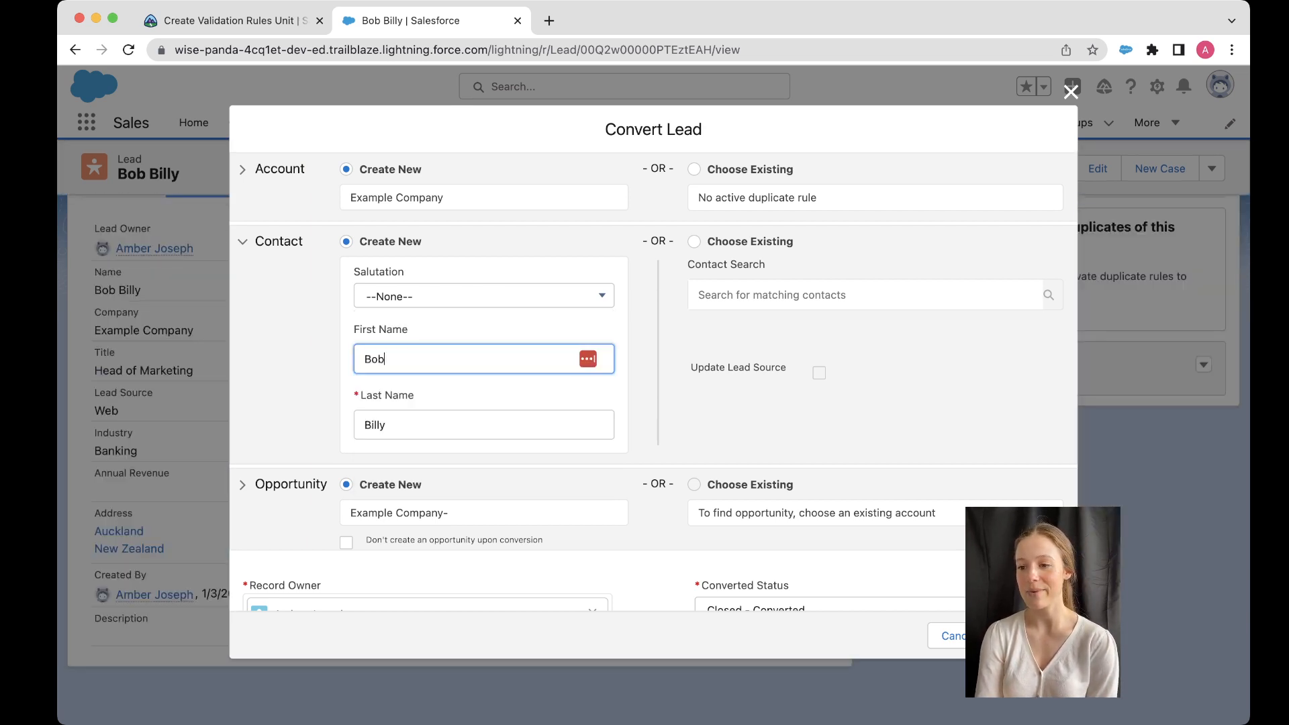
{"action": "left_click", "coordinate": [874, 294]}
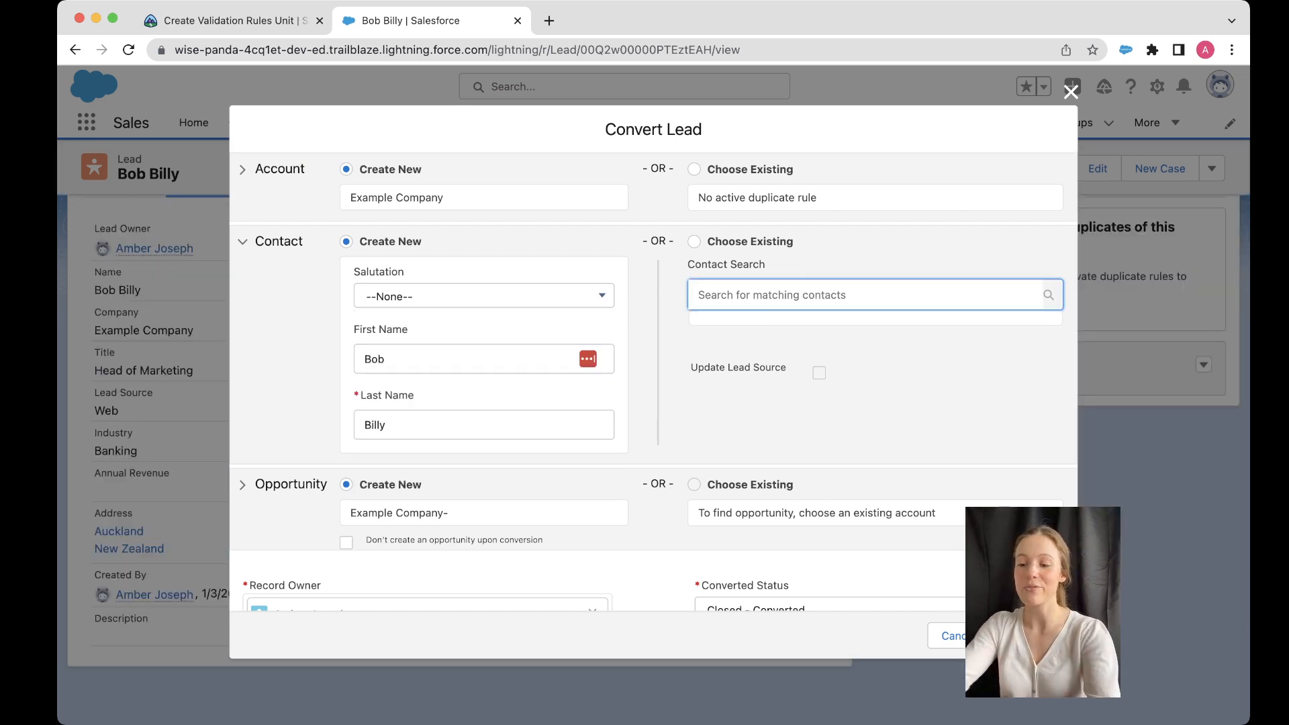
{"action": "type", "text": "Bill"}
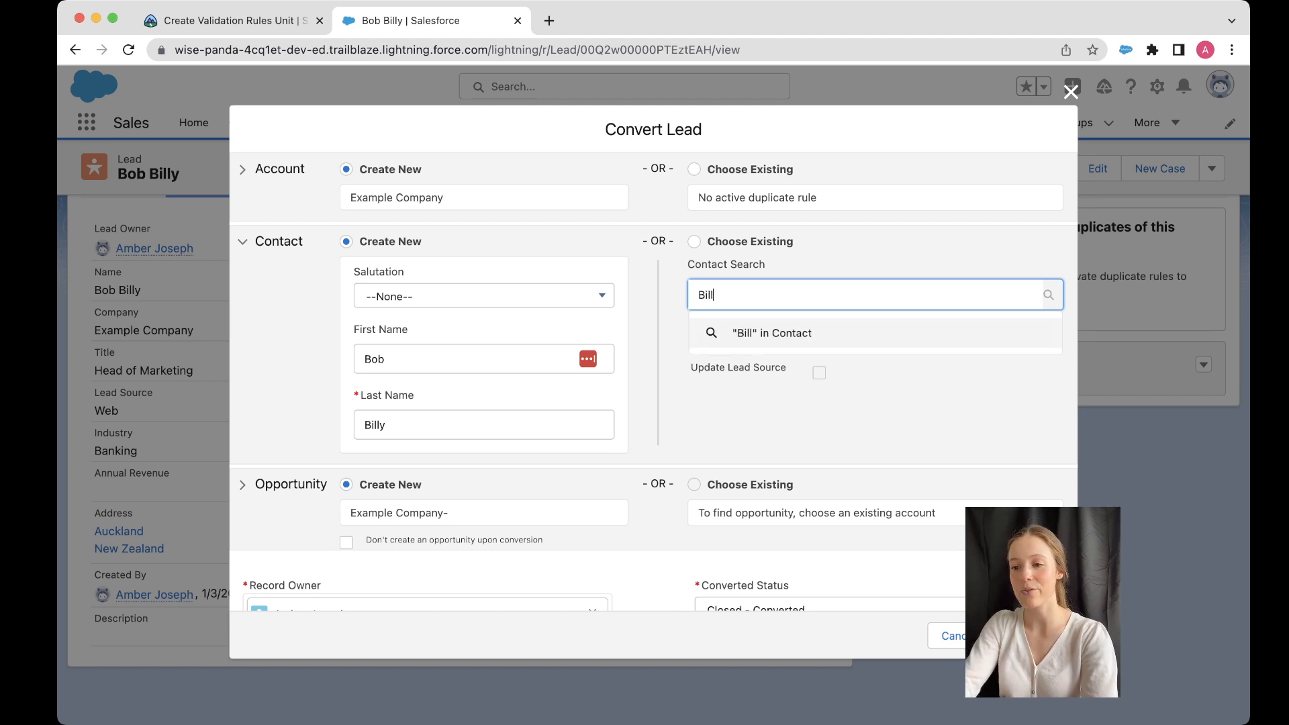
{"action": "type", "text": "Bob"}
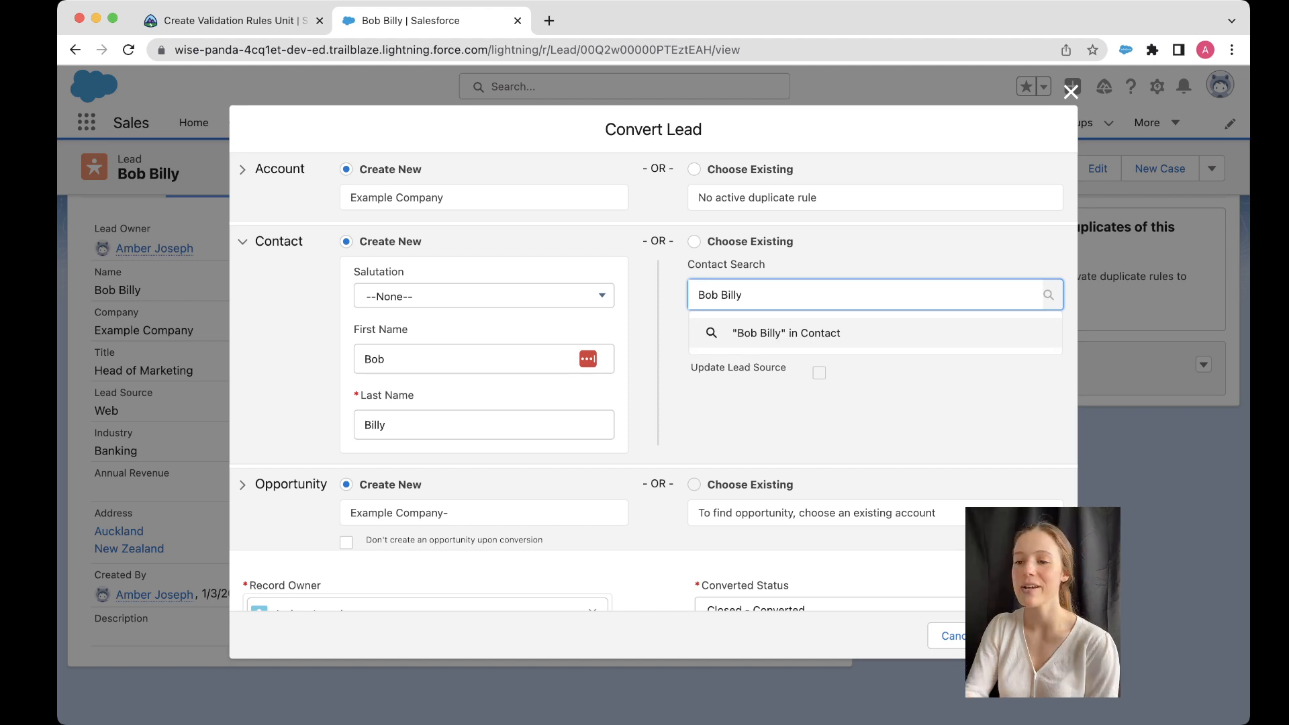
{"action": "left_click", "coordinate": [785, 333]}
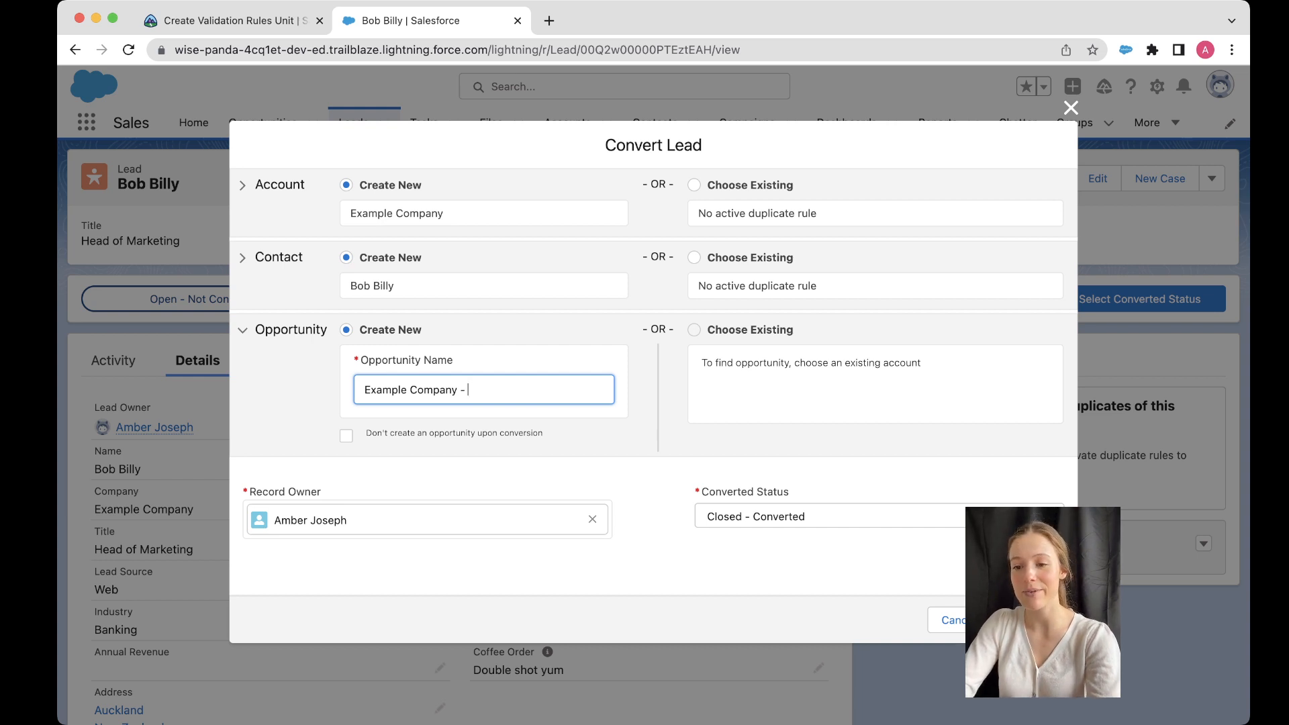
Extend the opportunity name with 'Marketing Package #1 - Jan' and convert the lead.
{"action": "type", "text": "Marketing"}
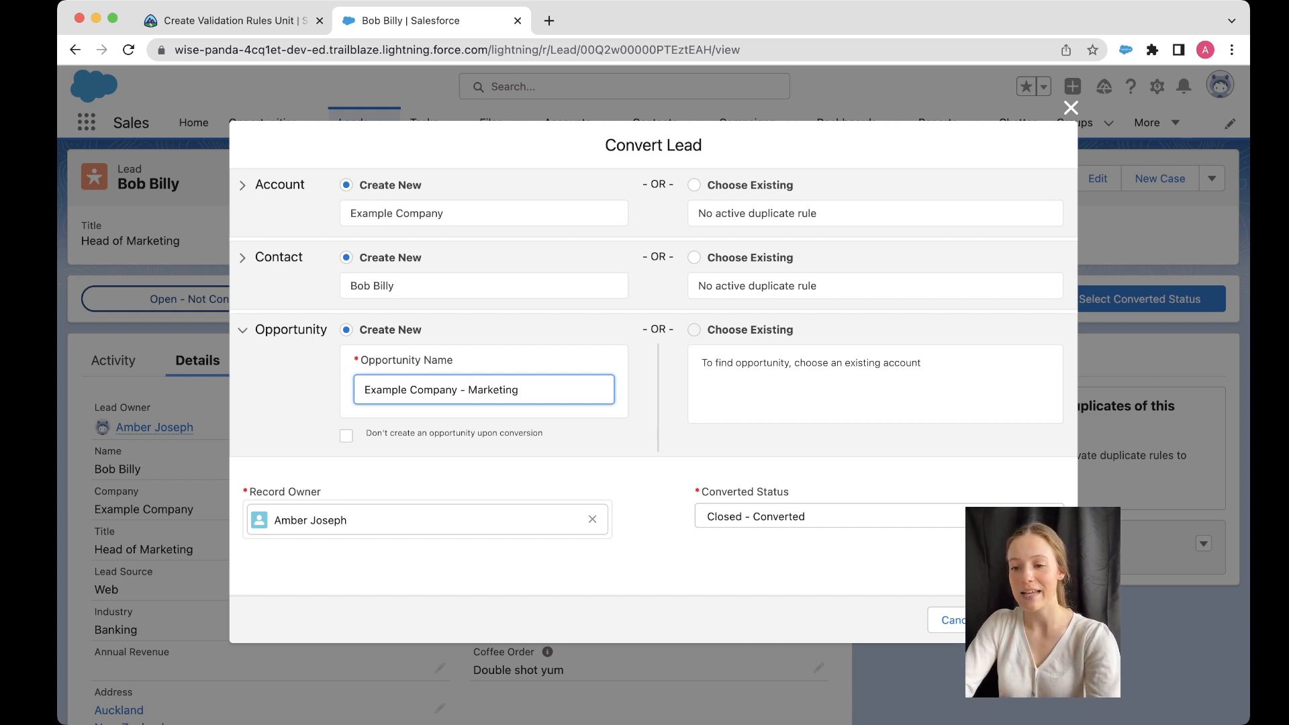
{"action": "type", "text": "Package"}
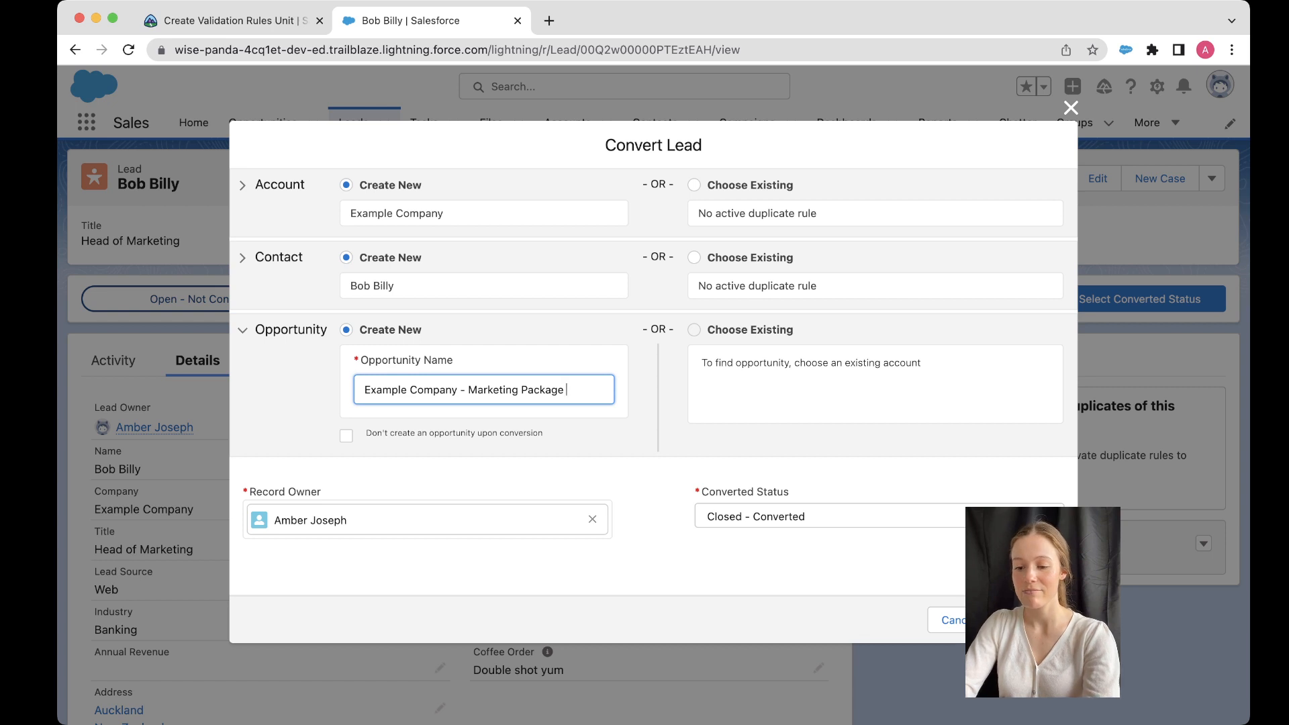
{"action": "type", "text": "#1 -"}
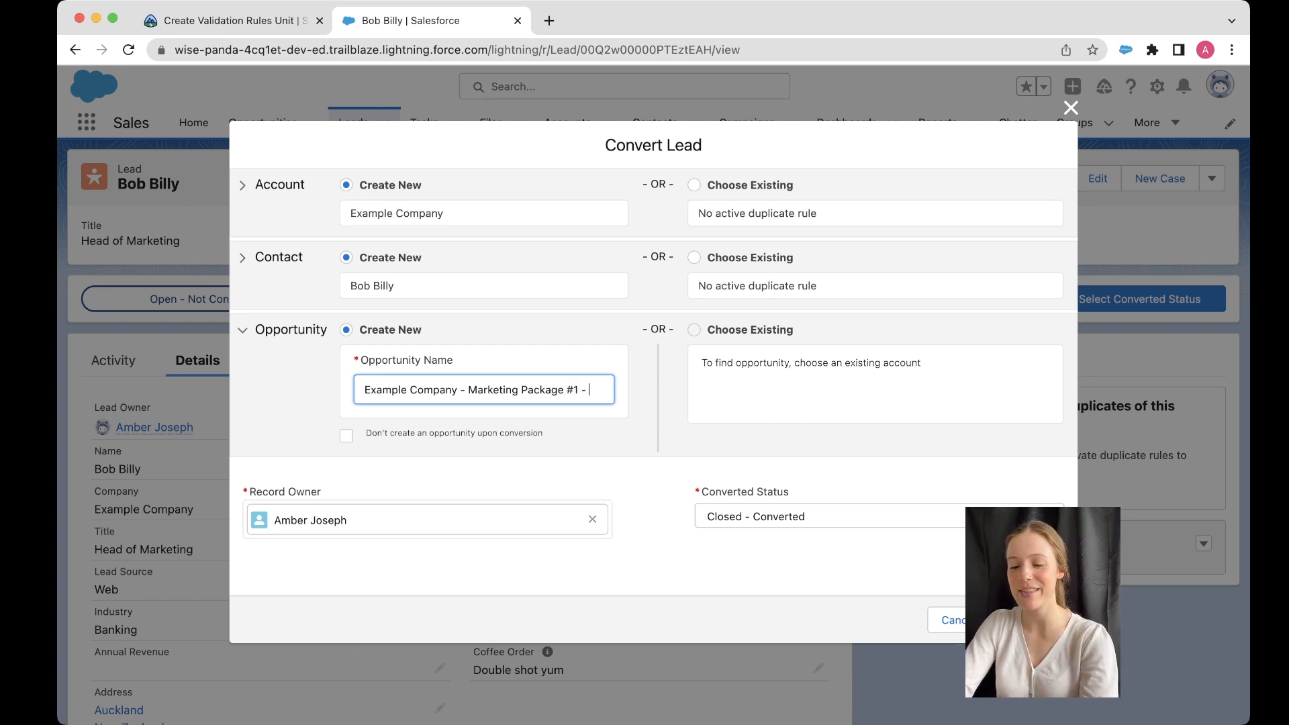
{"action": "type", "text": "Jan"}
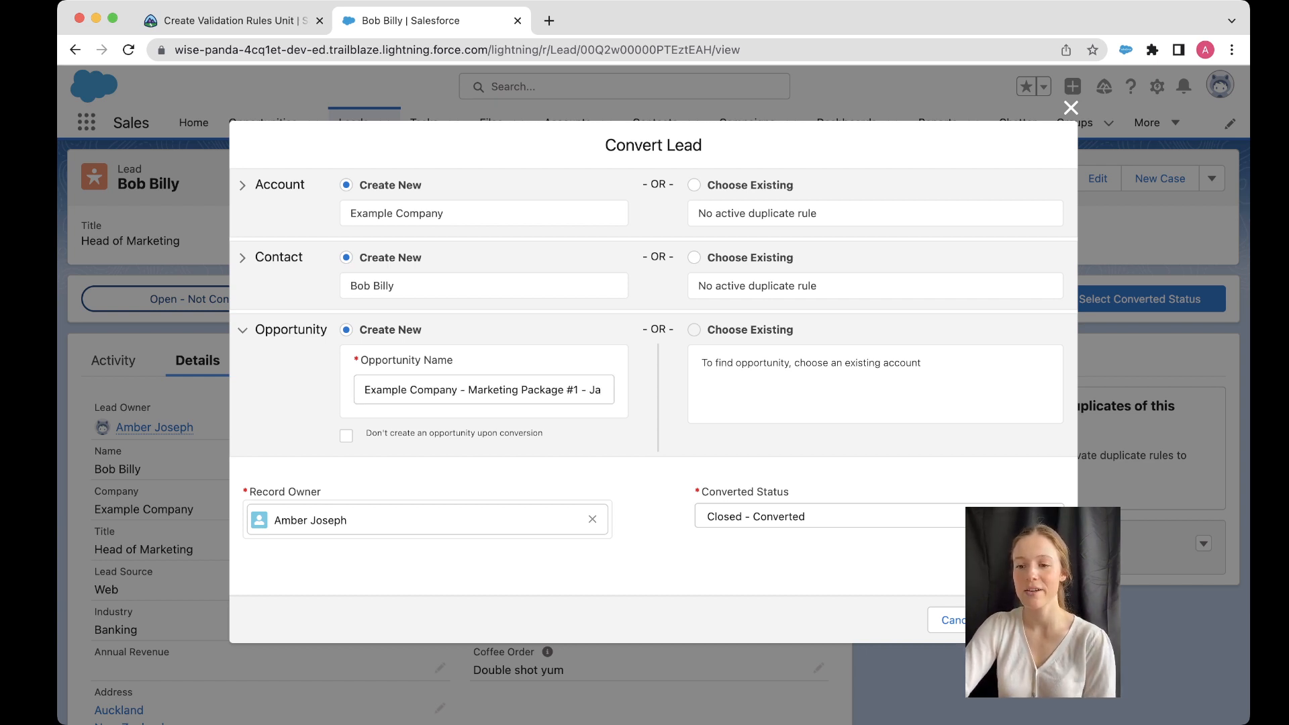
{"action": "left_click", "coordinate": [483, 389]}
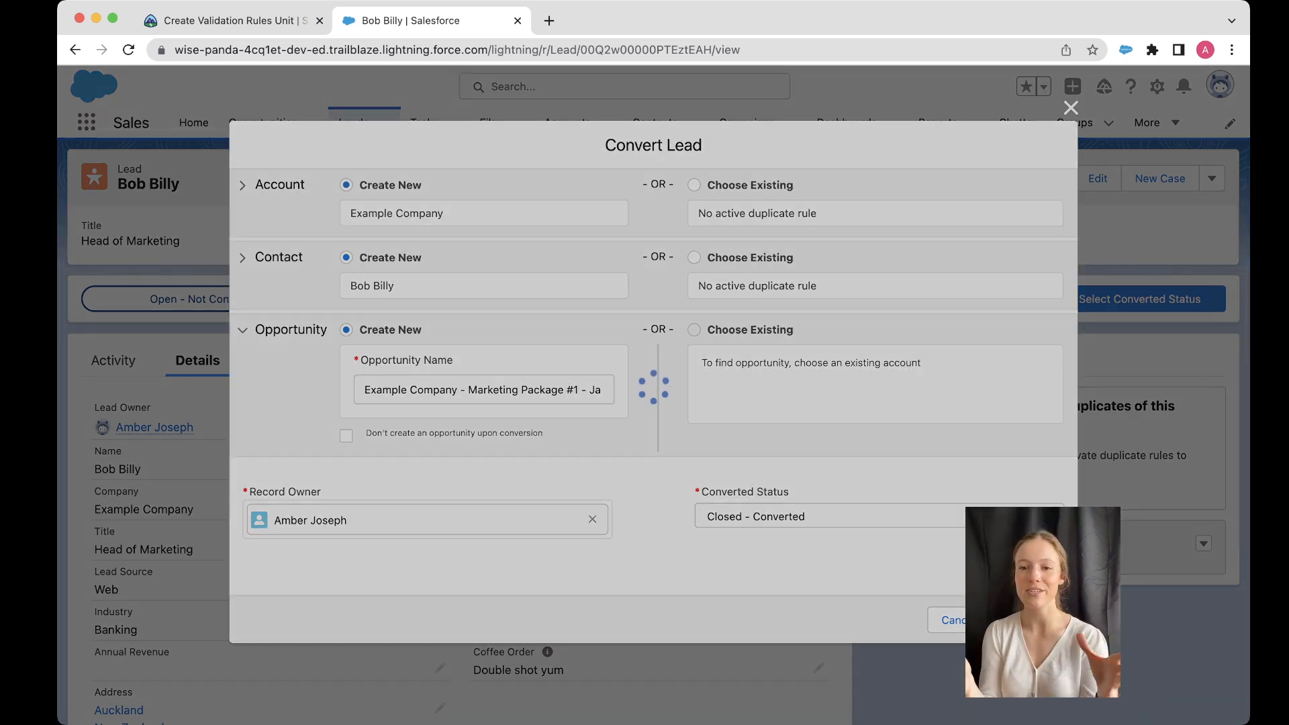
{"action": "left_click", "coordinate": [956, 620]}
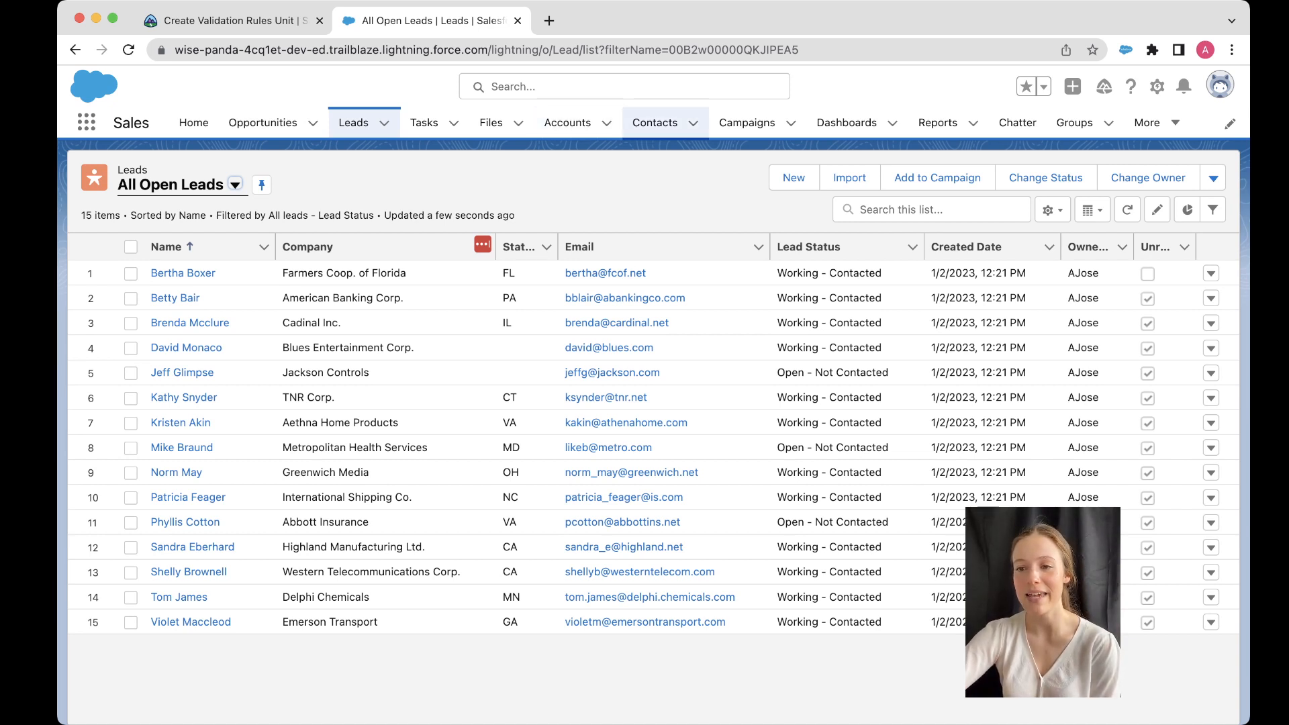
Review the Example Company account details: Banking, Hot rating, Auckland, New Zealand billing address.
{"action": "left_click", "coordinate": [566, 122]}
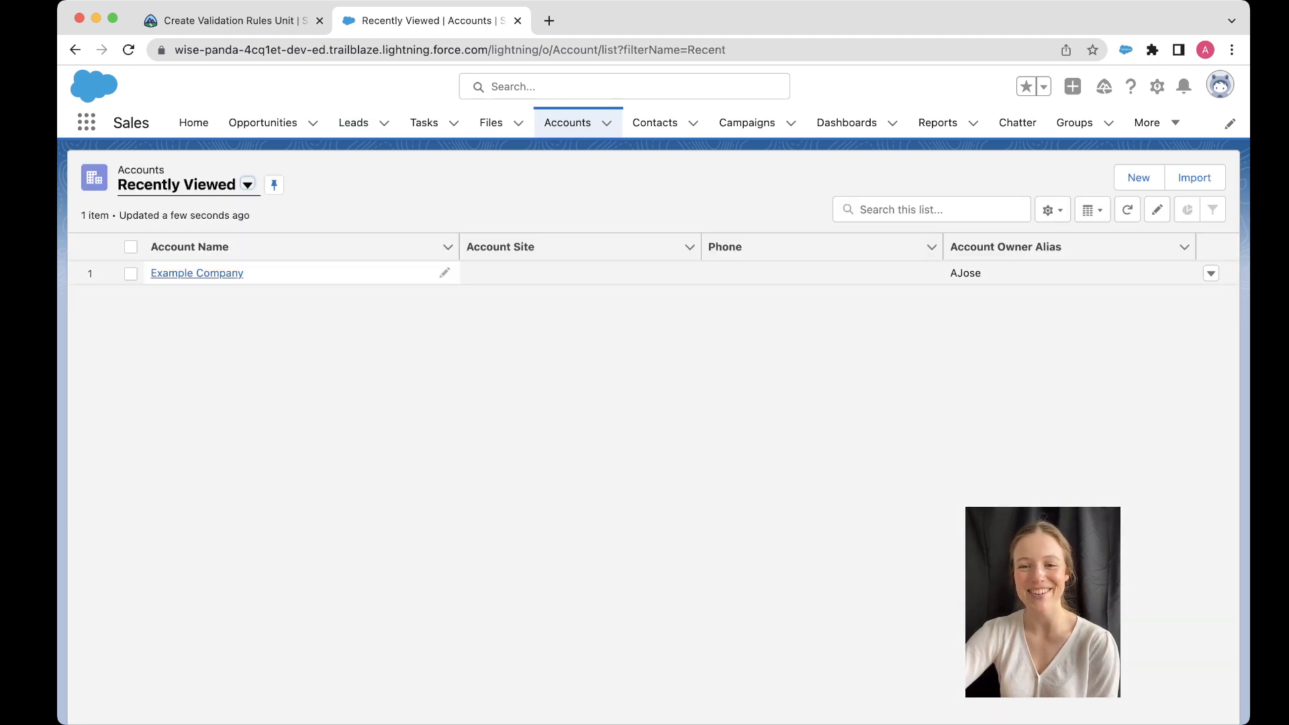
{"action": "left_click", "coordinate": [197, 273]}
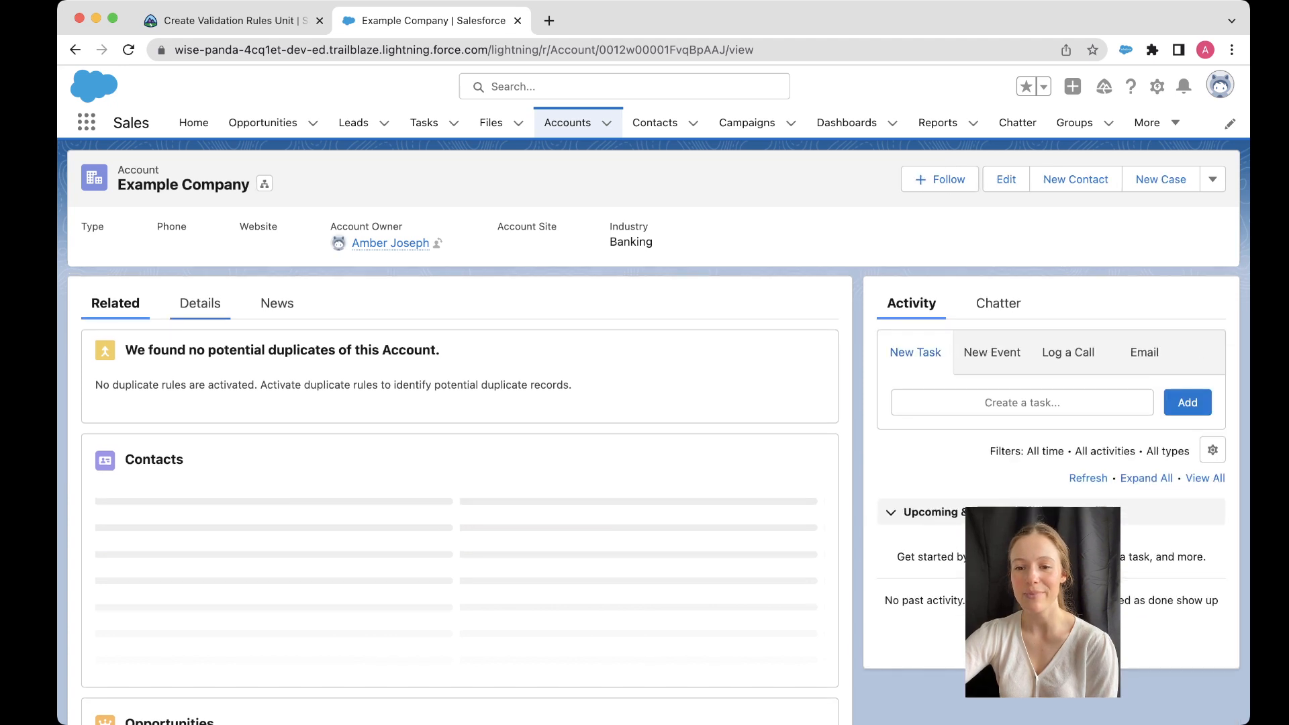
{"action": "left_click", "coordinate": [198, 303]}
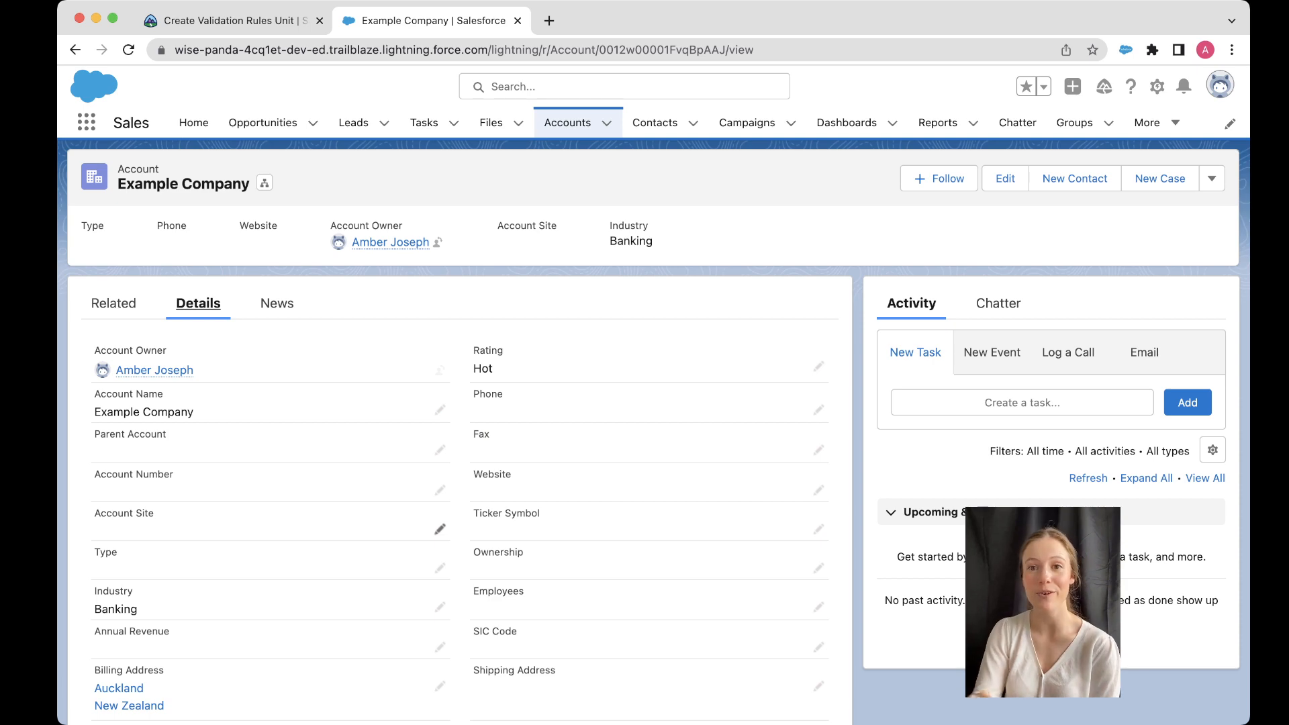
{"action": "scroll", "scroll_direction": "down", "scroll_amount": 3}
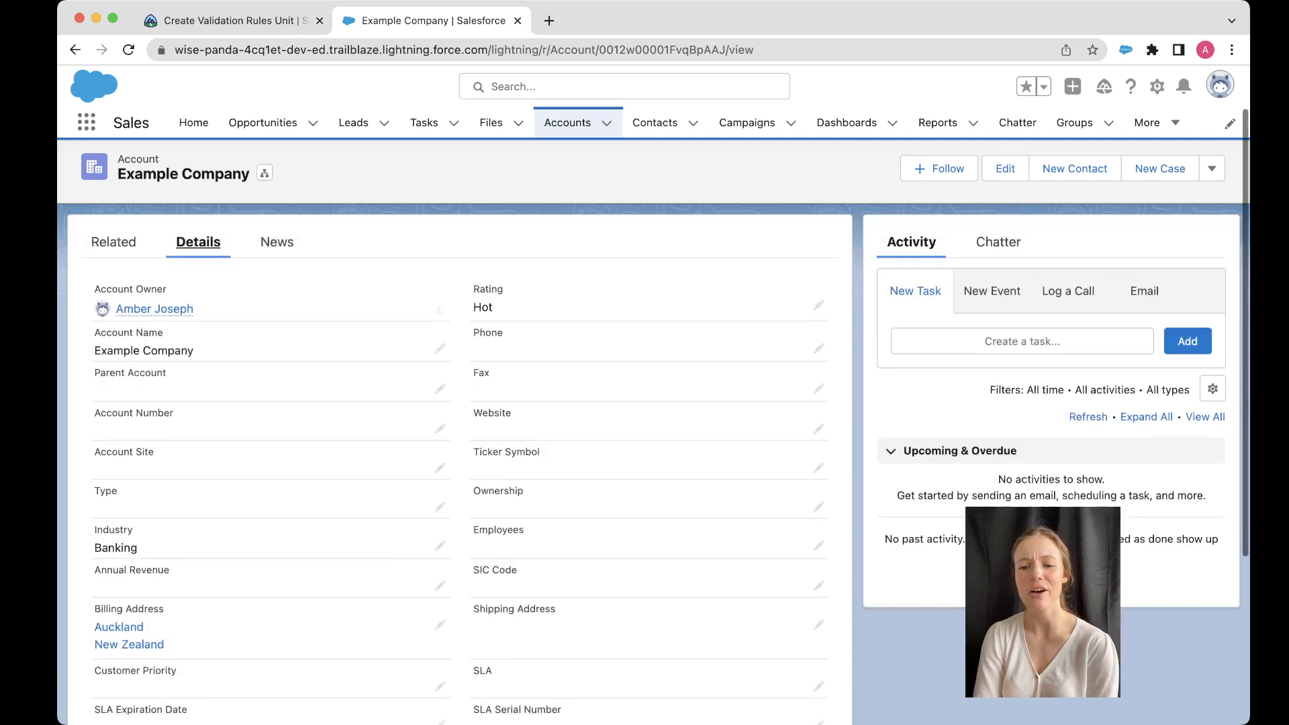
{"action": "scroll", "scroll_direction": "down", "scroll_amount": 3}
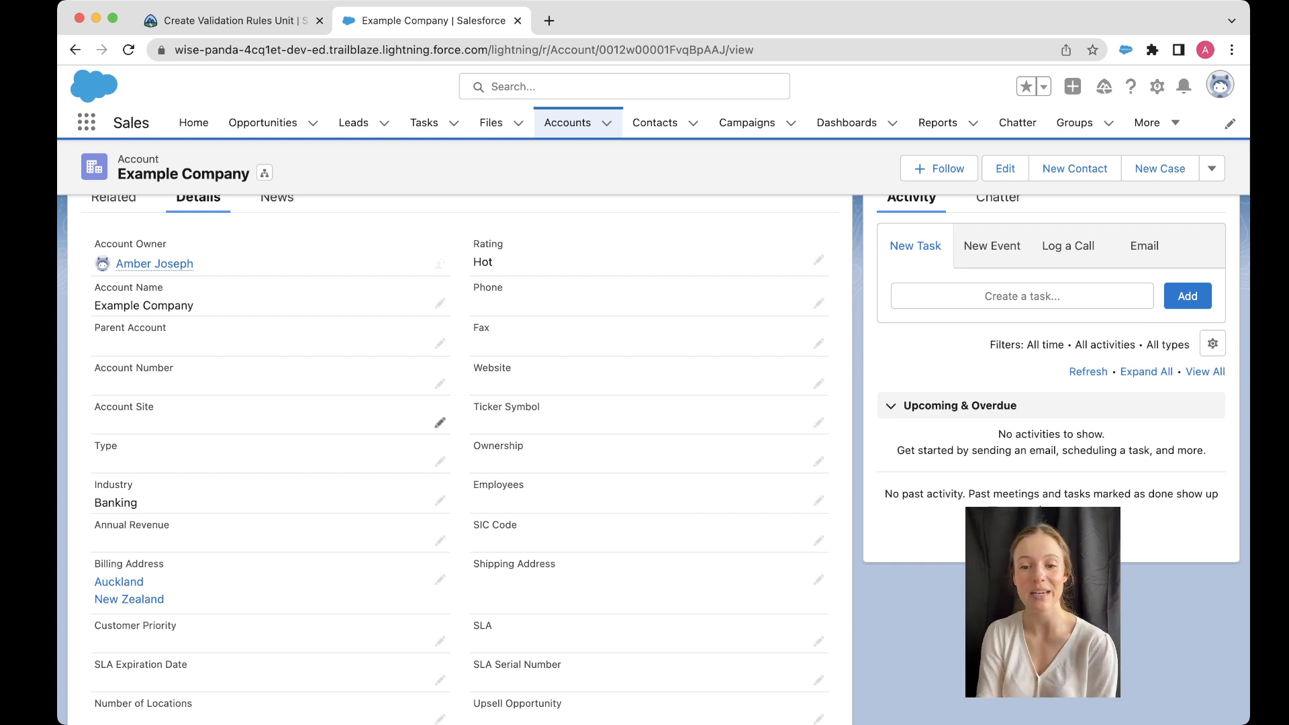
{"action": "scroll", "scroll_direction": "down", "scroll_amount": 3}
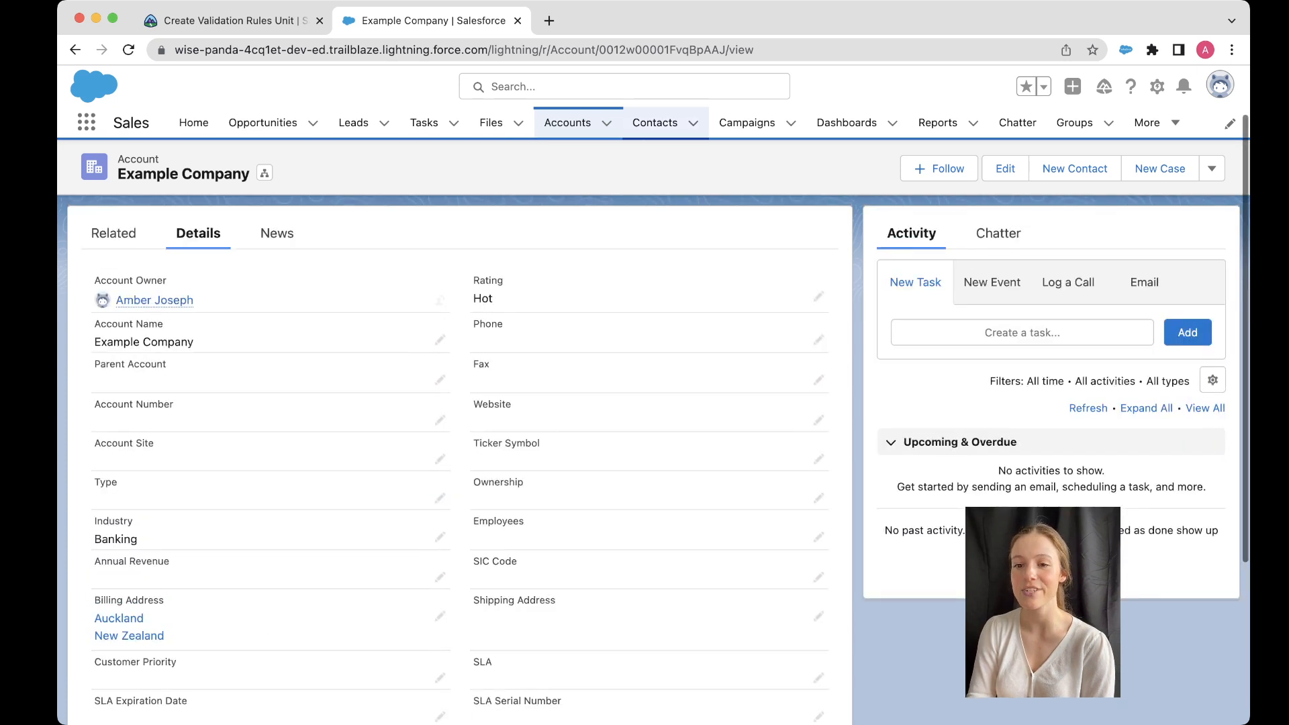
{"action": "left_click", "coordinate": [654, 122]}
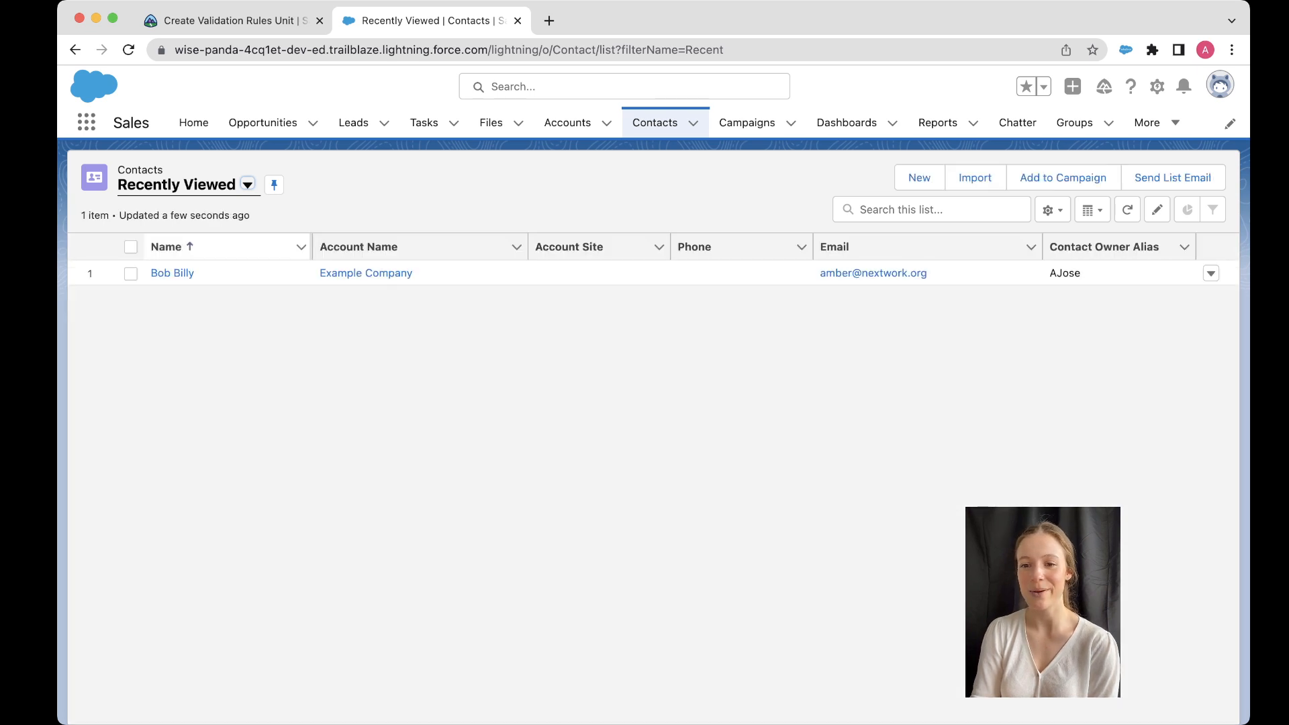
{"action": "left_click", "coordinate": [172, 273]}
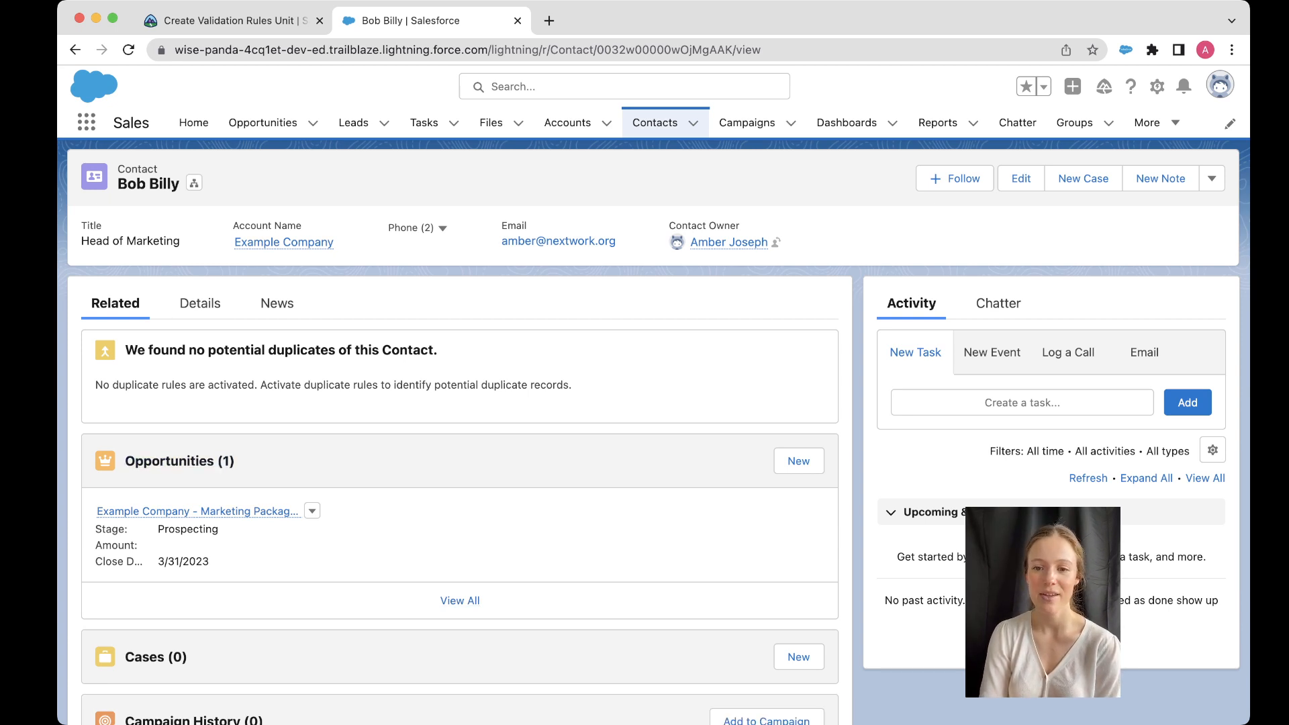
{"action": "left_click", "coordinate": [199, 302]}
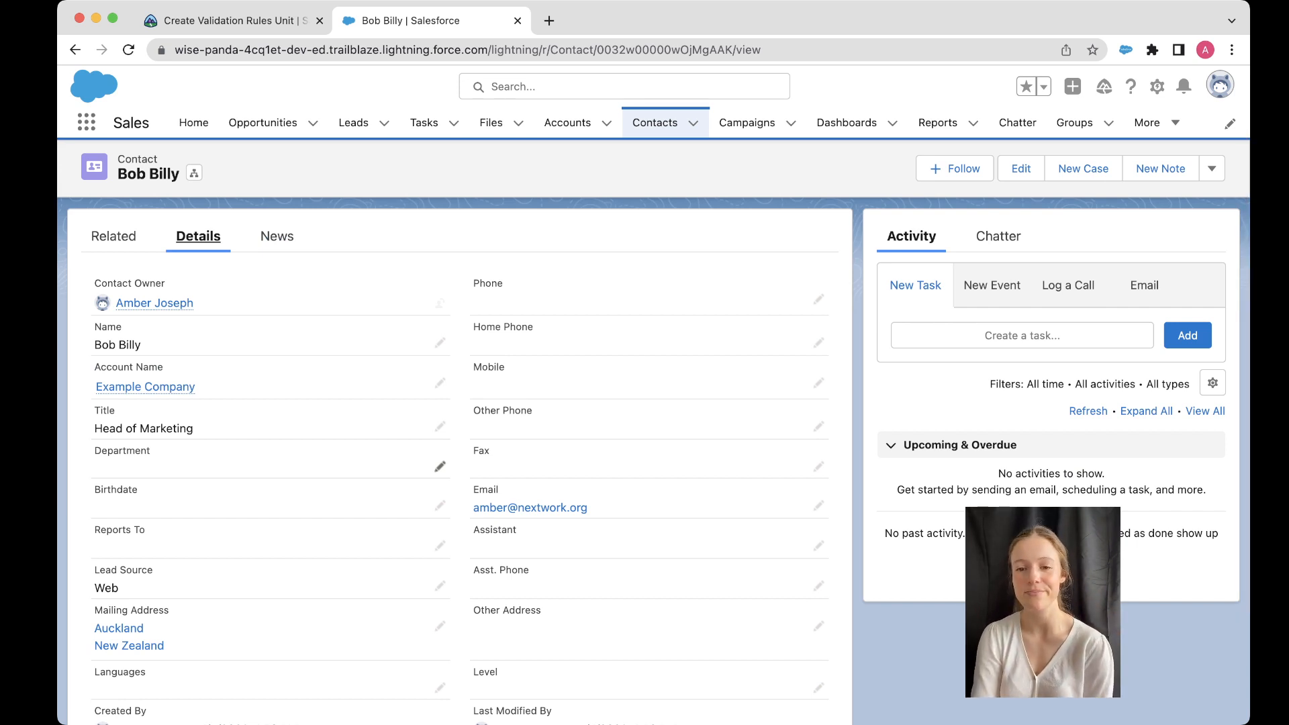
{"action": "scroll", "scroll_direction": "down", "scroll_amount": 3}
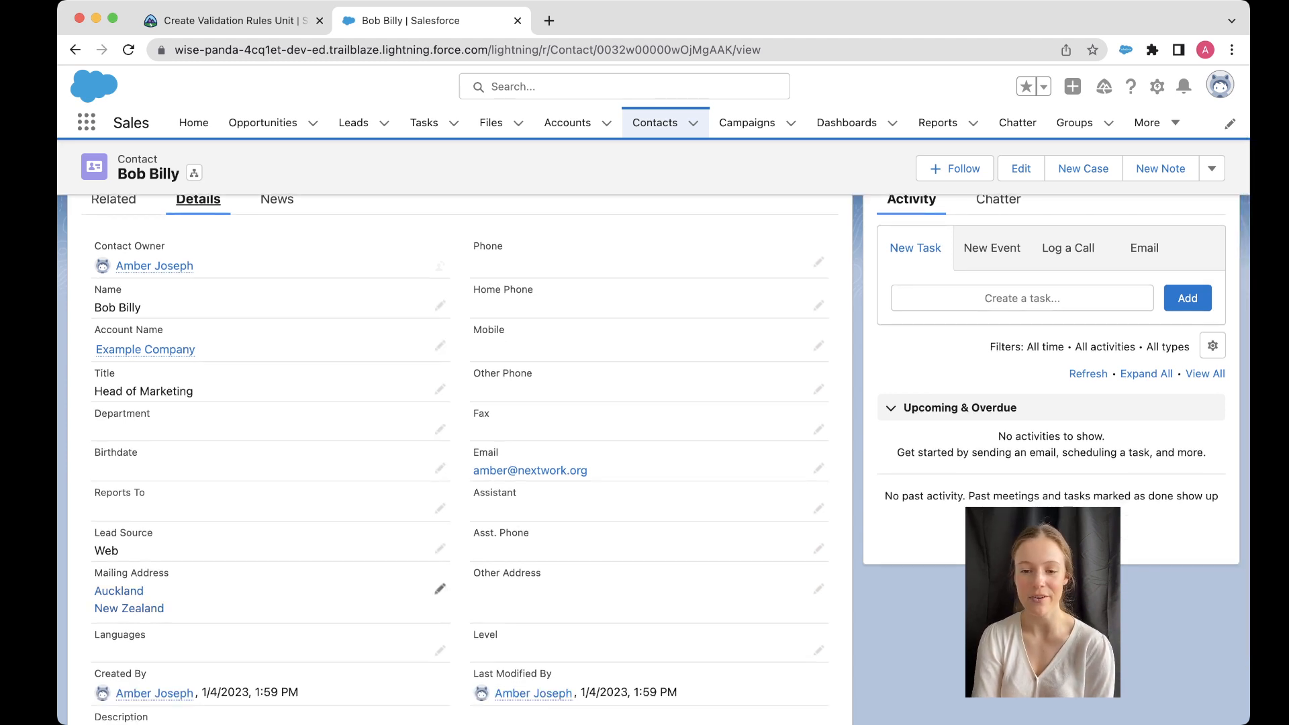
{"action": "scroll", "scroll_direction": "down", "scroll_amount": 3}
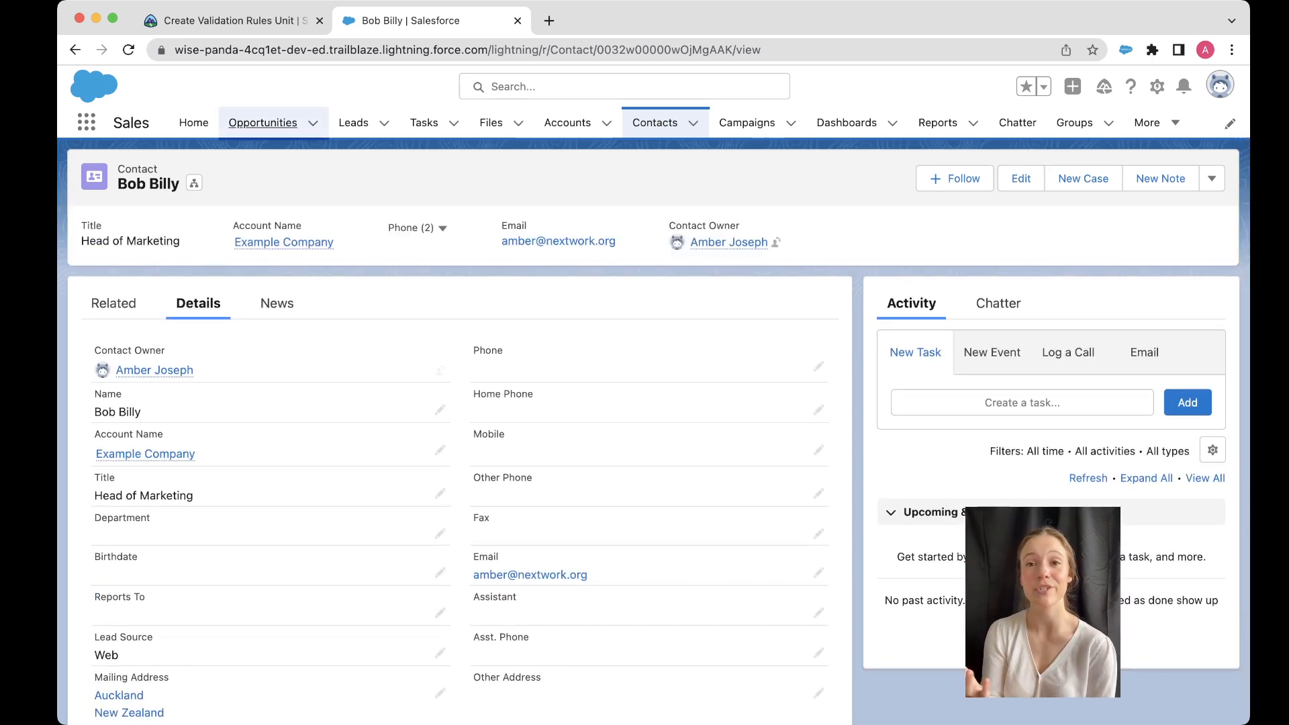
{"action": "left_click", "coordinate": [262, 122]}
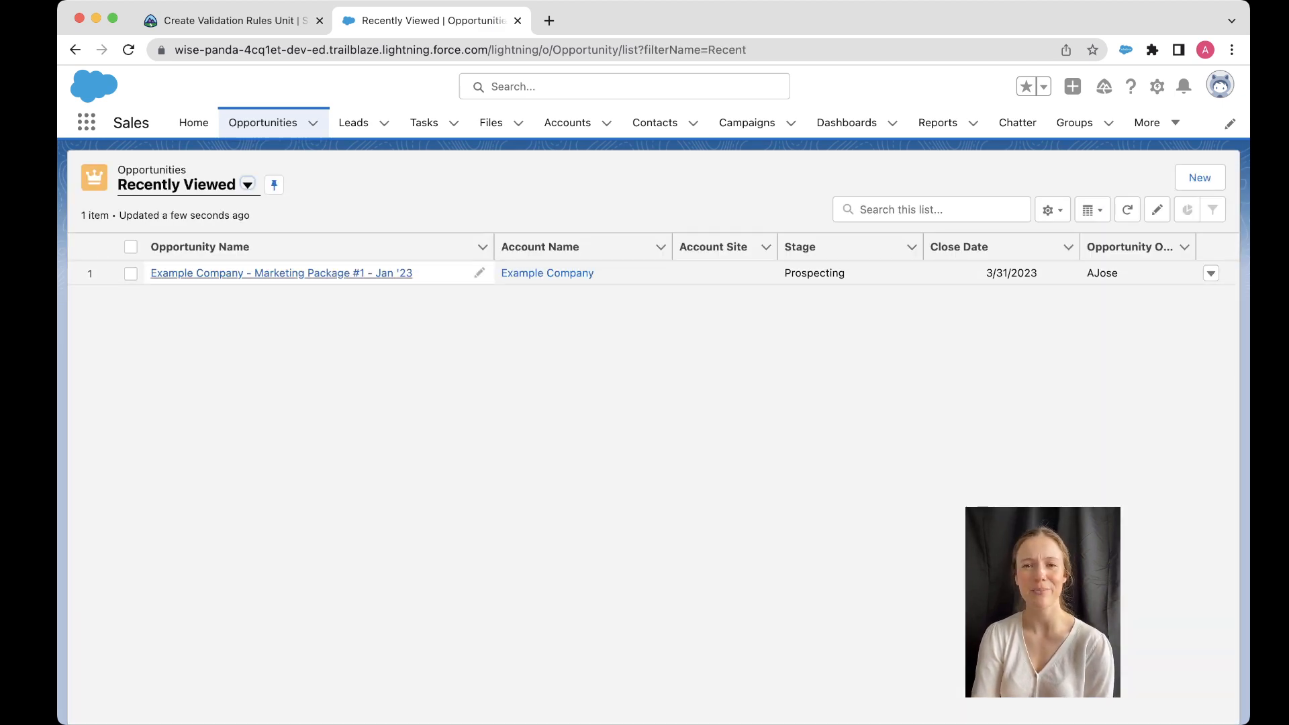
Review the Marketing Package #1 opportunity details: Prospecting stage, 10% probability, Web source.
{"action": "left_click", "coordinate": [281, 273]}
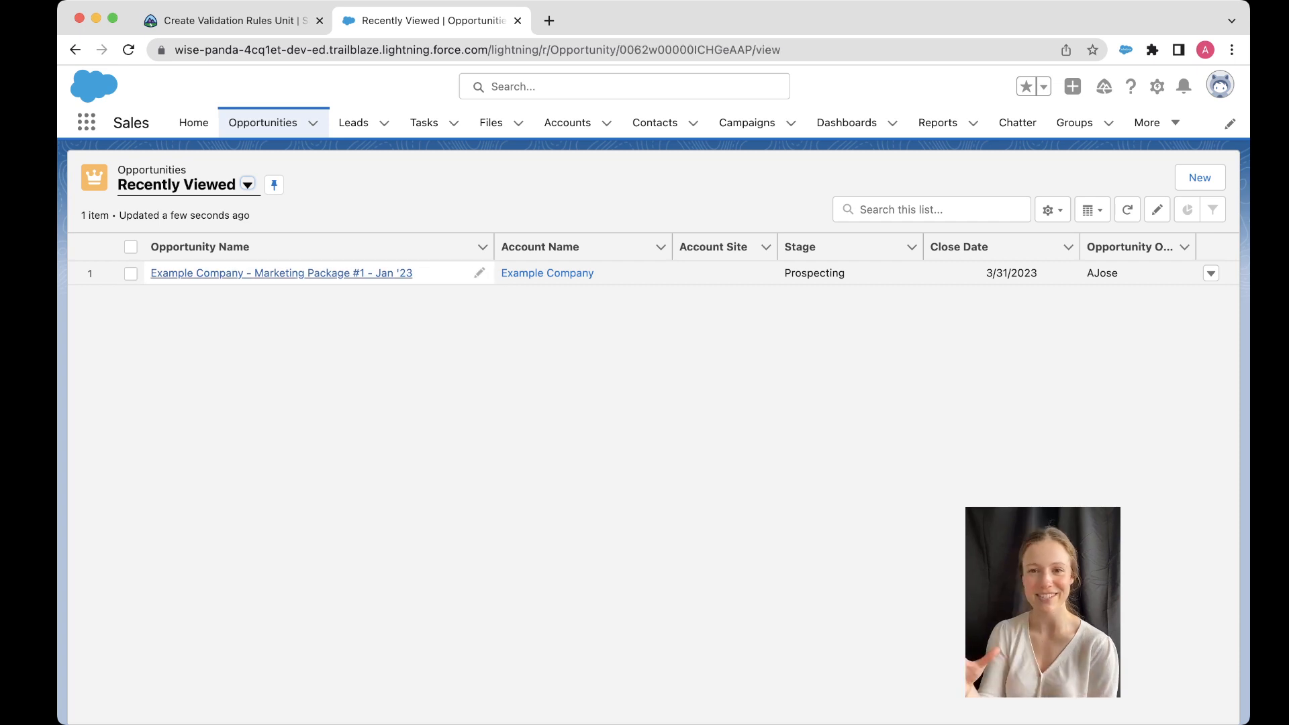
{"action": "left_click", "coordinate": [279, 273]}
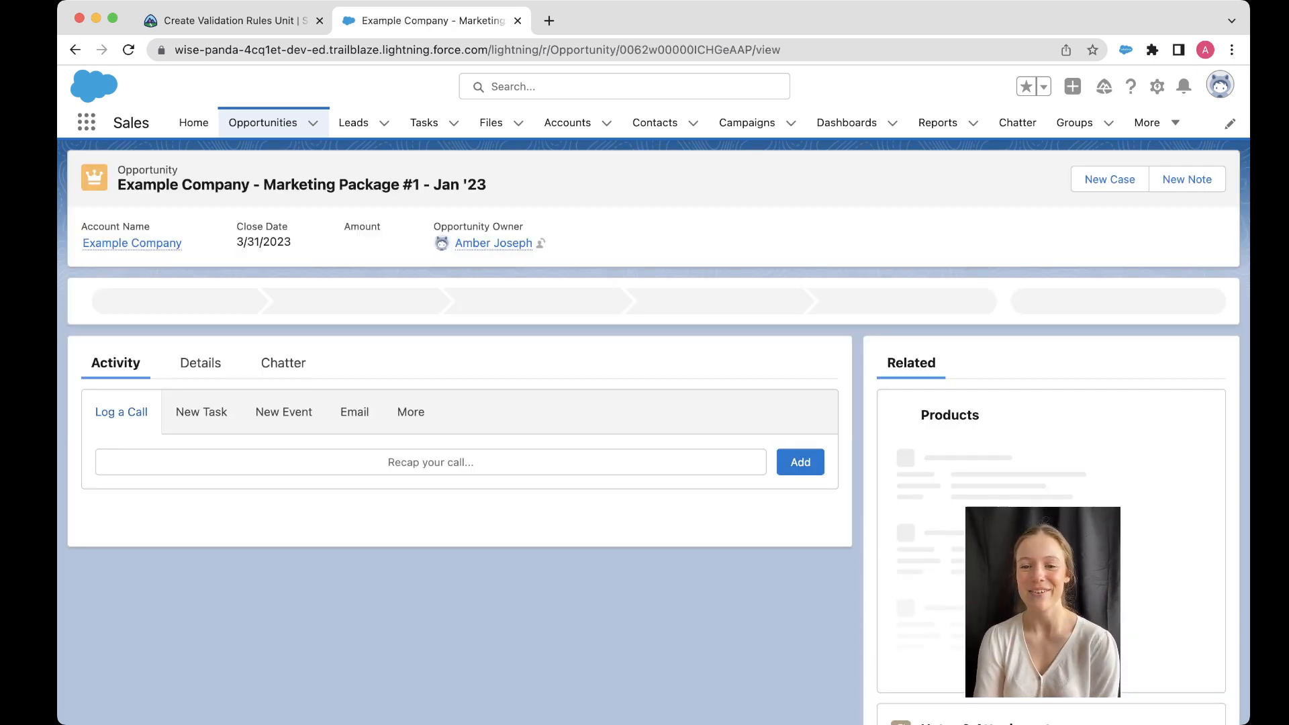
{"action": "left_click", "coordinate": [197, 362]}
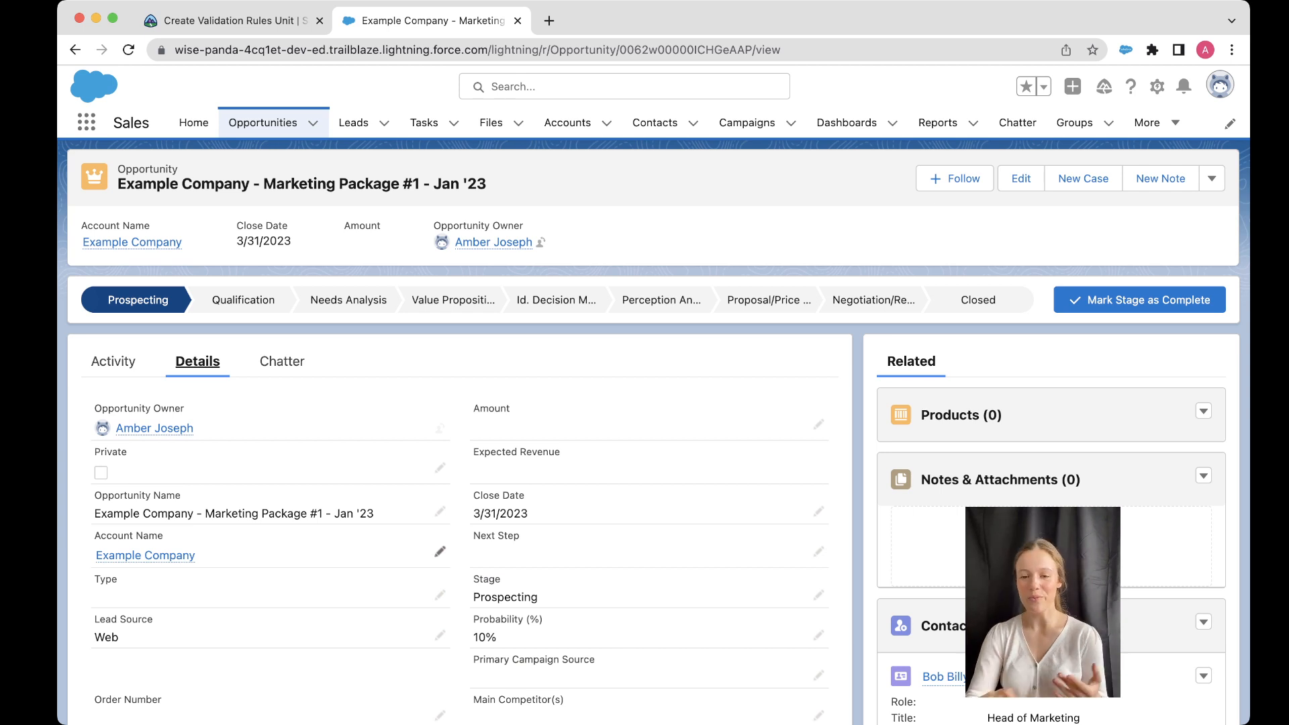
{"action": "scroll", "scroll_direction": "down", "scroll_amount": 3}
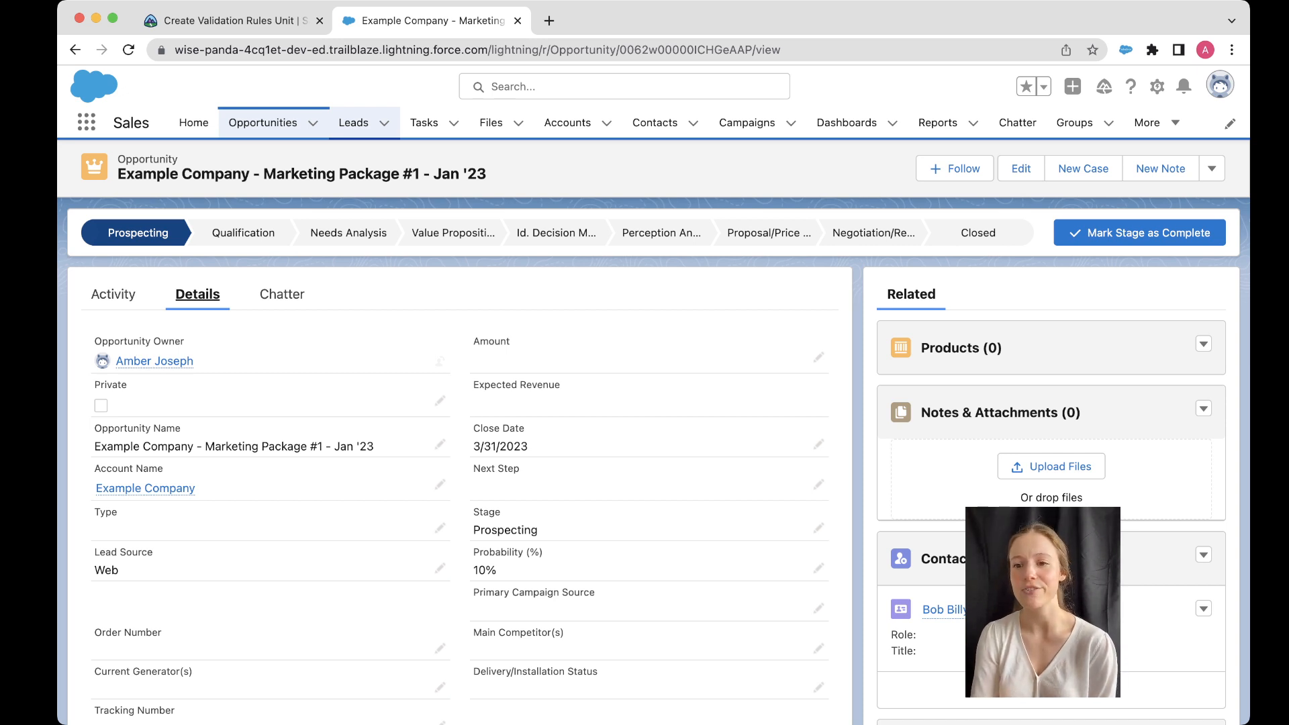
Return to the All Open Leads list and launch Setup Home from the gear menu.
{"action": "left_click", "coordinate": [352, 122]}
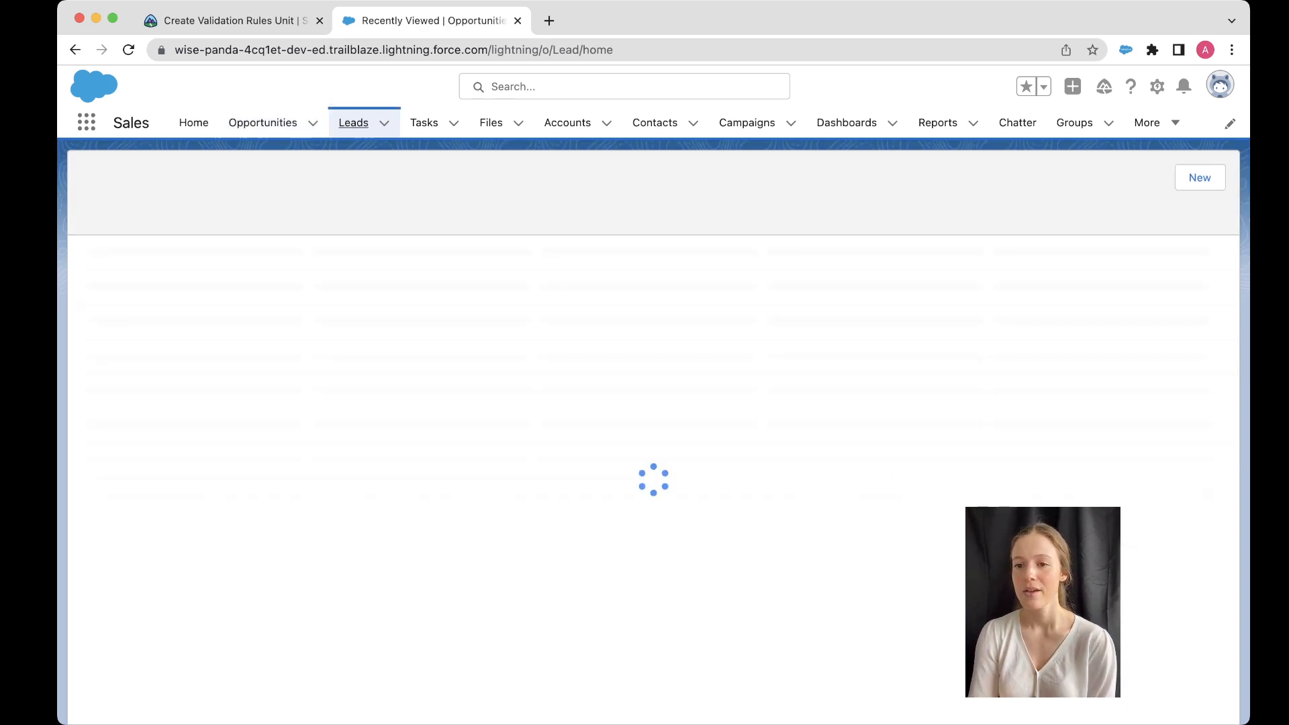
{"action": "left_click", "coordinate": [353, 122]}
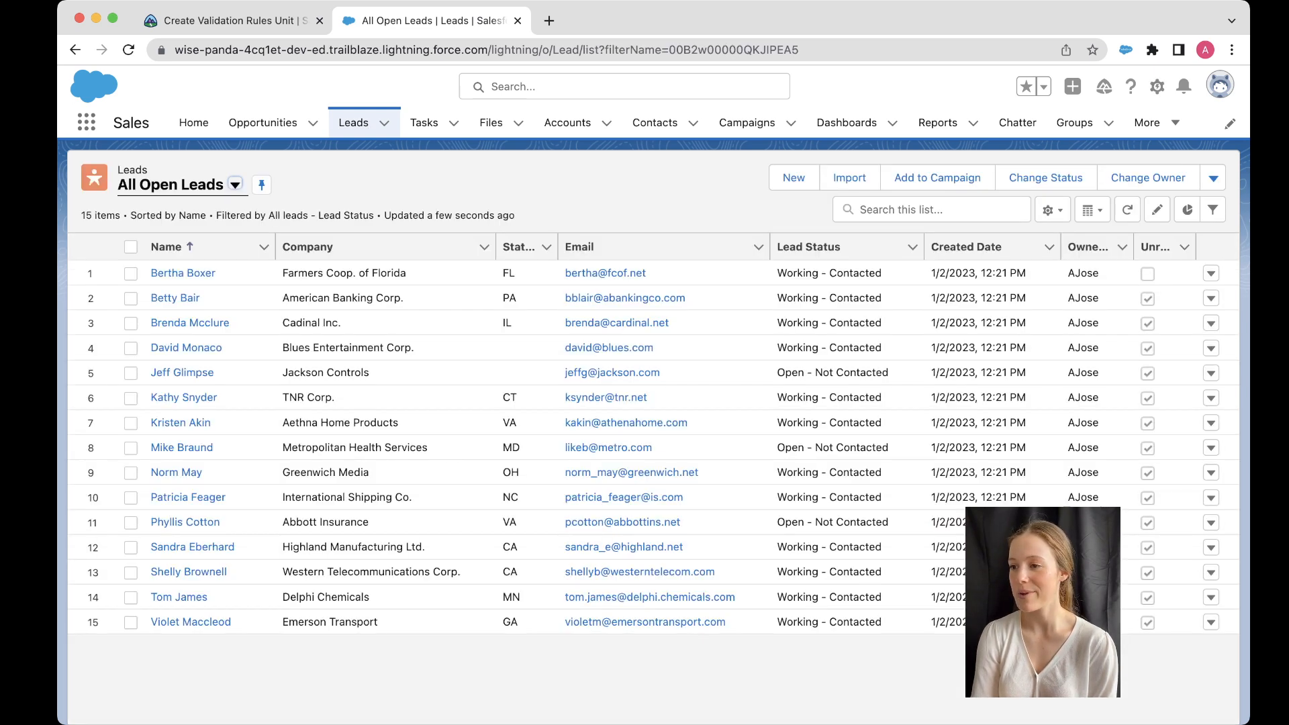
{"action": "left_click", "coordinate": [1157, 87]}
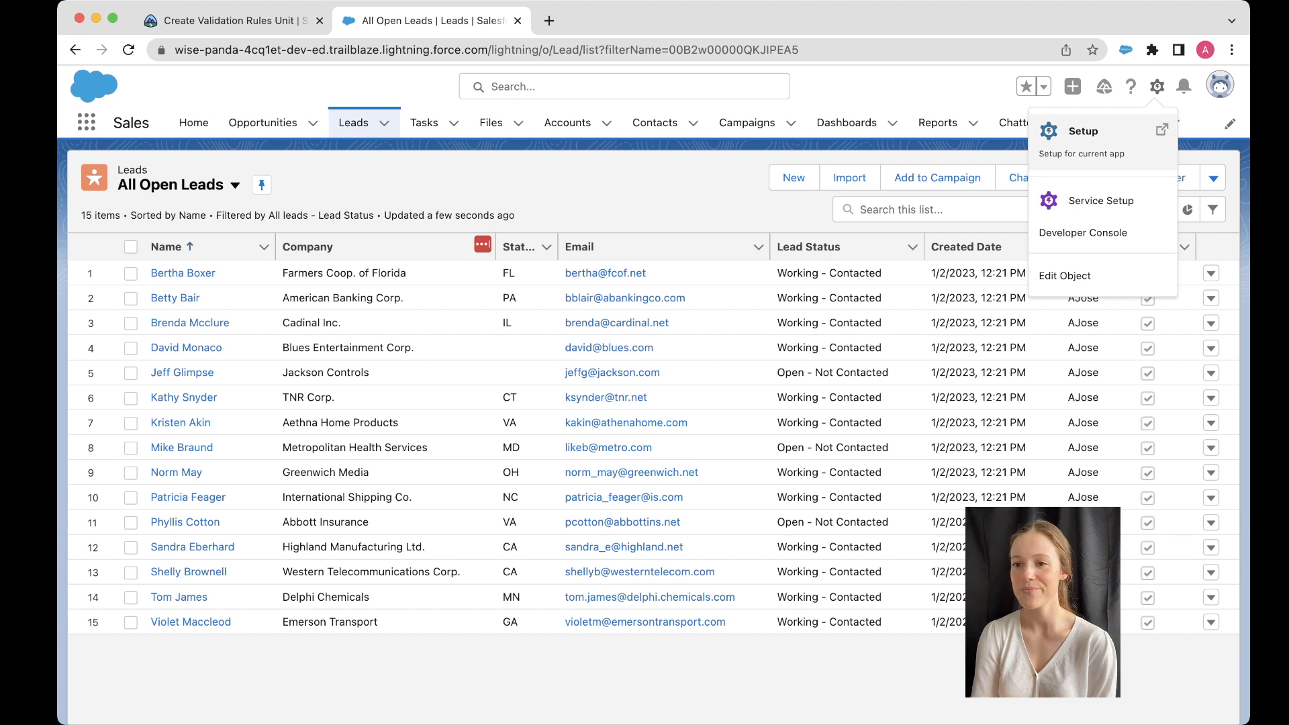
{"action": "left_click", "coordinate": [1083, 132]}
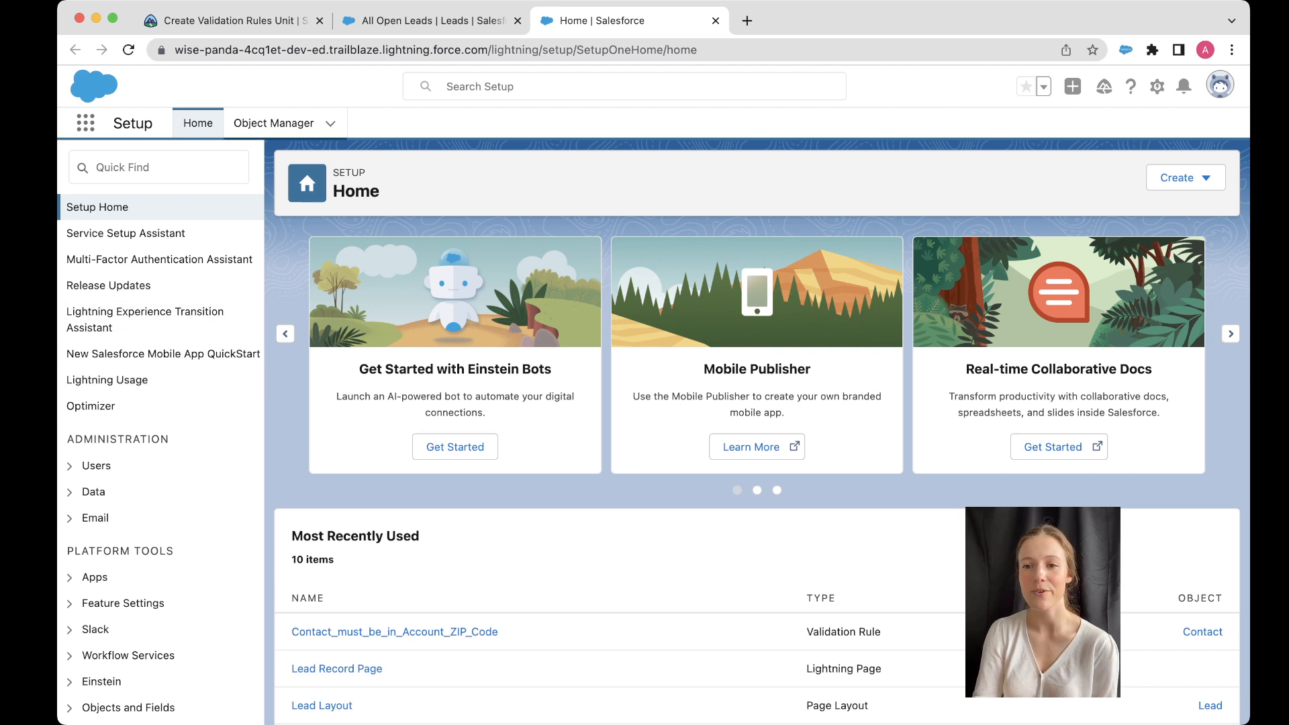
Navigate Object Manager to the Contact object's Fields & Relationships list via Quick Find 'con'.
{"action": "left_click", "coordinate": [274, 122]}
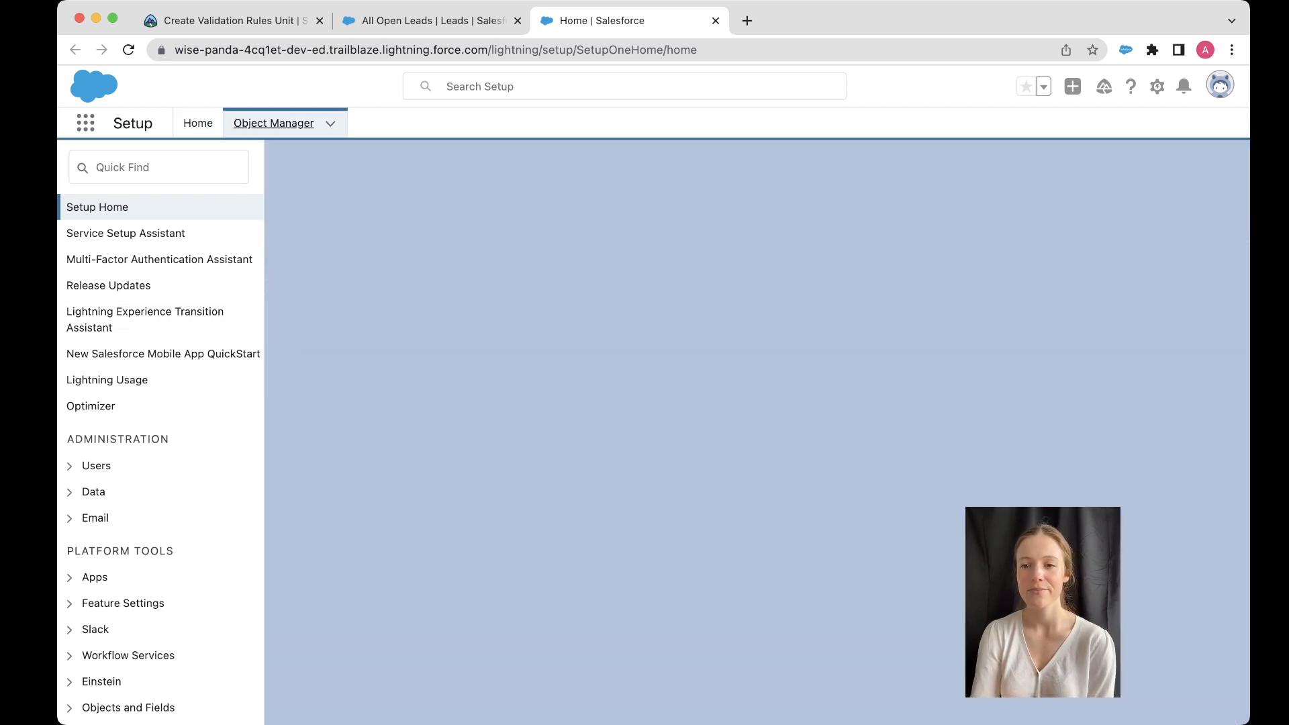
{"action": "left_click", "coordinate": [274, 123]}
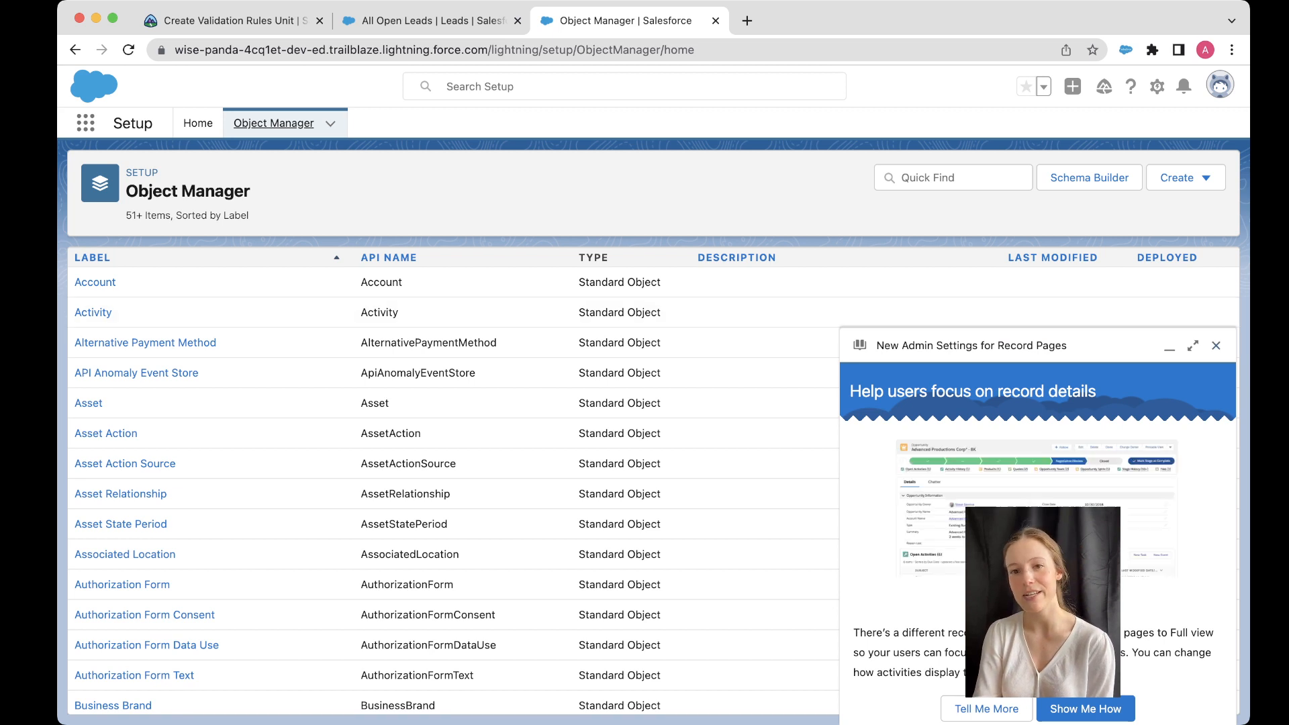
{"action": "left_click", "coordinate": [1215, 345]}
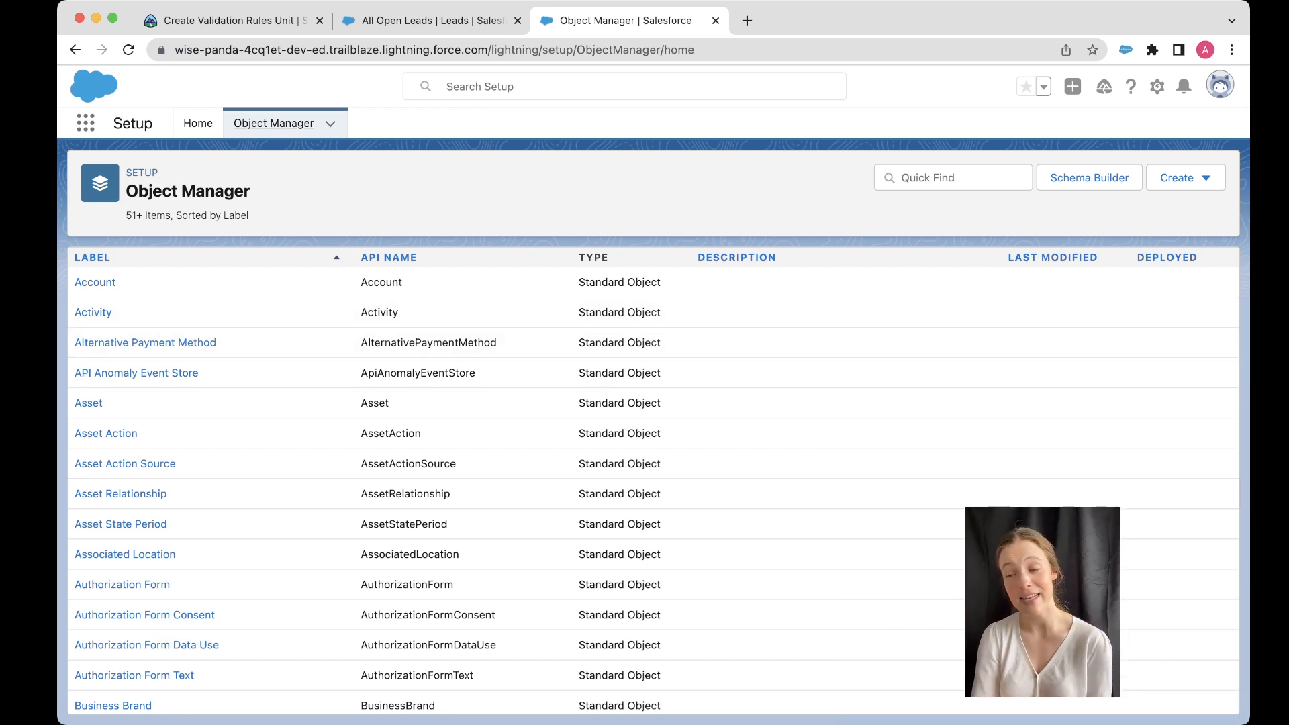
{"action": "type", "text": "contact"}
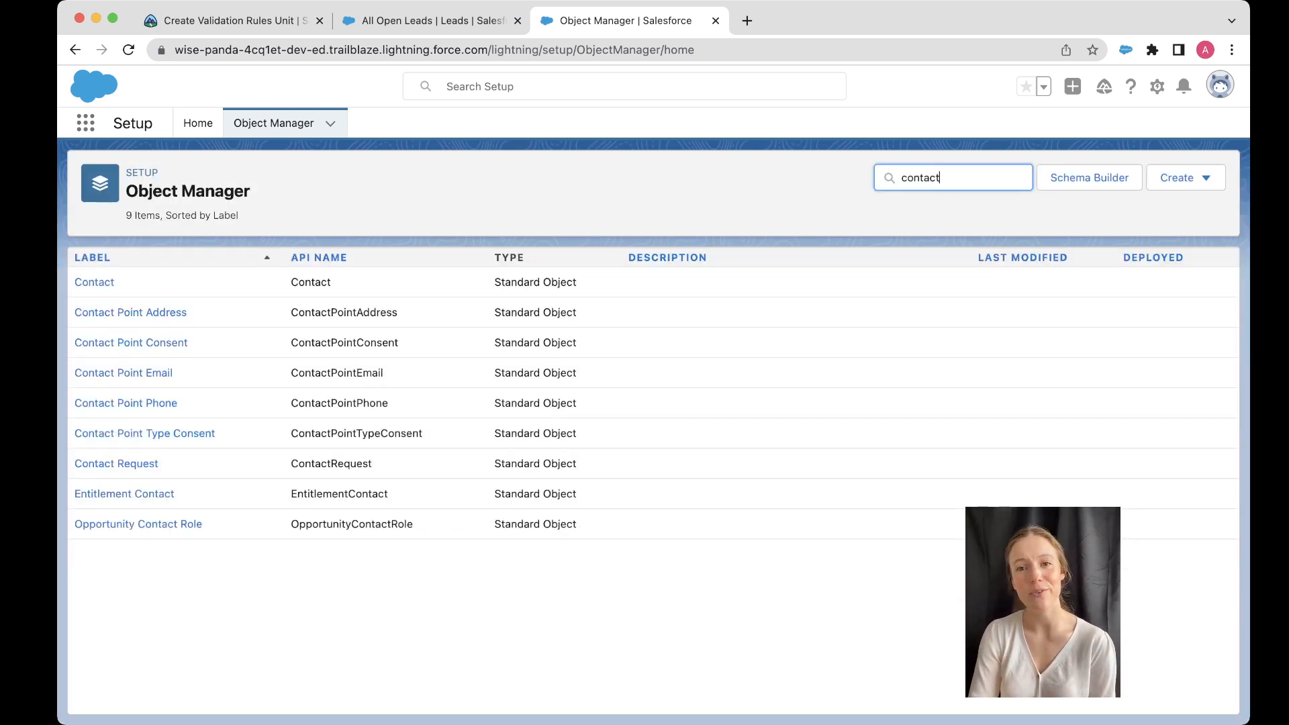
{"action": "left_click", "coordinate": [94, 281]}
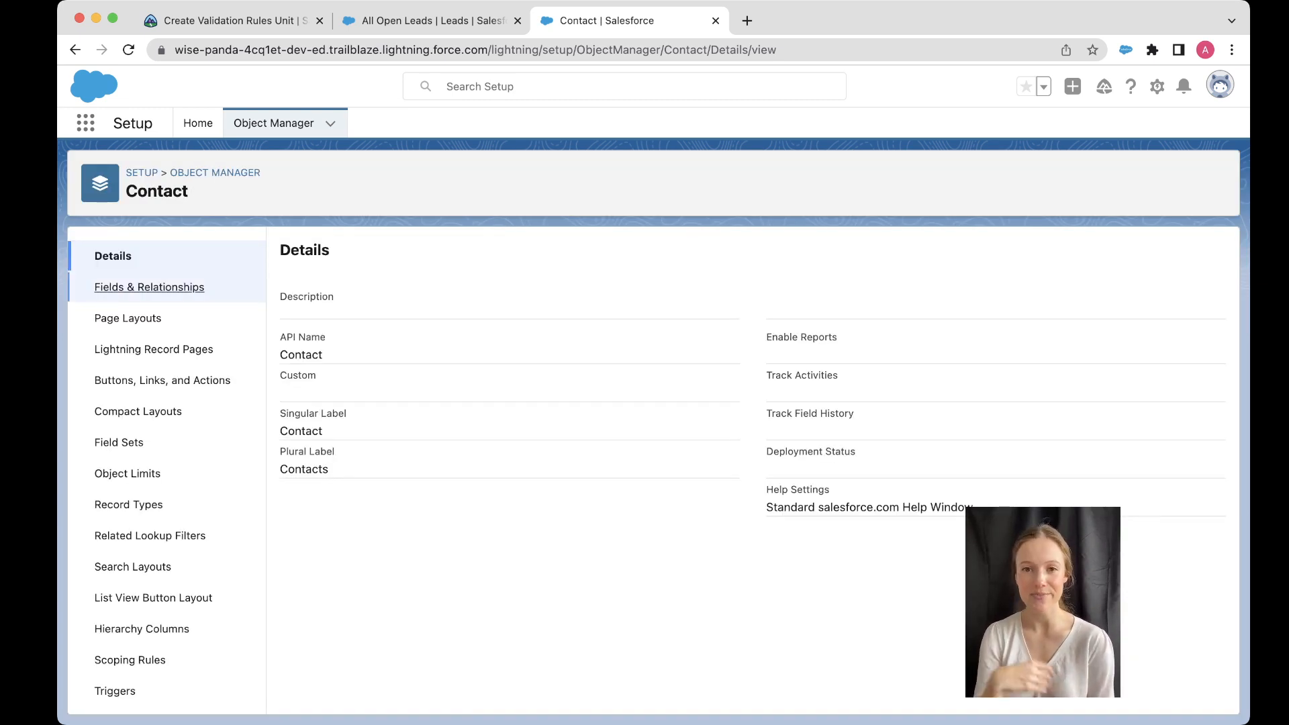
{"action": "left_click", "coordinate": [149, 287]}
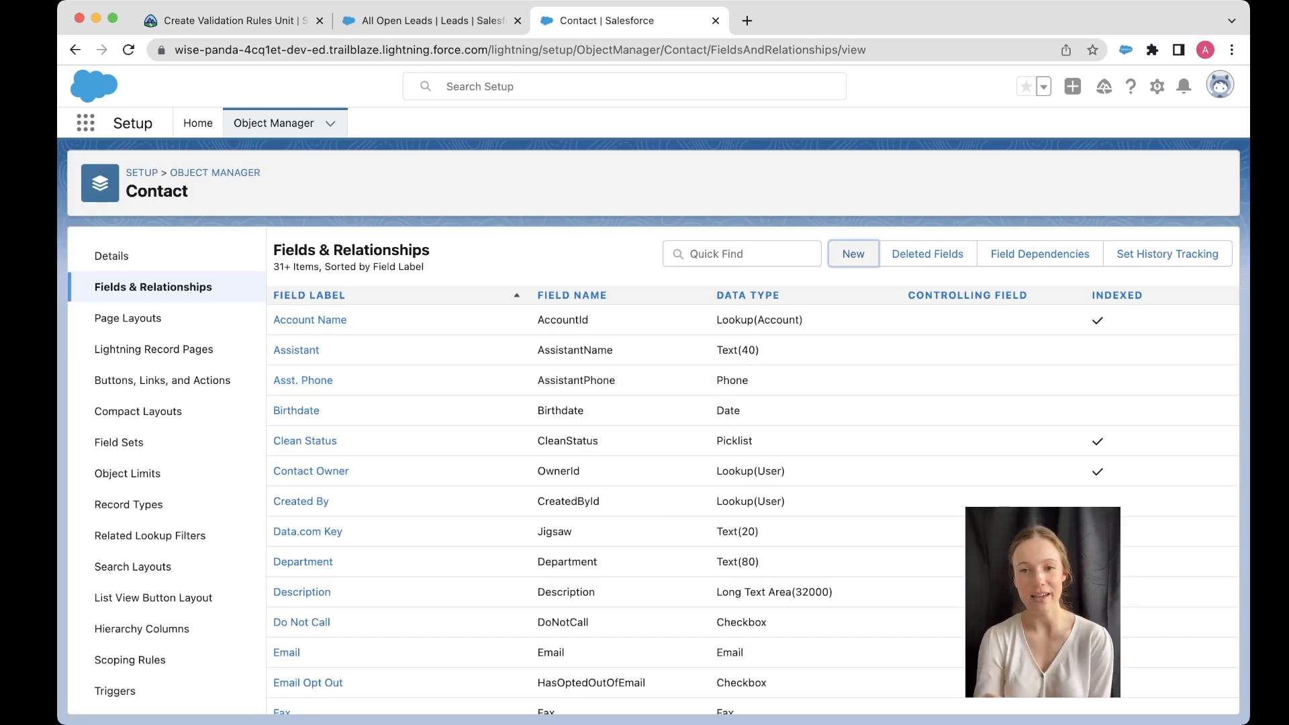
Start a new Contact field and choose Text Area (Rich) as its data type.
{"action": "left_click", "coordinate": [852, 253]}
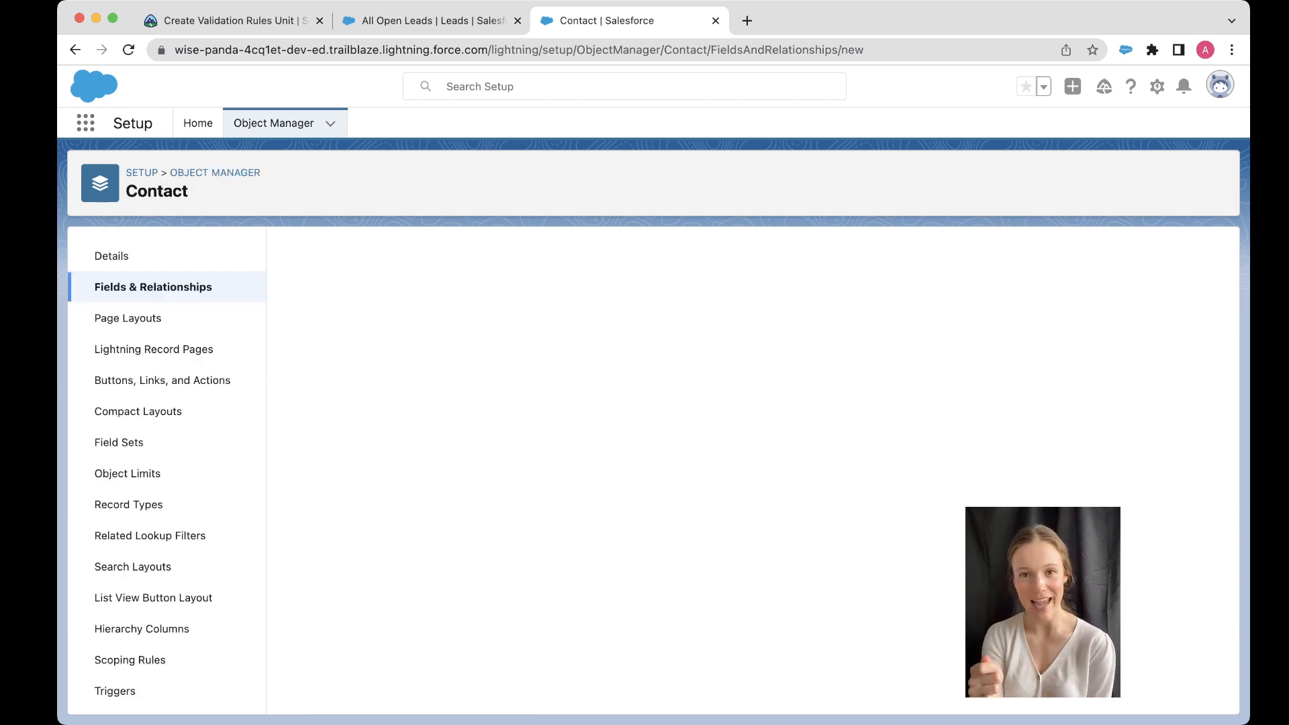
{"action": "left_click", "coordinate": [153, 286]}
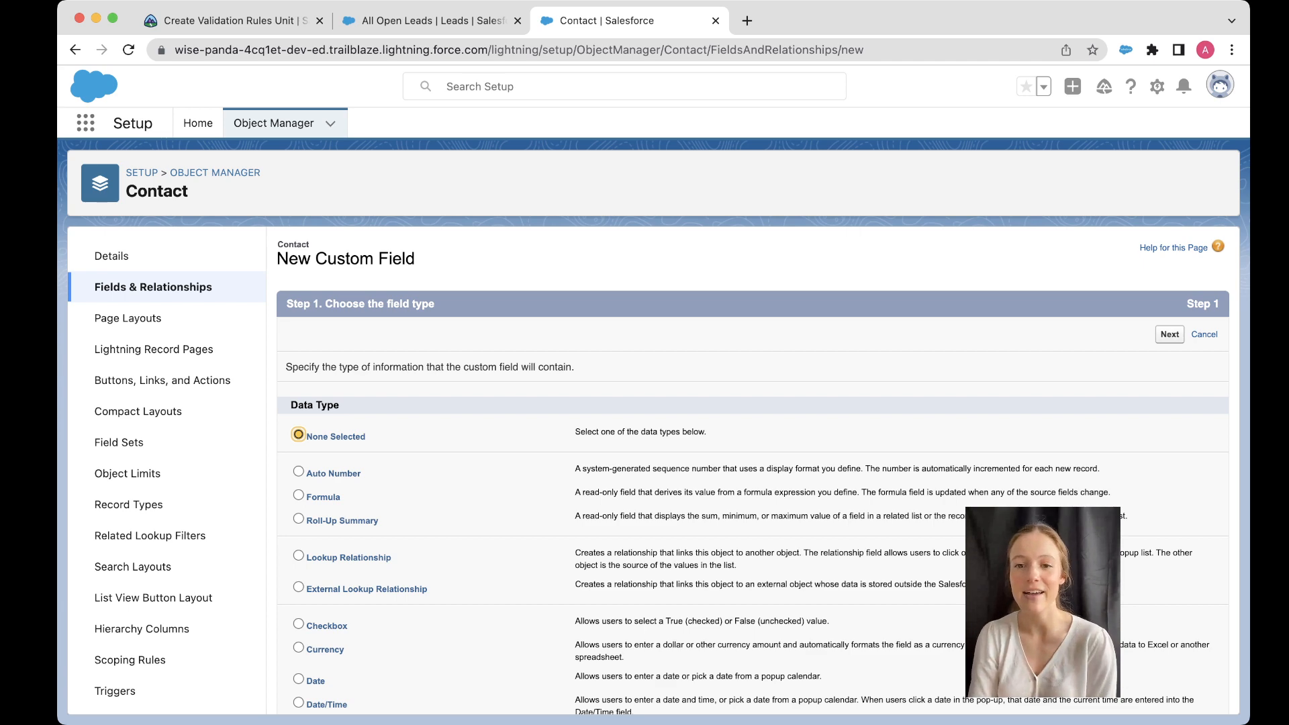
{"action": "scroll", "scroll_direction": "down", "scroll_amount": 3}
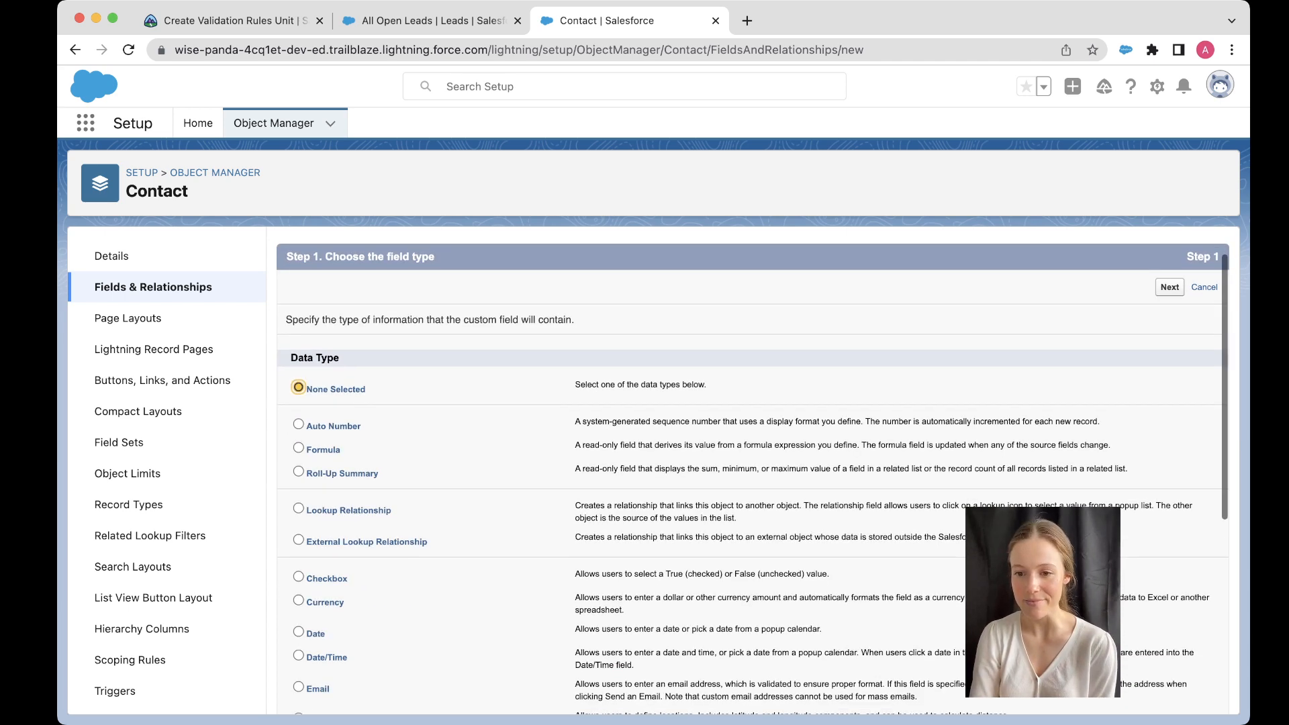
{"action": "scroll", "scroll_direction": "down", "scroll_amount": 3}
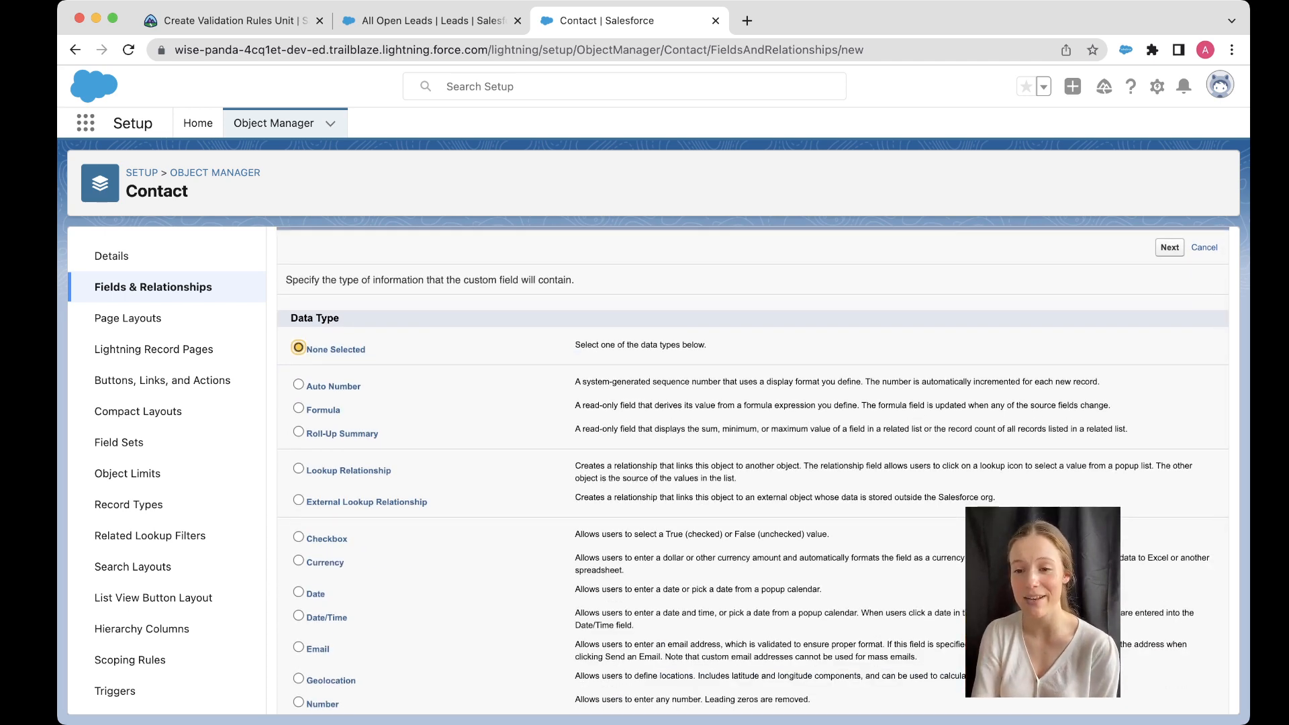
{"action": "scroll", "scroll_direction": "down", "scroll_amount": 3}
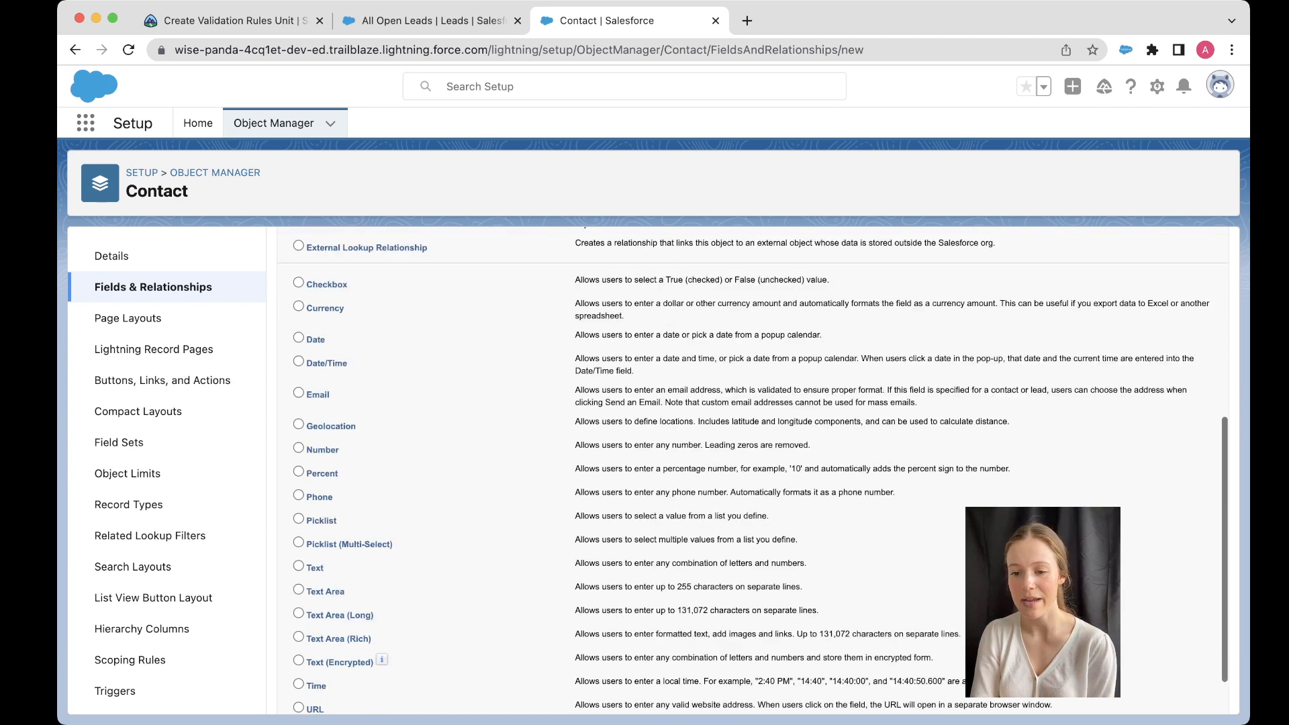
{"action": "left_click", "coordinate": [298, 583]}
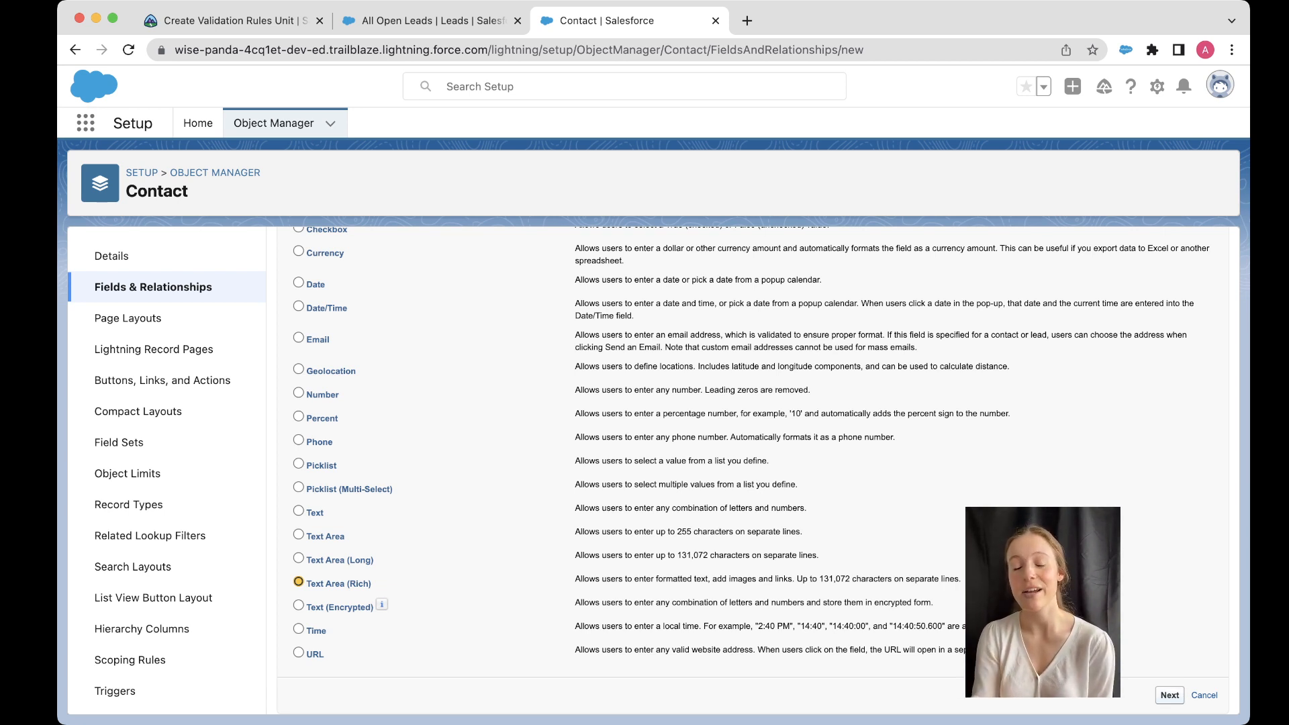
{"action": "left_click", "coordinate": [1168, 695]}
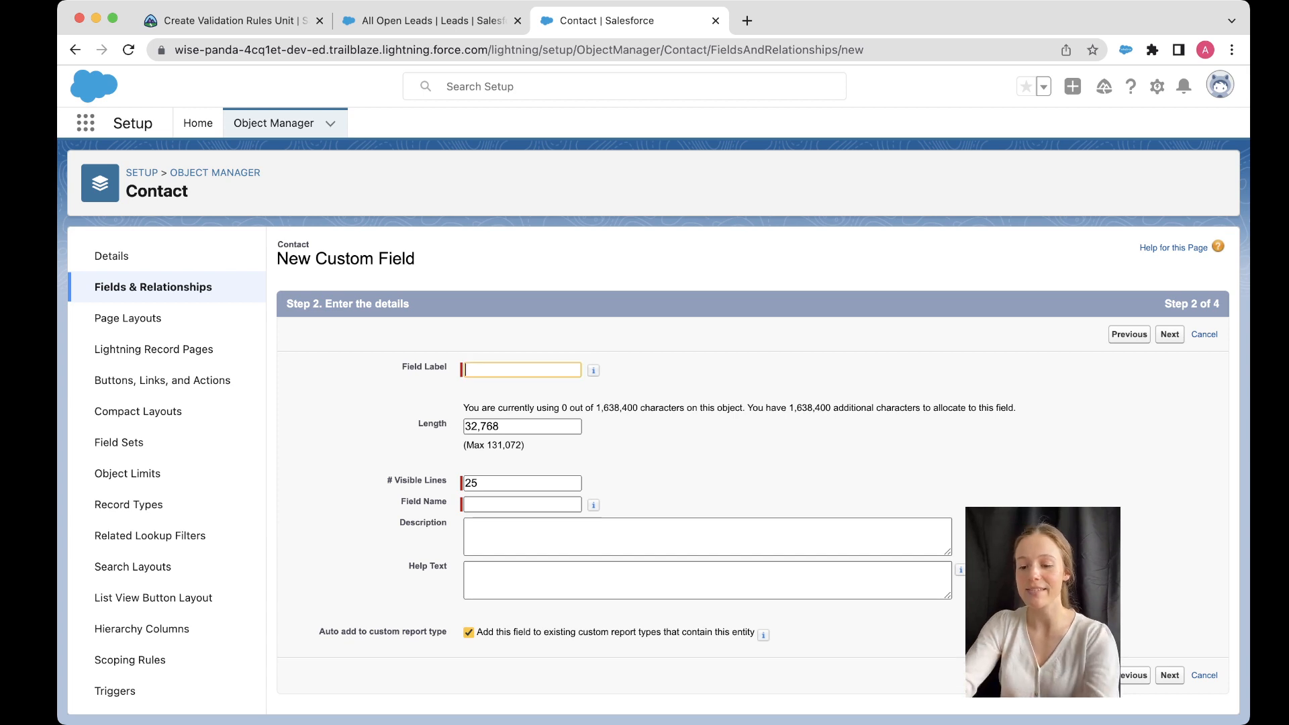
Label the field Coffee Order, describe it 'Mapped from Lead', accept security and layouts, and save.
{"action": "type", "text": "Coffee Order"}
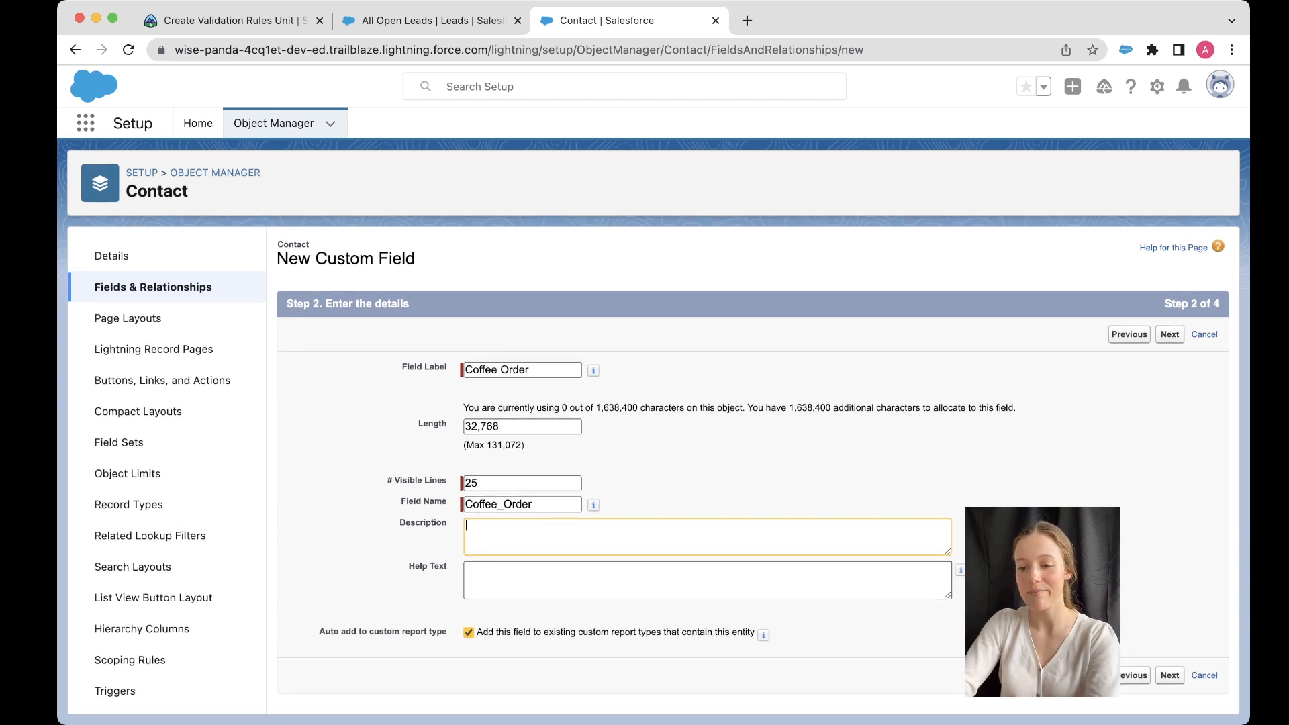
{"action": "type", "text": "Mapped"}
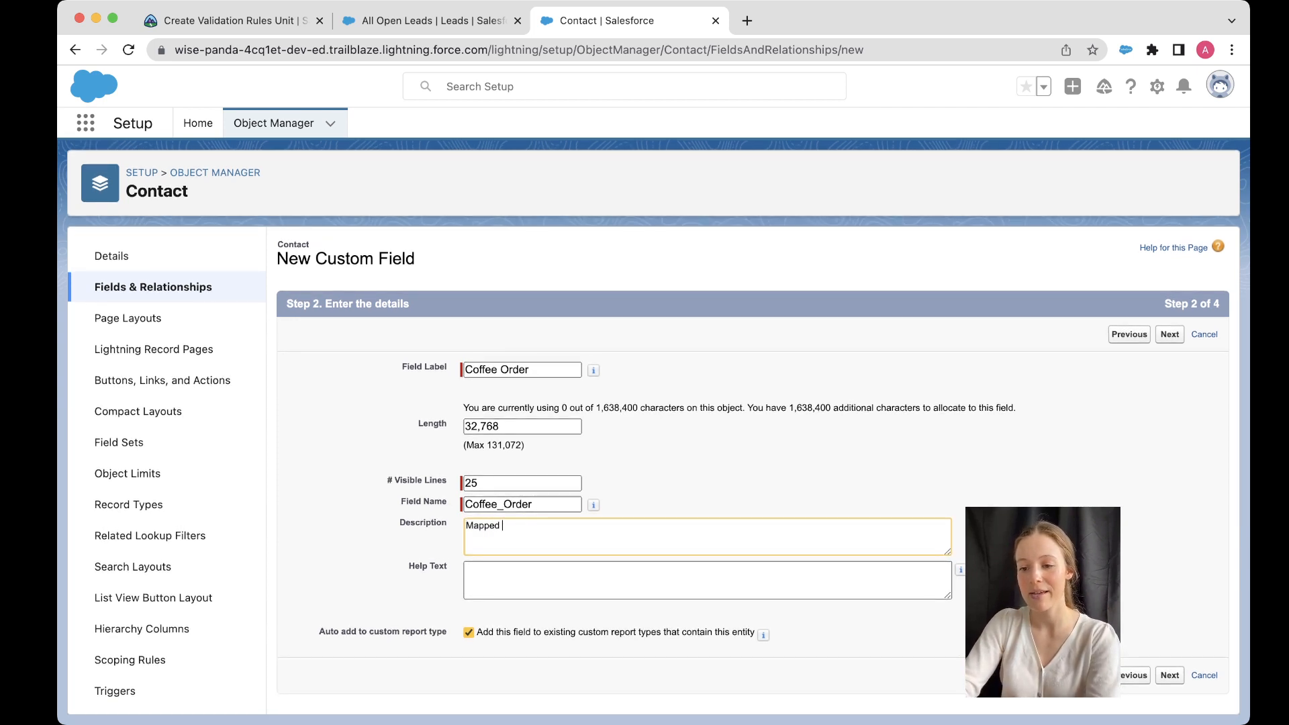
{"action": "type", "text": "from Lead"}
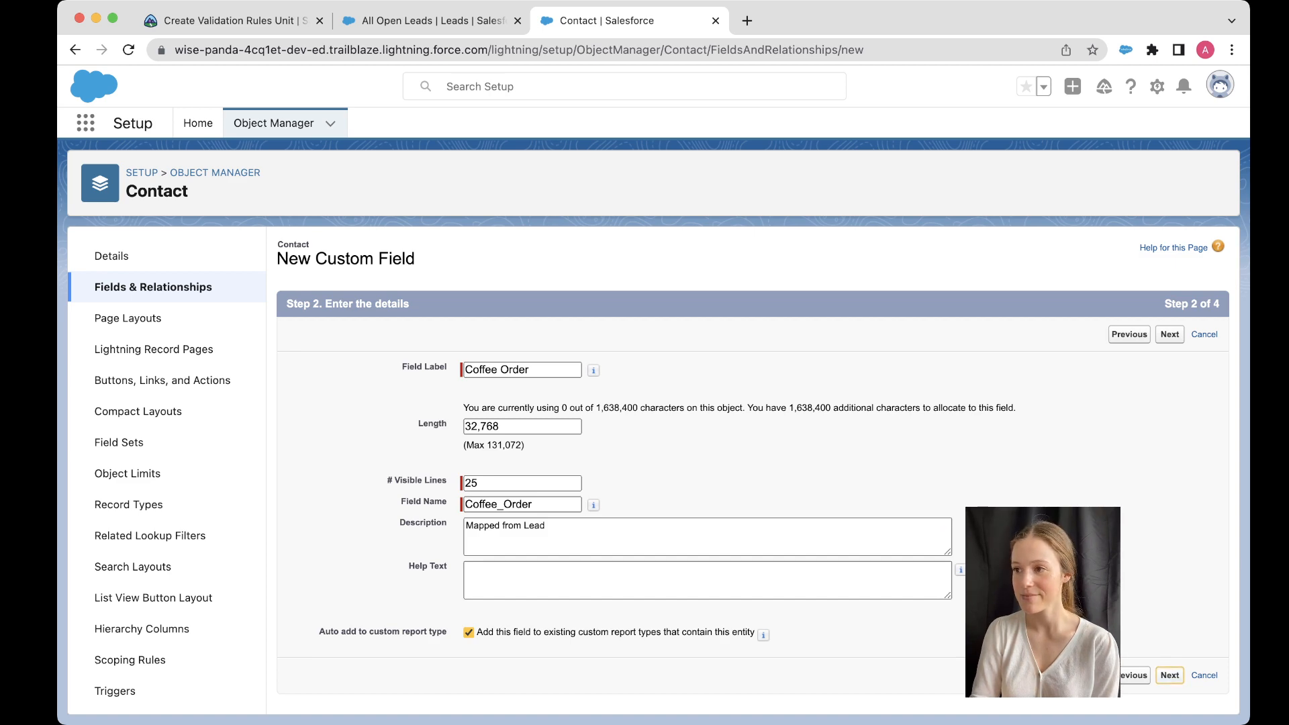
{"action": "left_click", "coordinate": [1168, 334]}
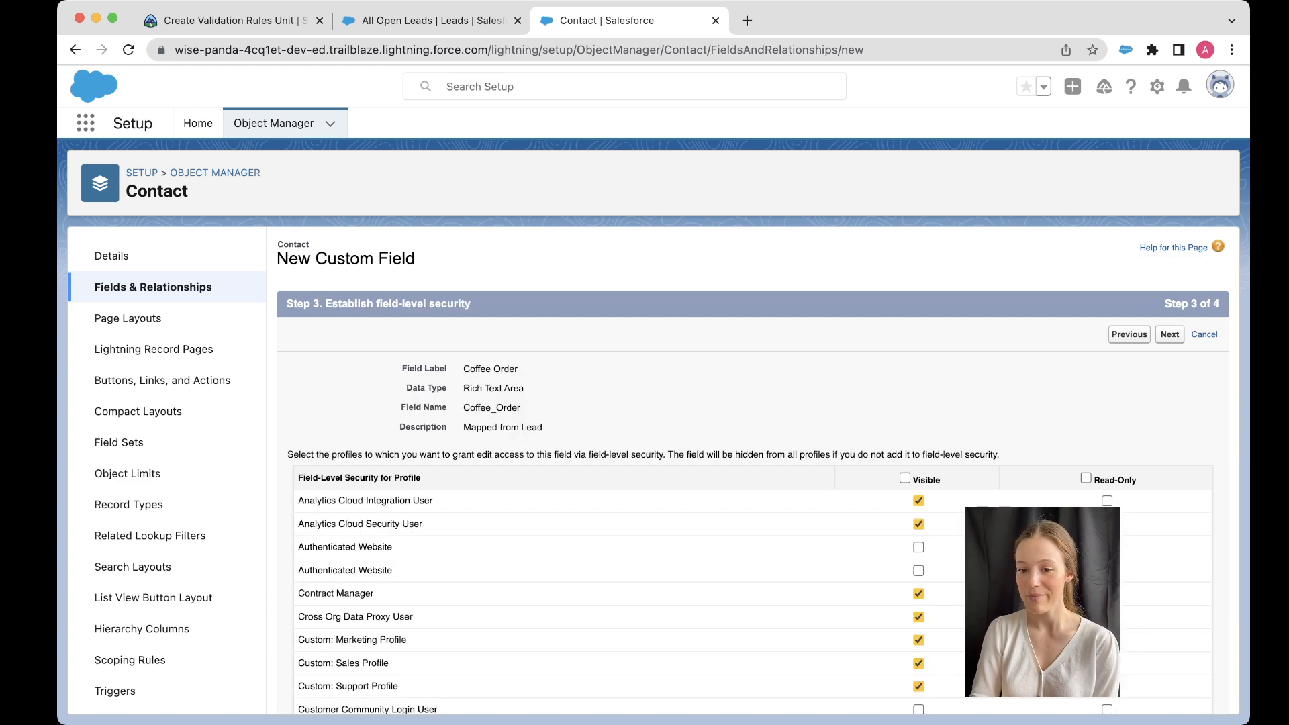
{"action": "scroll", "scroll_direction": "down", "scroll_amount": 3}
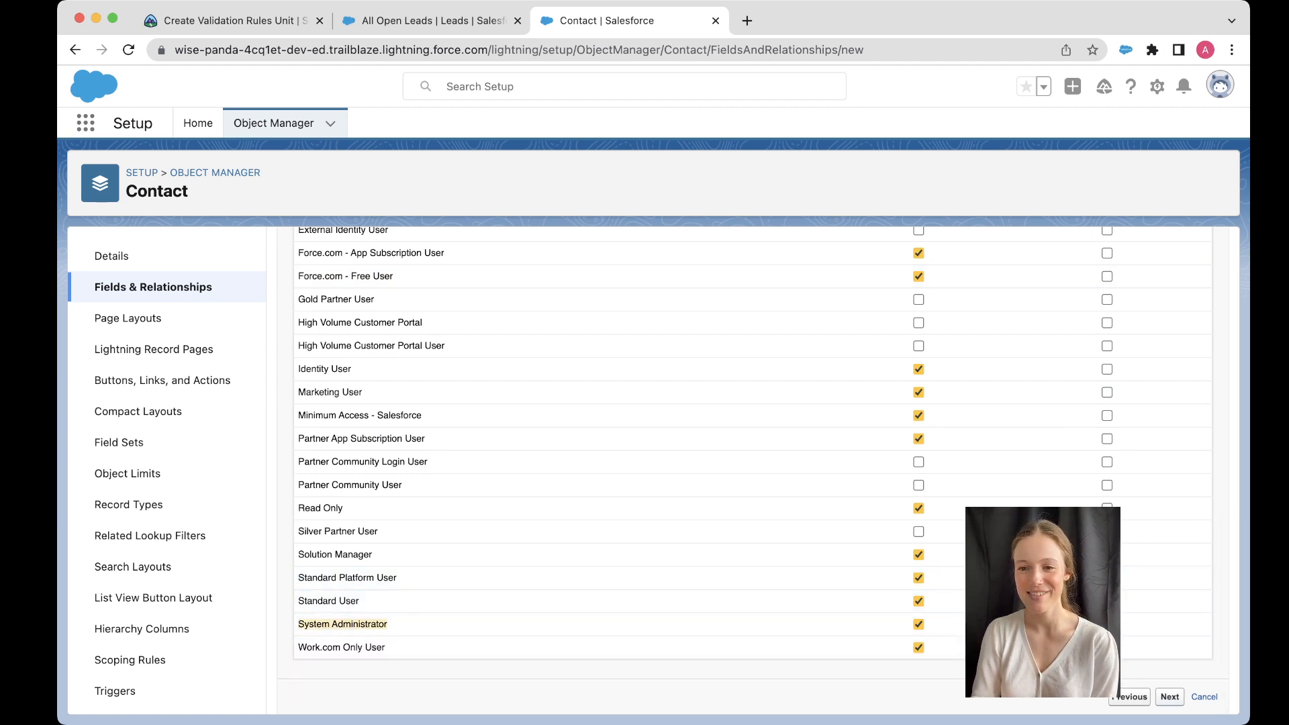
{"action": "left_click", "coordinate": [1167, 696]}
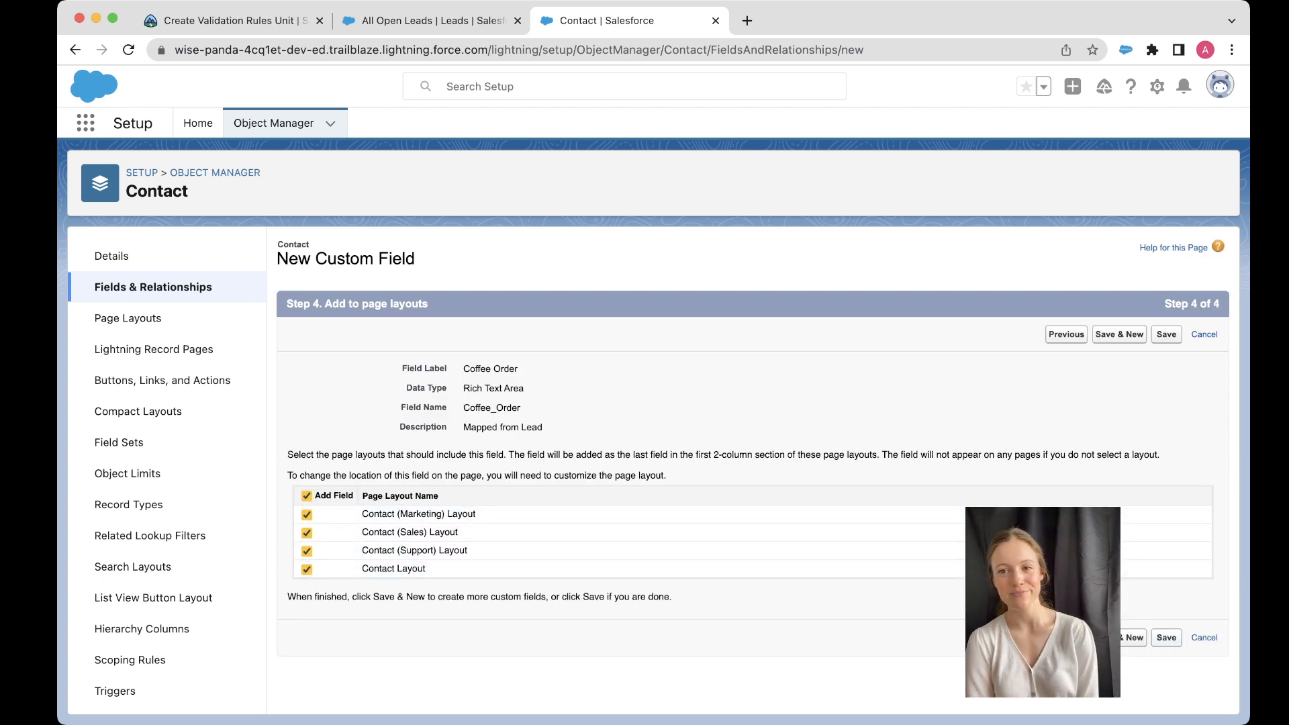
{"action": "left_click", "coordinate": [1165, 333]}
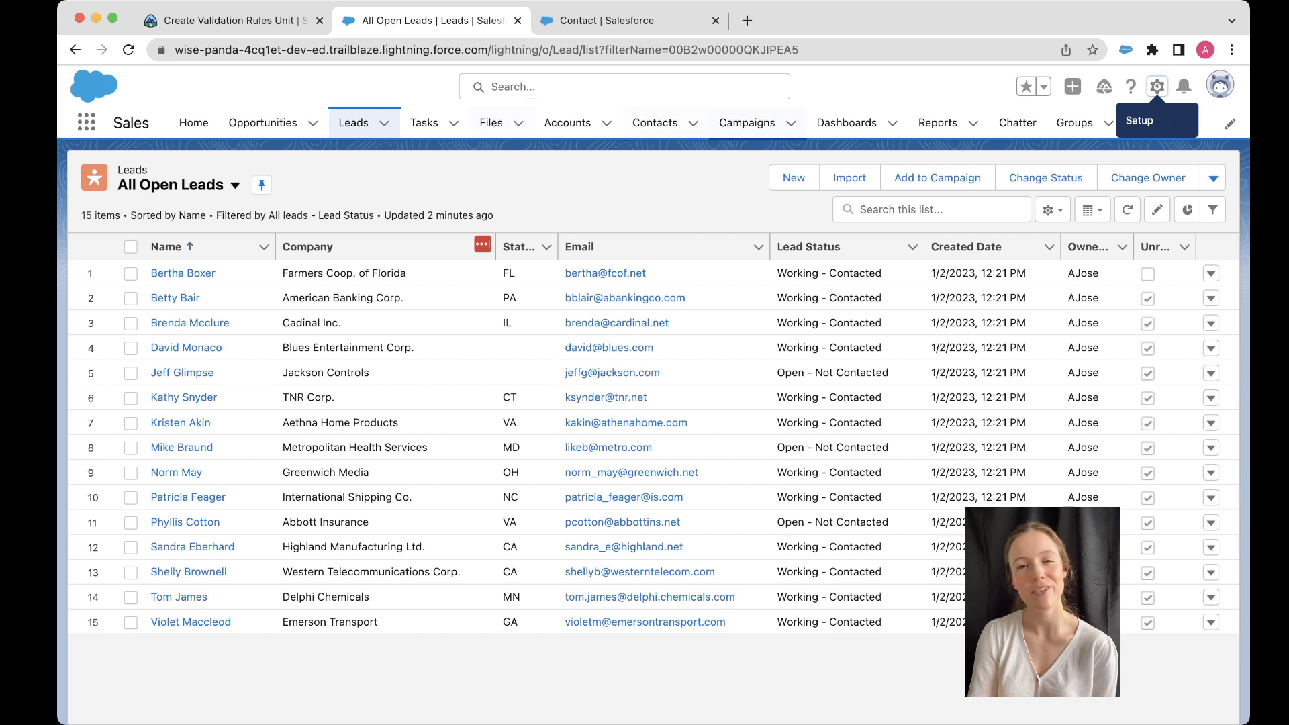
{"action": "left_click", "coordinate": [655, 122]}
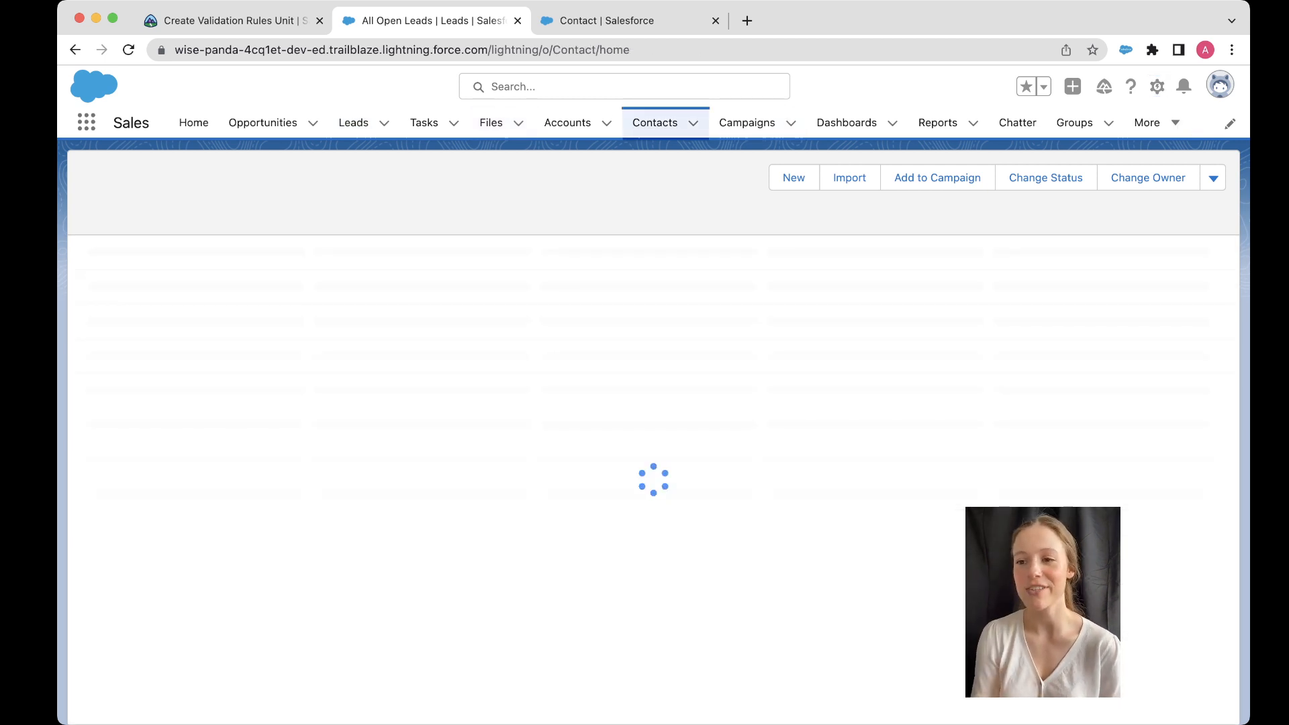
{"action": "left_click", "coordinate": [654, 122]}
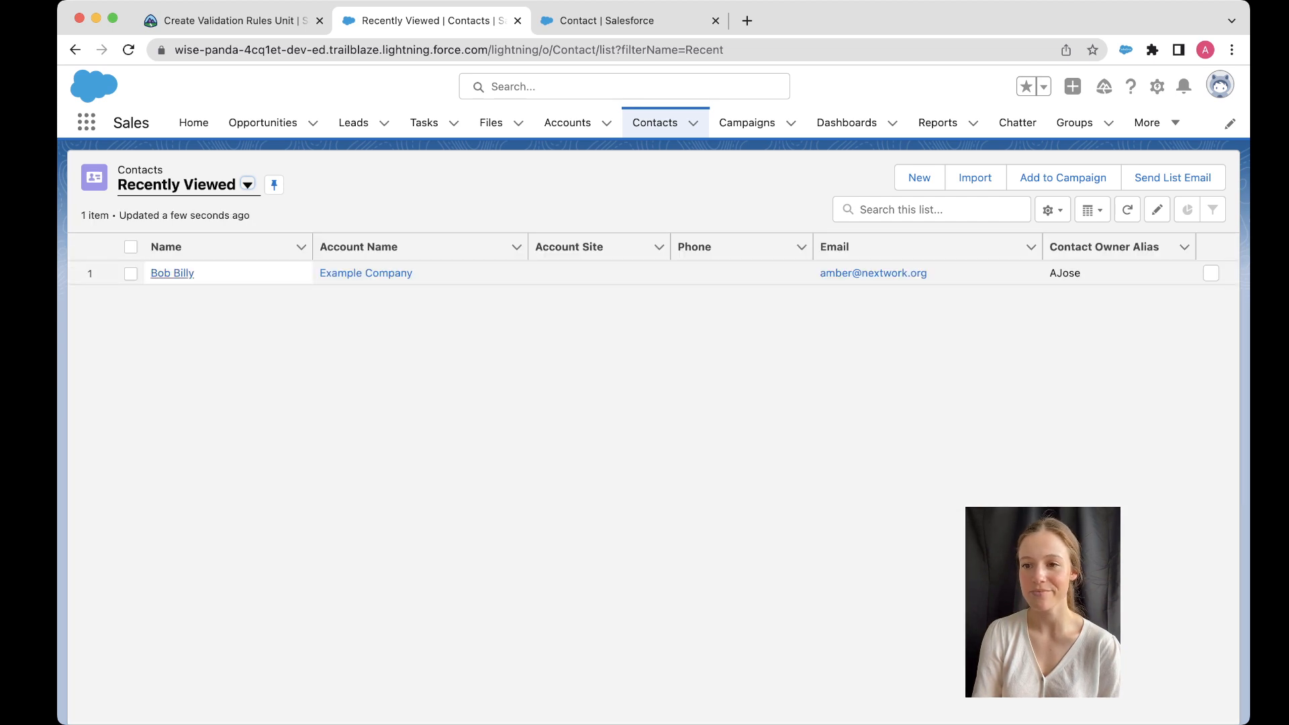
{"action": "left_click", "coordinate": [172, 272]}
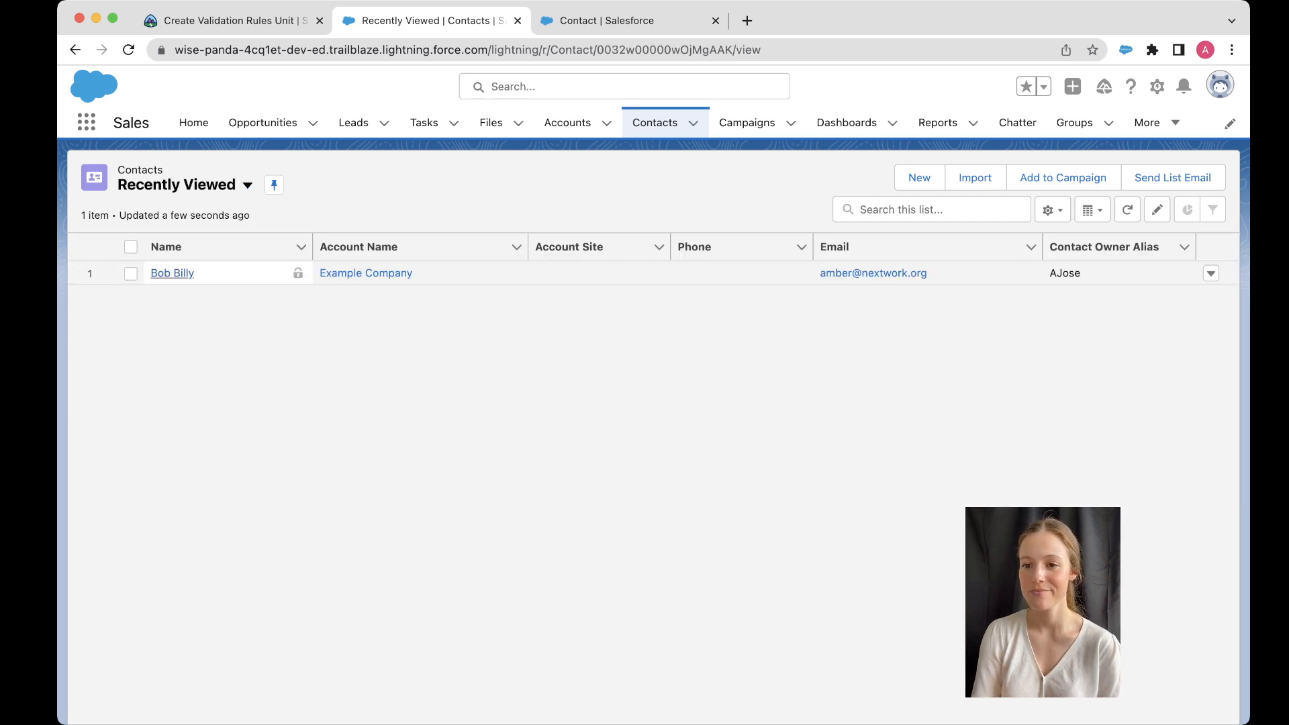
{"action": "left_click", "coordinate": [171, 272]}
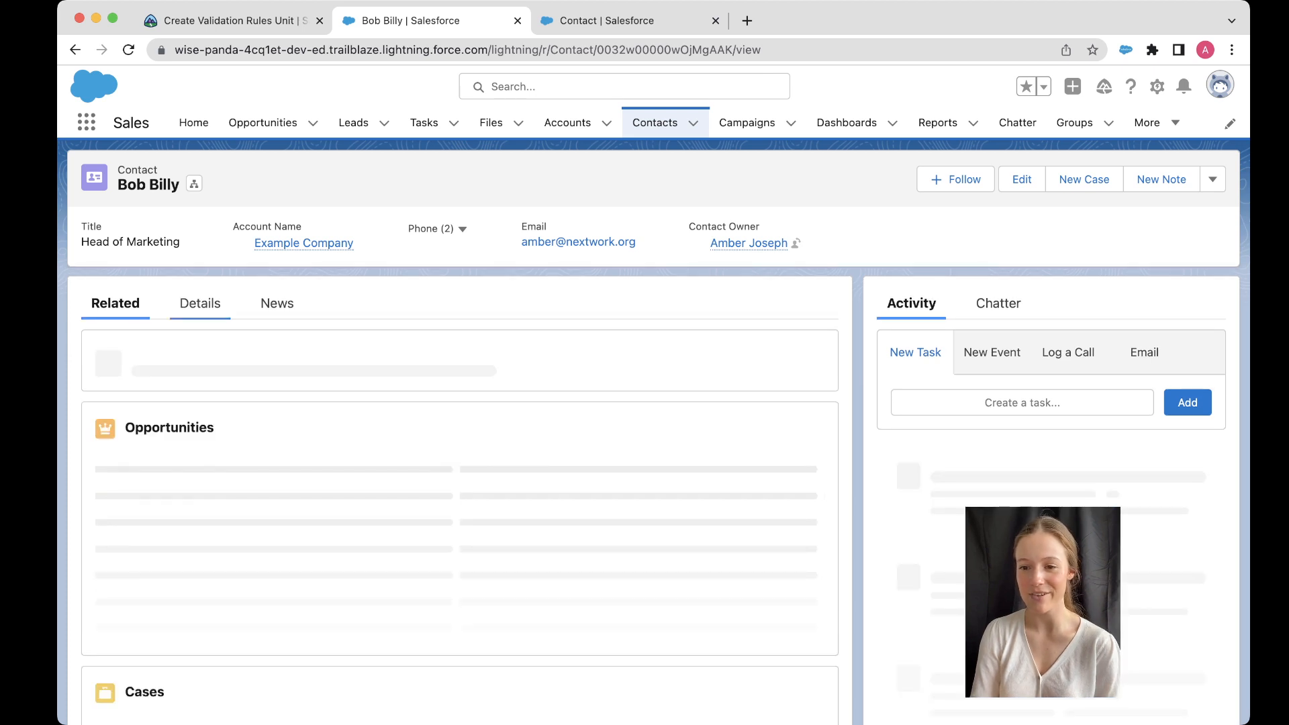
{"action": "left_click", "coordinate": [199, 302]}
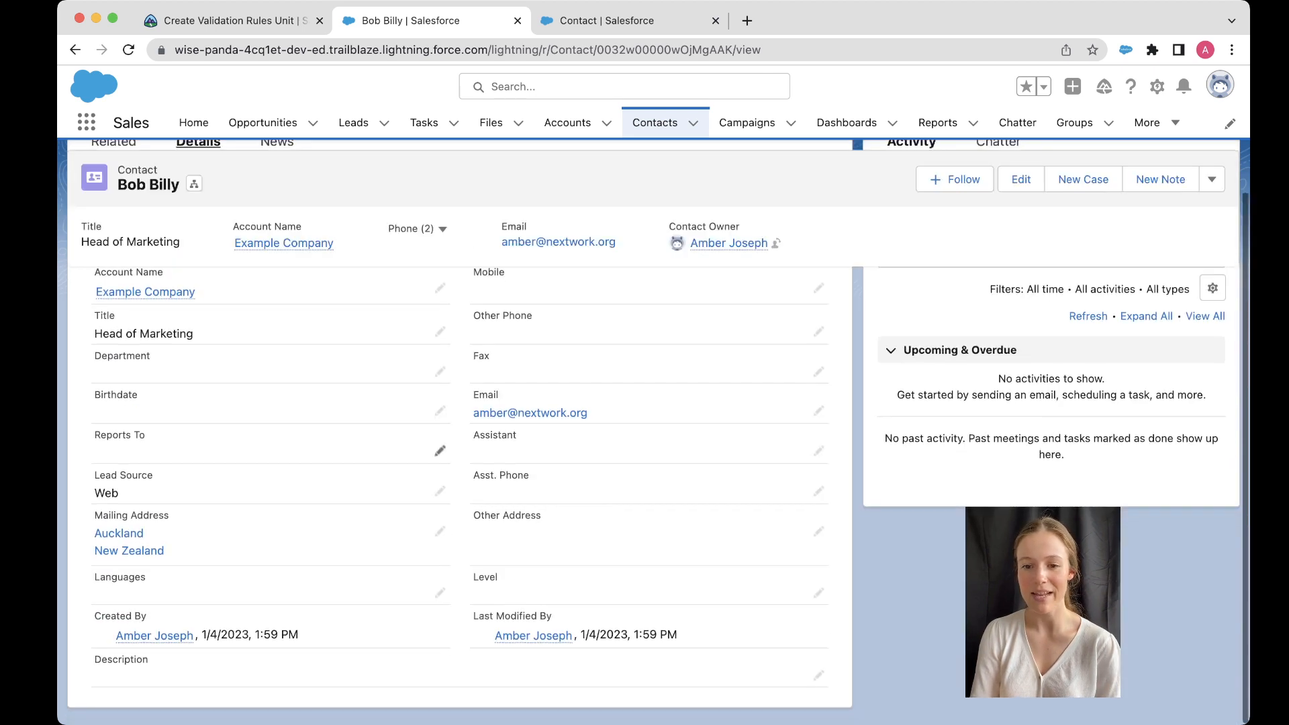
{"action": "scroll", "scroll_direction": "down", "scroll_amount": 3}
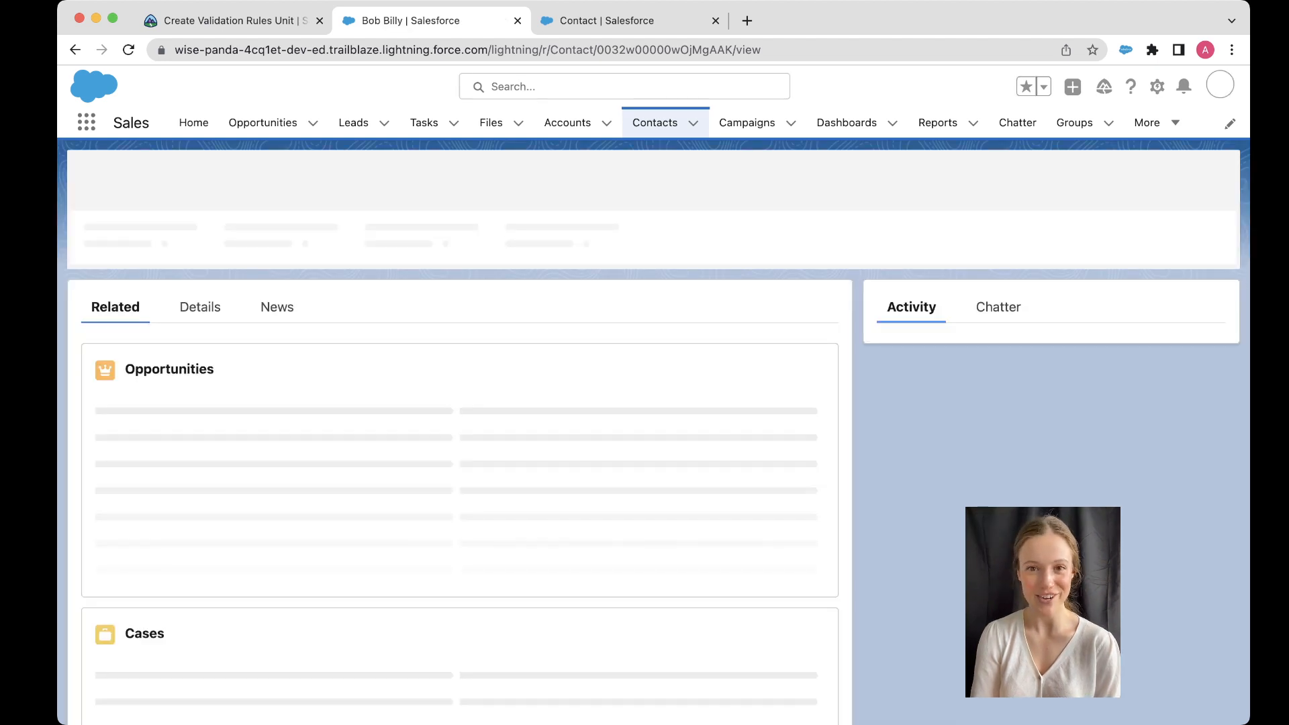
{"action": "left_click", "coordinate": [199, 300]}
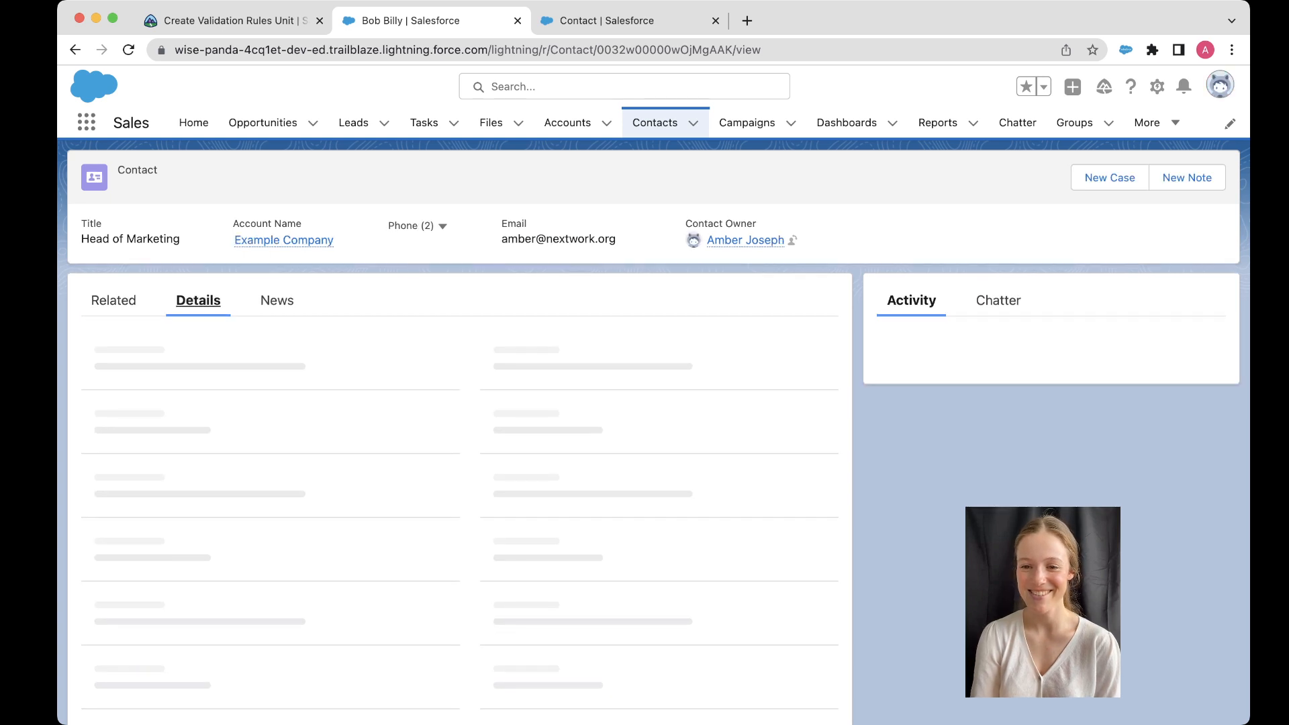
{"action": "scroll", "scroll_direction": "down", "scroll_amount": 3}
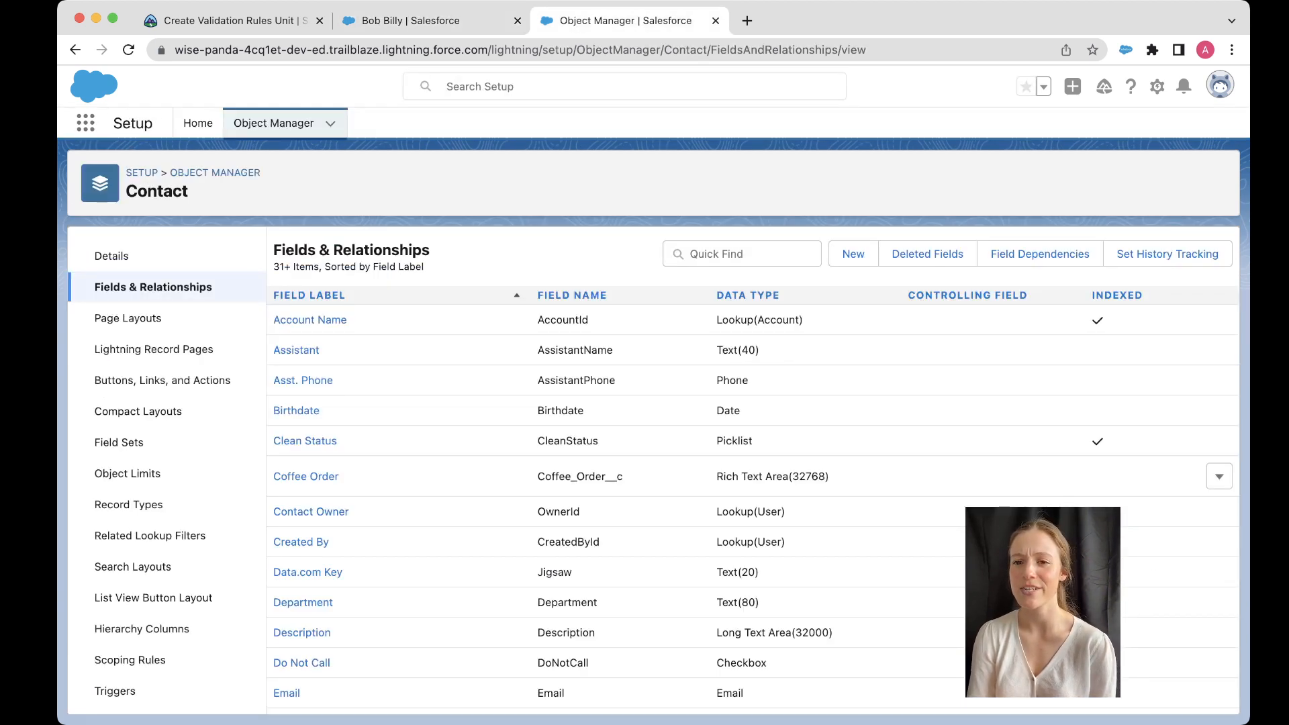
Navigate Object Manager to the Lead object's Fields & Relationships list via Quick Find 'lea'.
{"action": "left_click", "coordinate": [273, 122]}
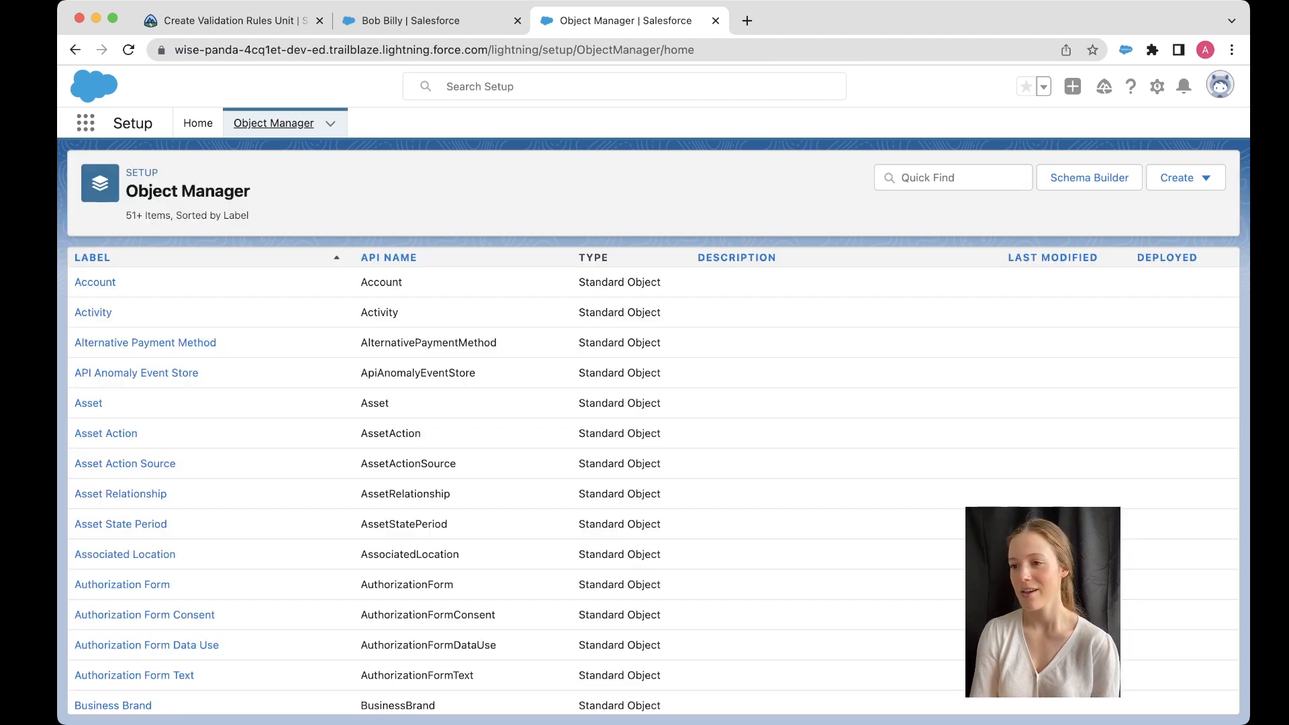
{"action": "type", "text": "lead"}
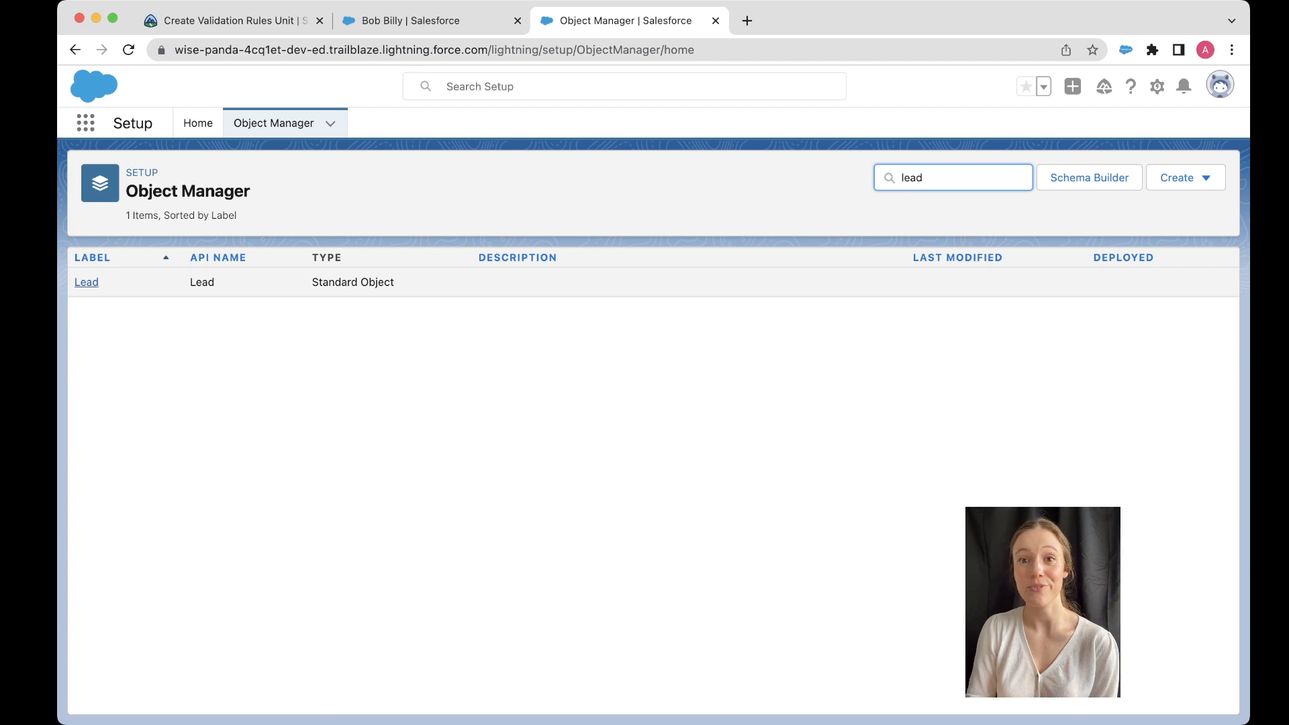
{"action": "left_click", "coordinate": [85, 282]}
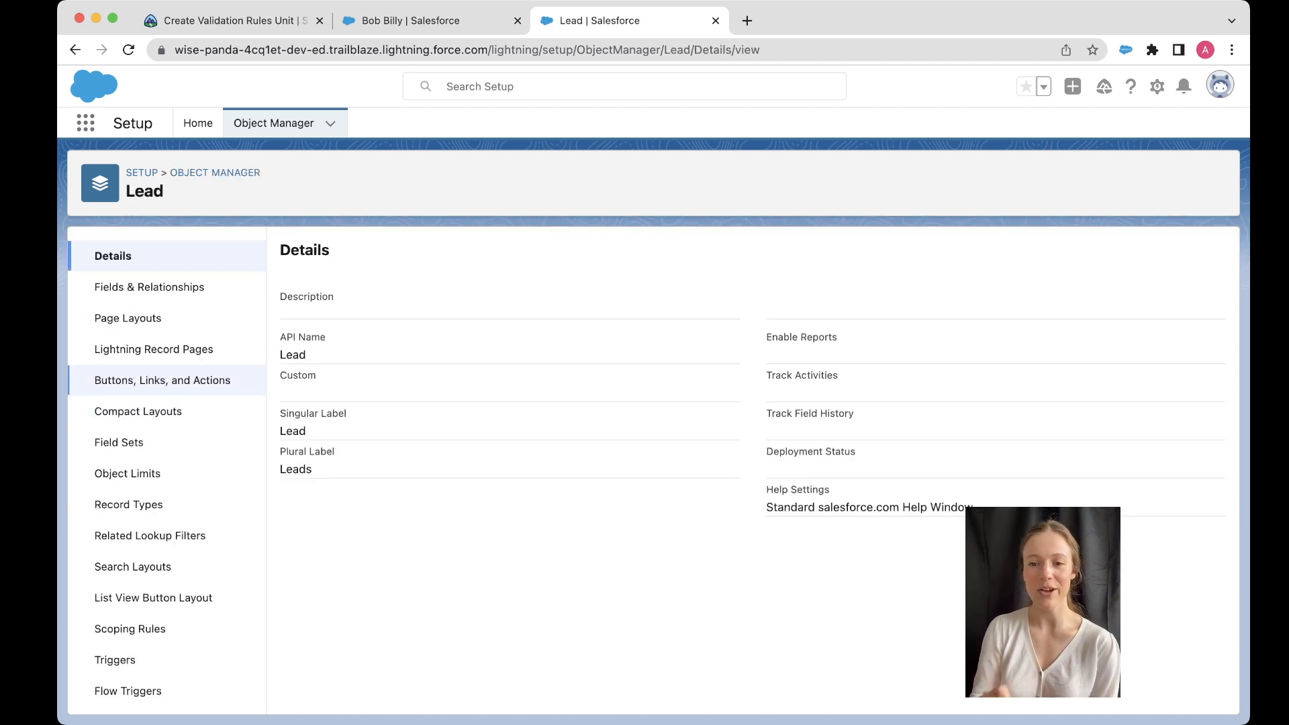
{"action": "left_click", "coordinate": [149, 287]}
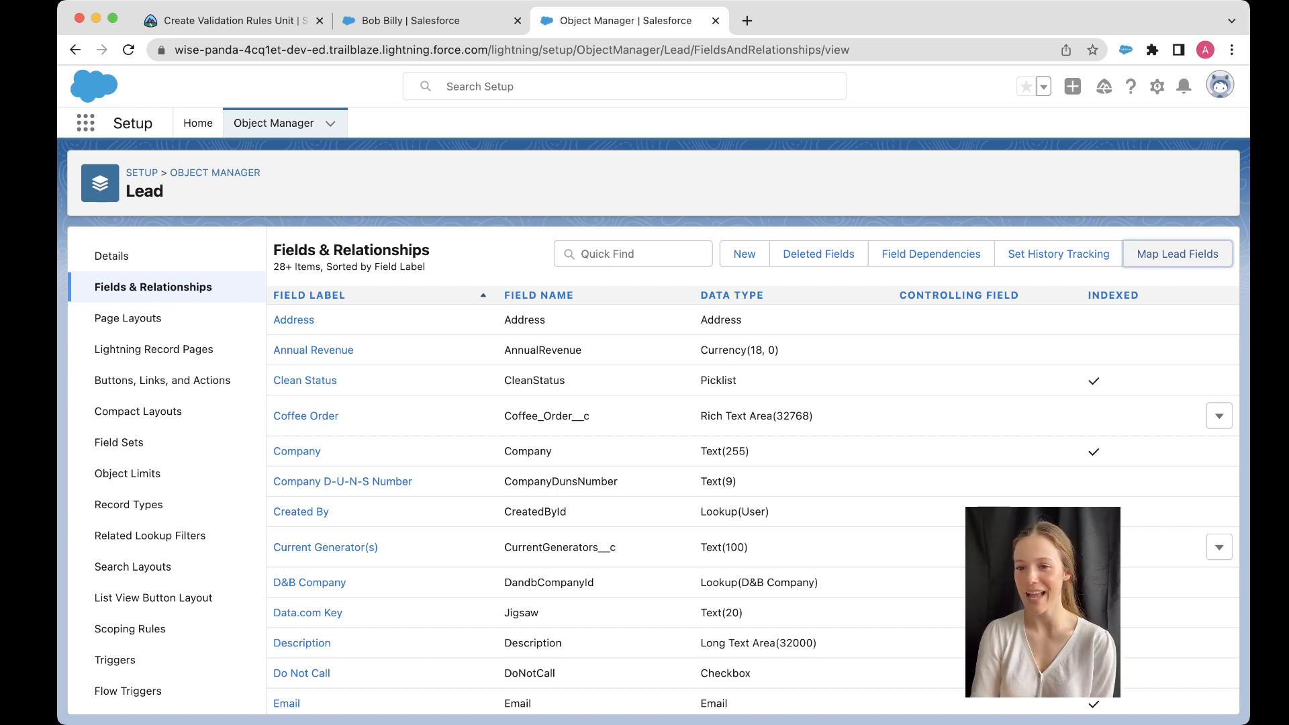
In Map Lead Fields, switch to the Contact tab and map Lead Coffee Order to Contact Coffee Order.
{"action": "left_click", "coordinate": [1176, 253]}
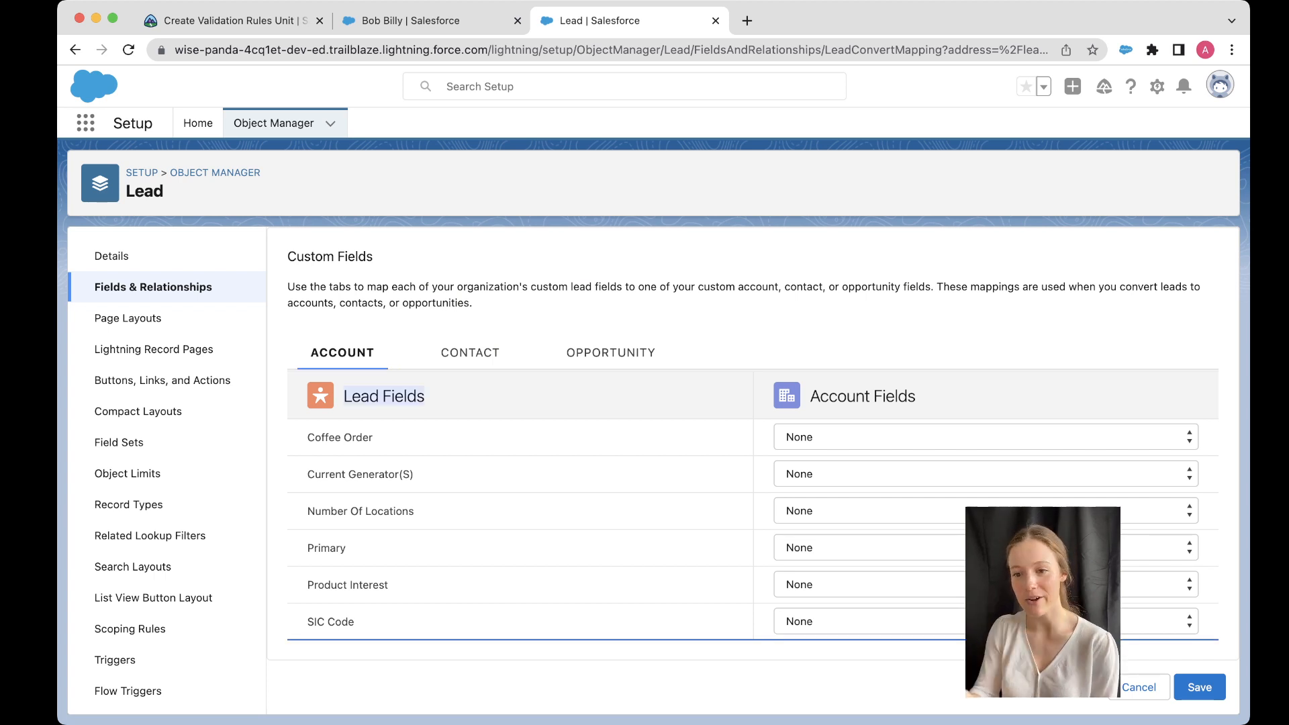
{"action": "left_click", "coordinate": [470, 352]}
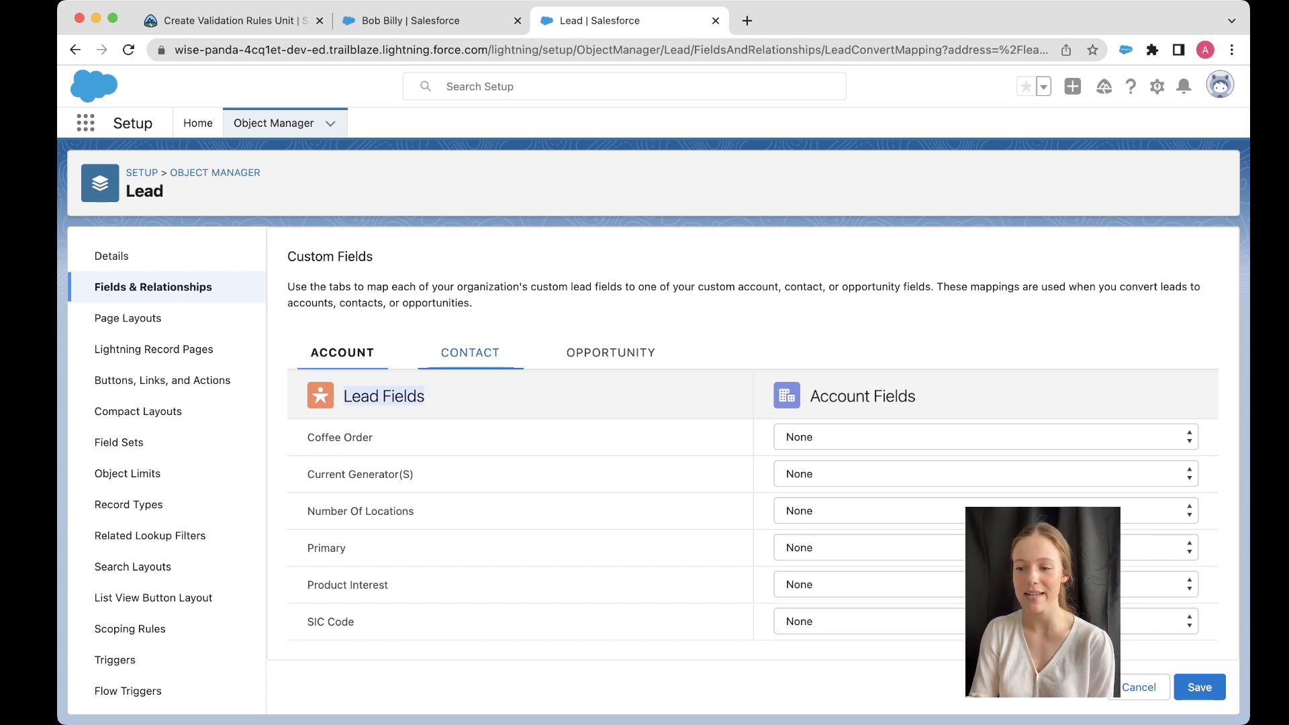
{"action": "left_click", "coordinate": [469, 352]}
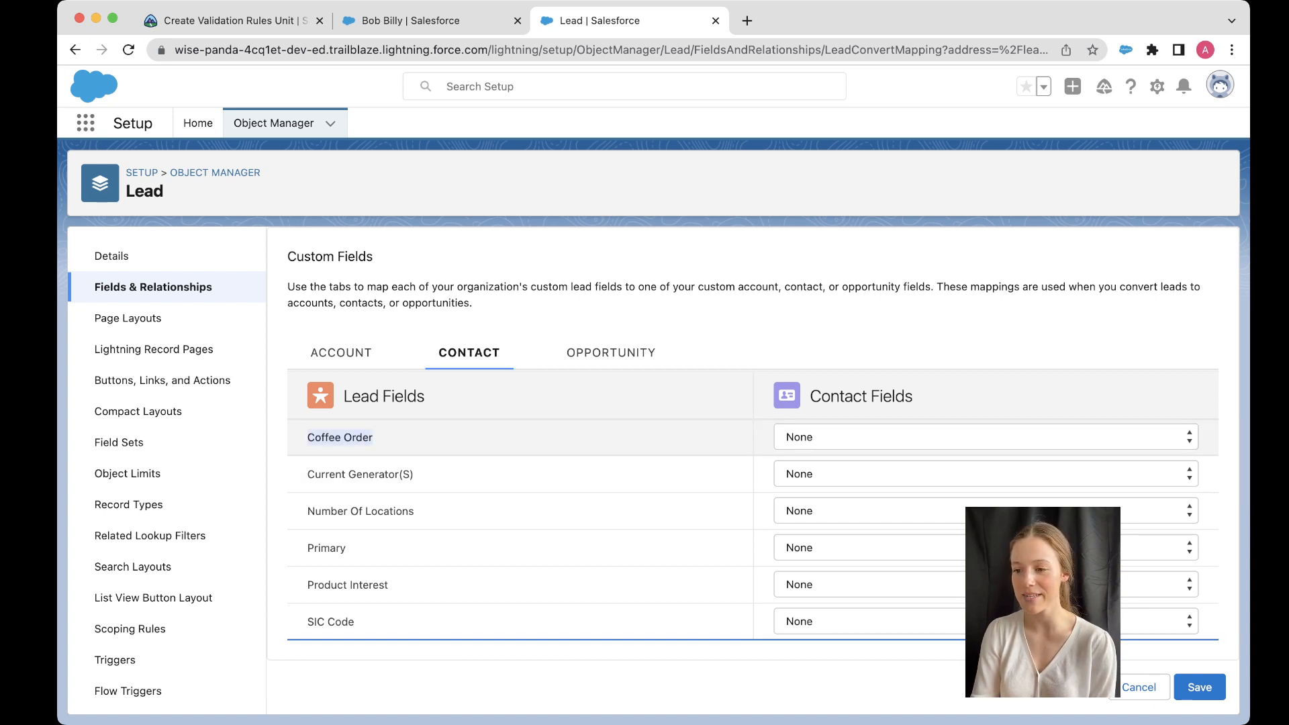
{"action": "left_click", "coordinate": [984, 436]}
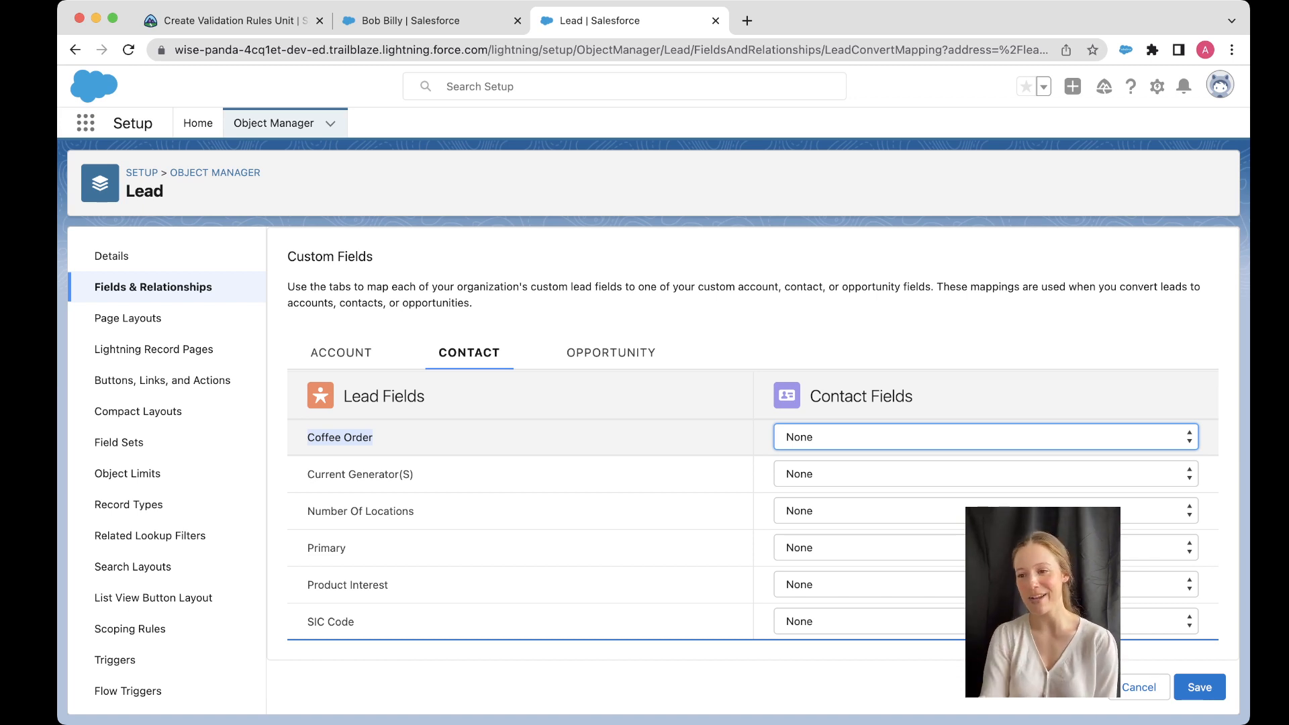
{"action": "left_click", "coordinate": [985, 437]}
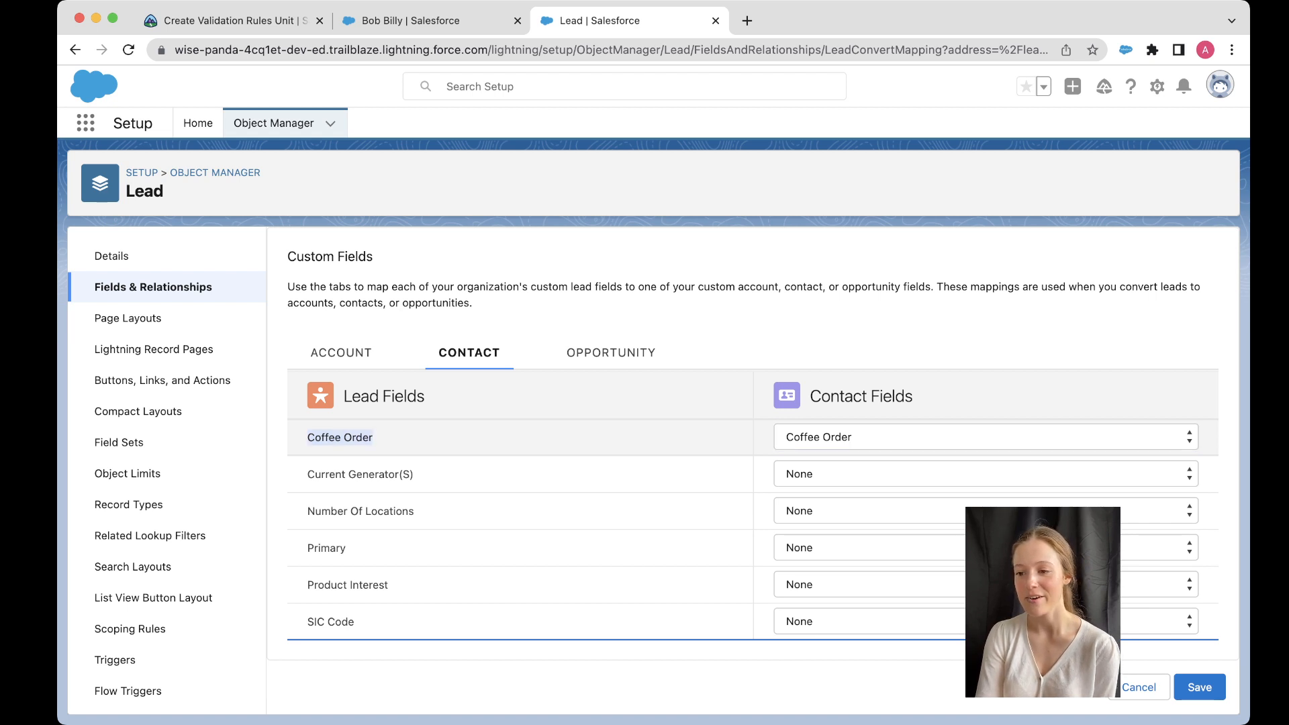
Review the neighbouring mapping rows, confirm Coffee Order's mapping and save the lead field mappings.
{"action": "left_click", "coordinate": [984, 473]}
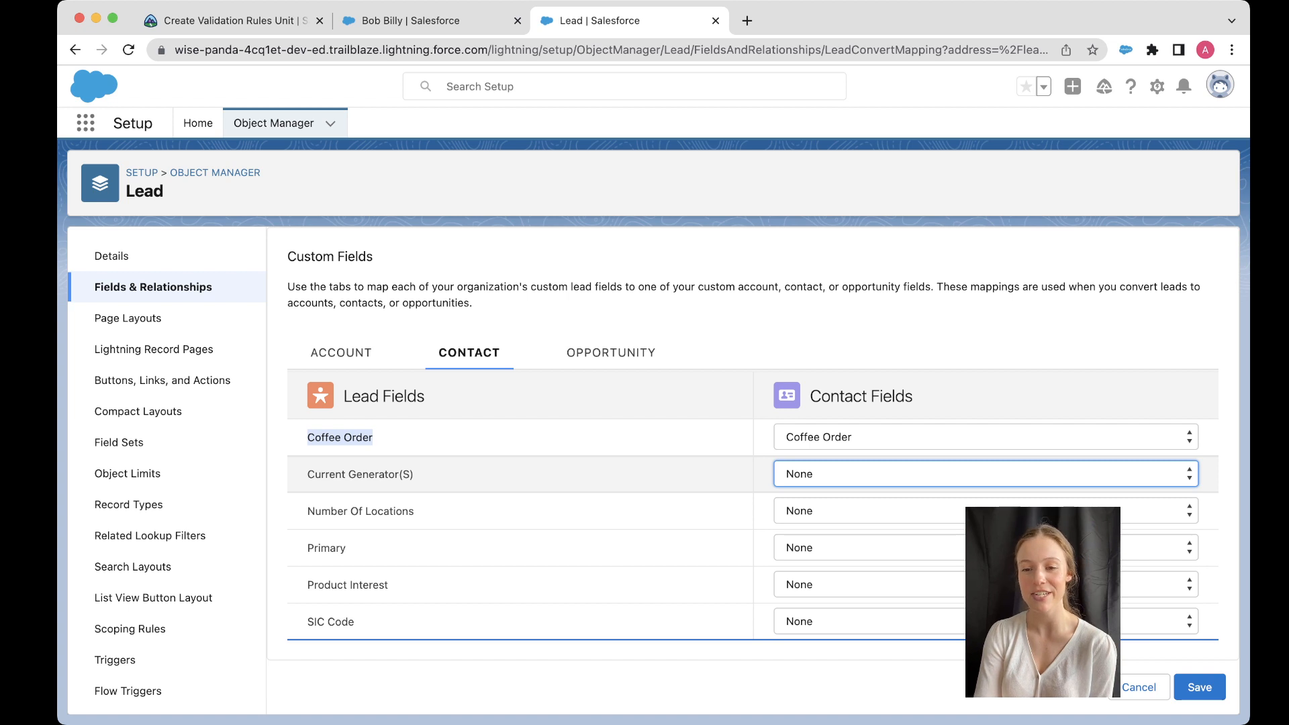
{"action": "left_click", "coordinate": [359, 473]}
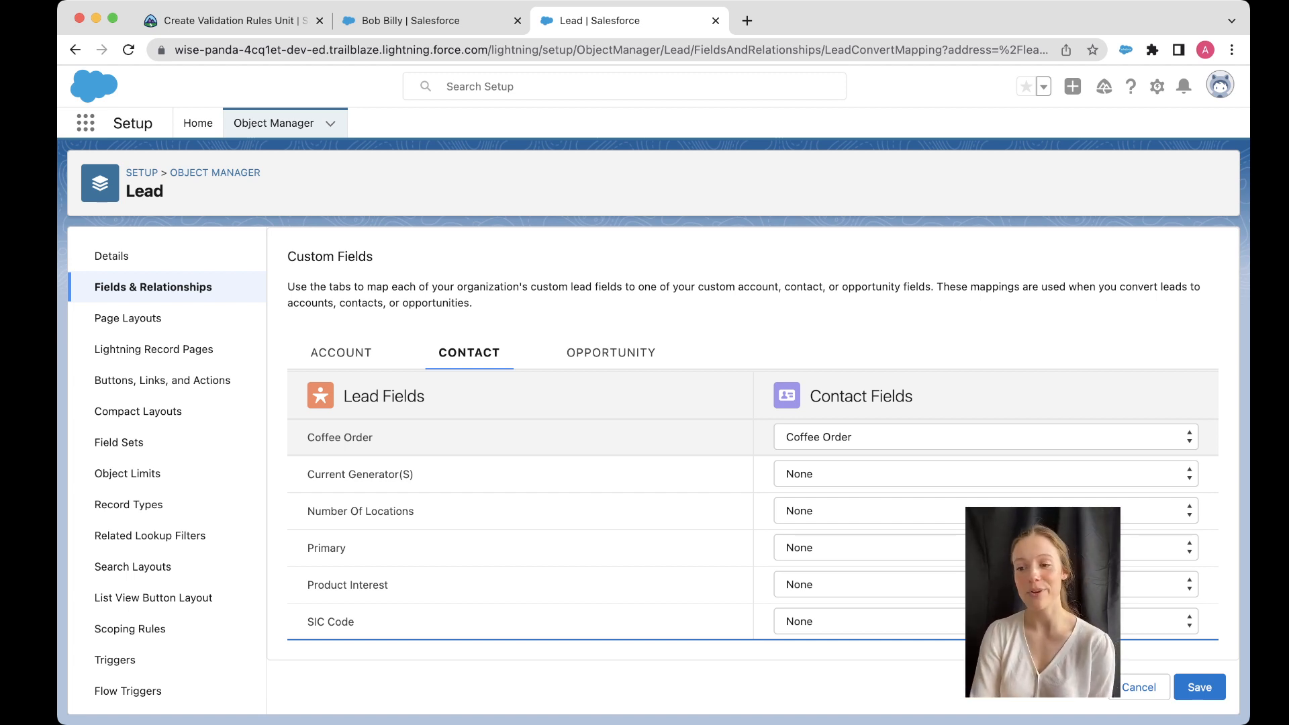
{"action": "left_click", "coordinate": [986, 436]}
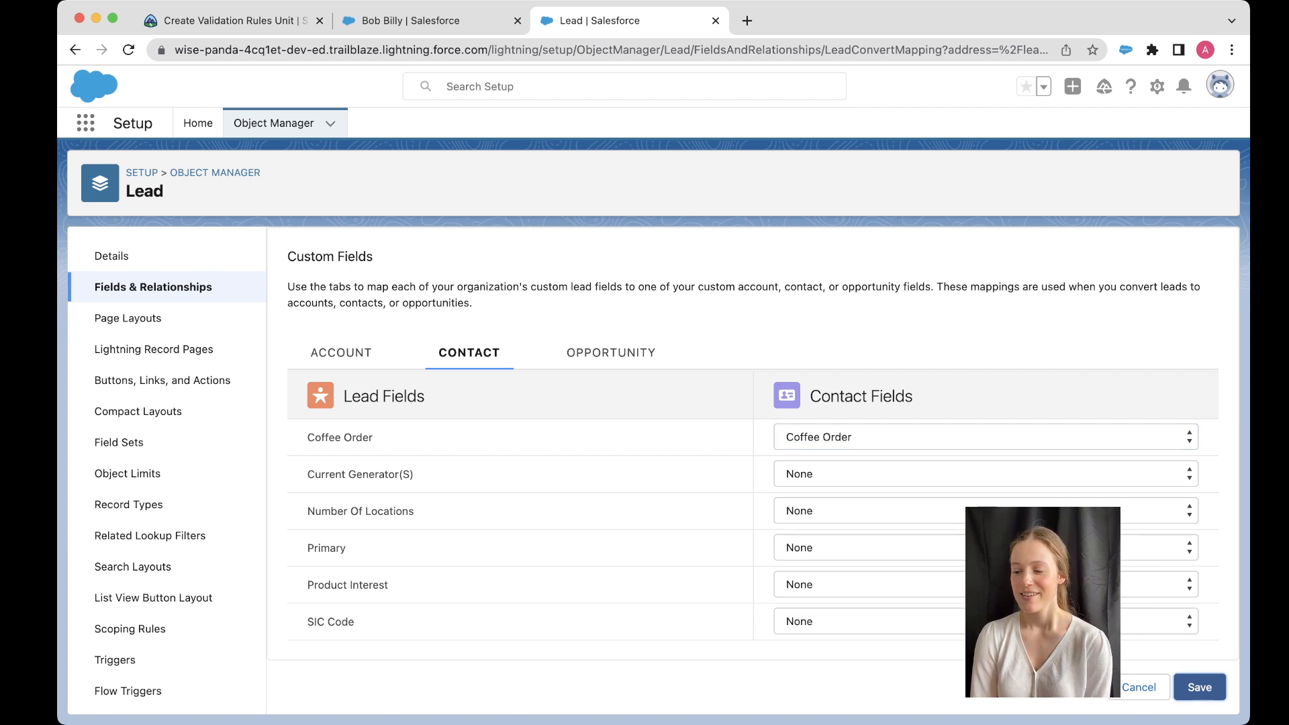
{"action": "left_click", "coordinate": [1138, 686]}
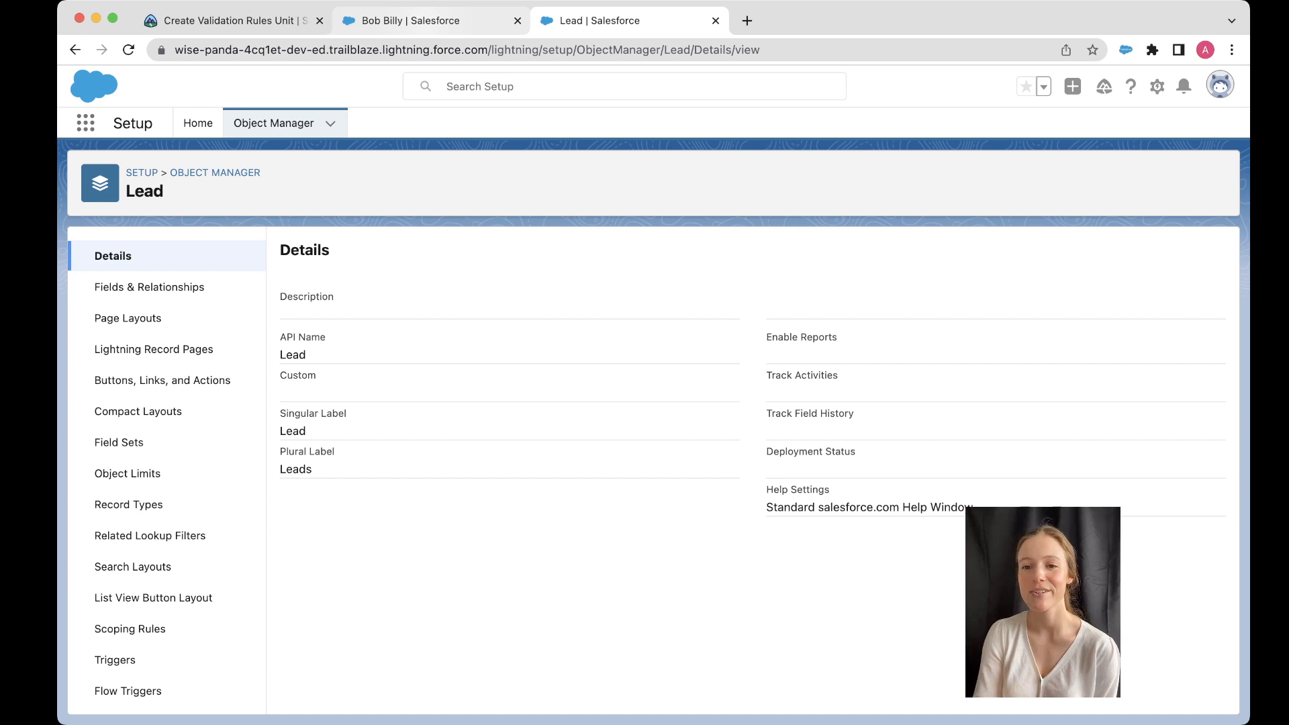
In the other browser tab, open the American Banking Corp. lead and show its detail fields.
{"action": "left_click", "coordinate": [427, 21]}
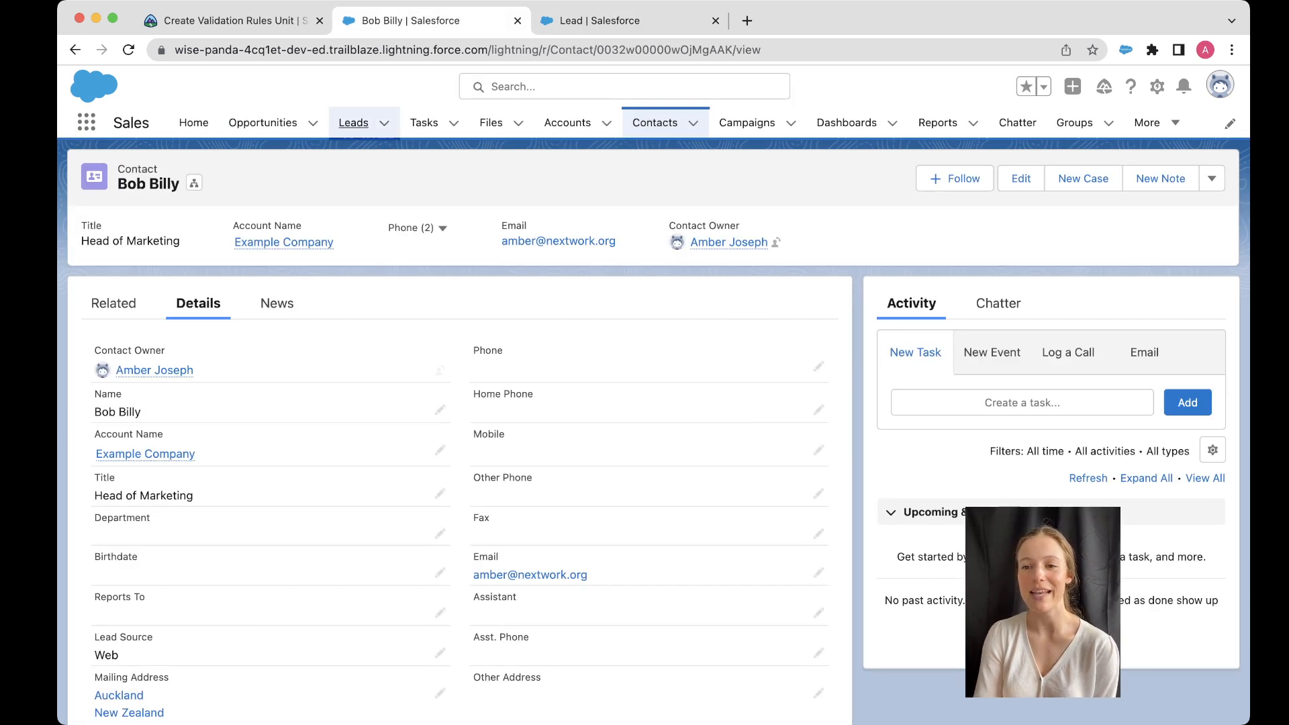
{"action": "left_click", "coordinate": [353, 123]}
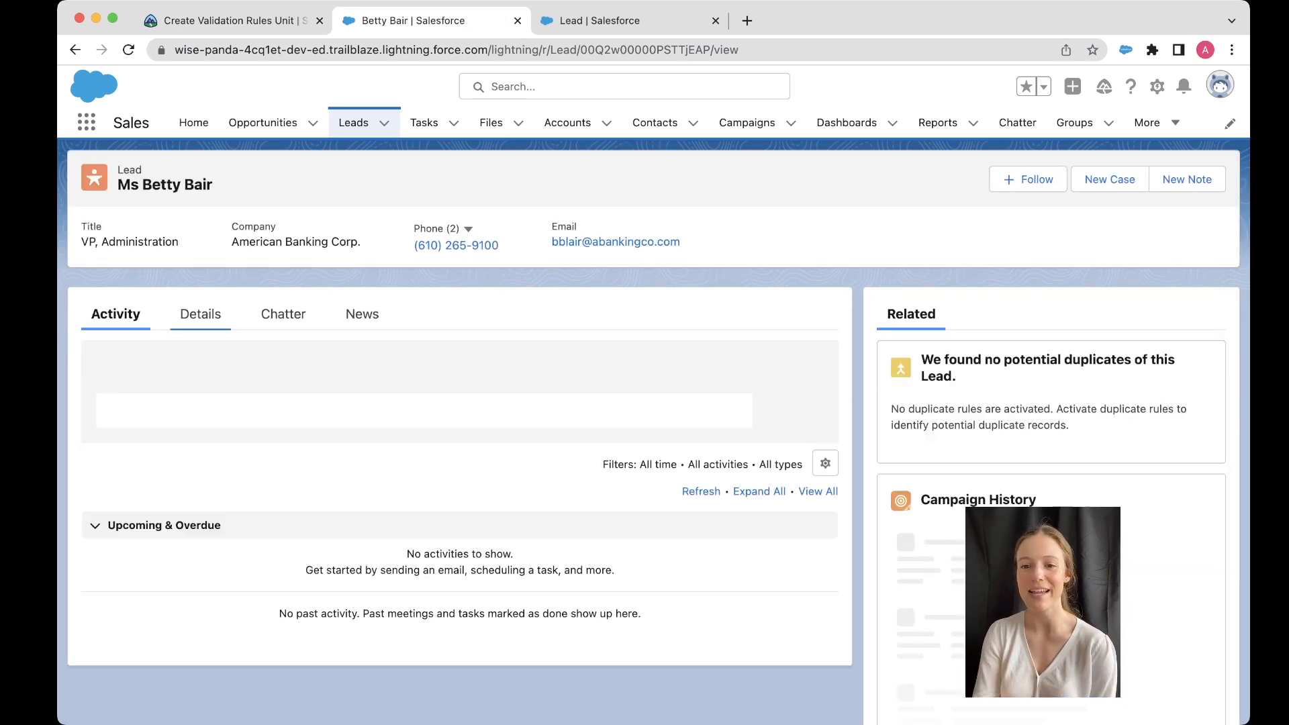
{"action": "left_click", "coordinate": [198, 314]}
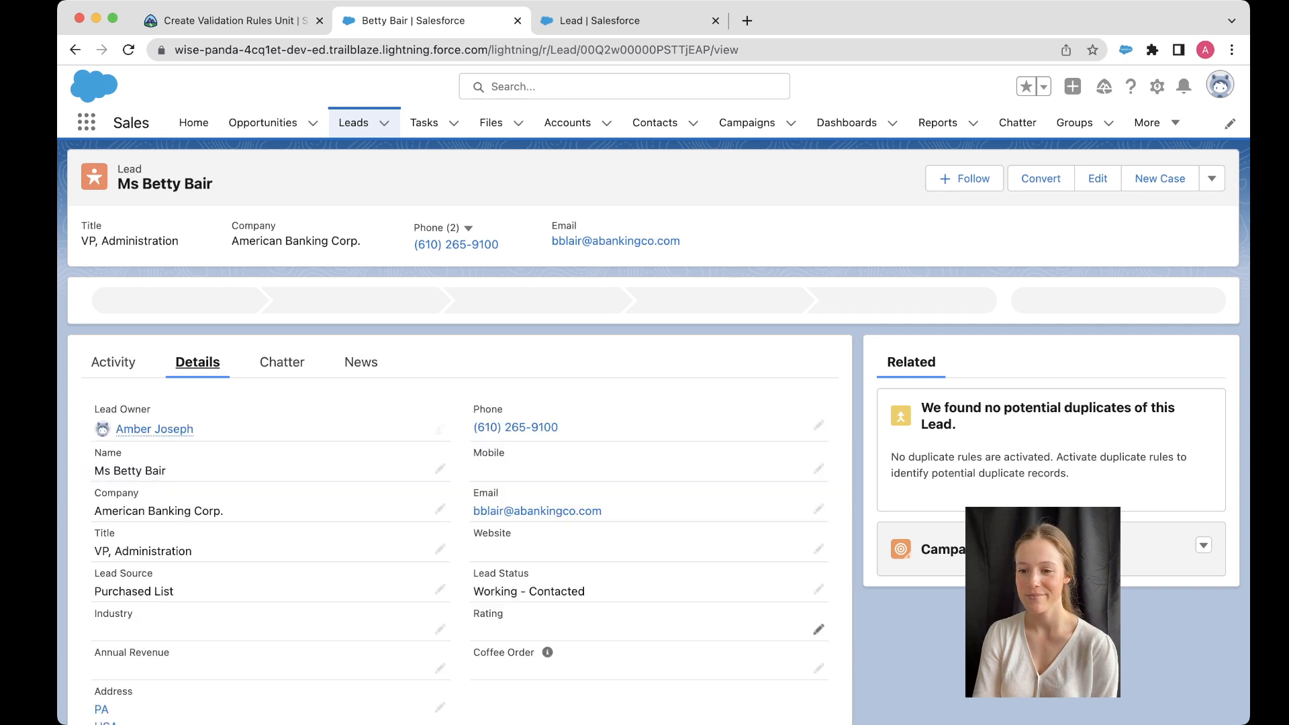
{"action": "scroll", "scroll_direction": "down", "scroll_amount": 3}
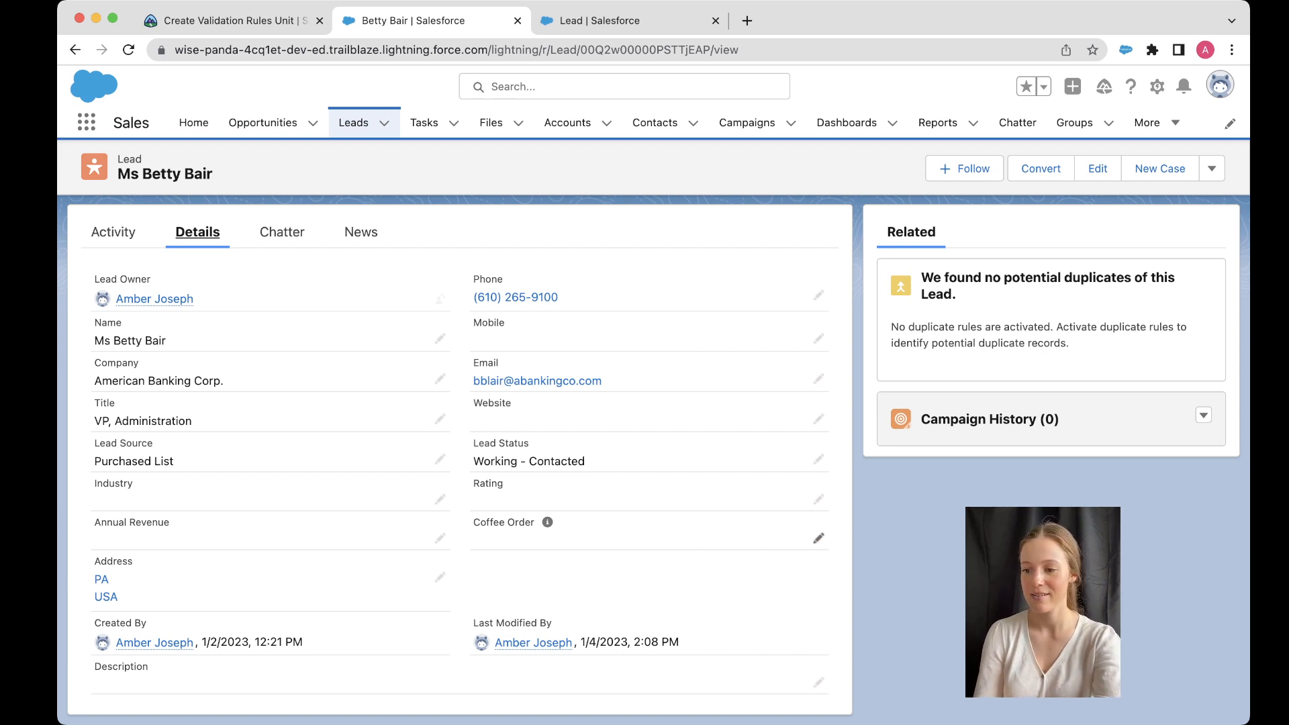
Edit the lead's Coffee Order field to read 'Chai with oat milk'.
{"action": "left_click", "coordinate": [817, 537]}
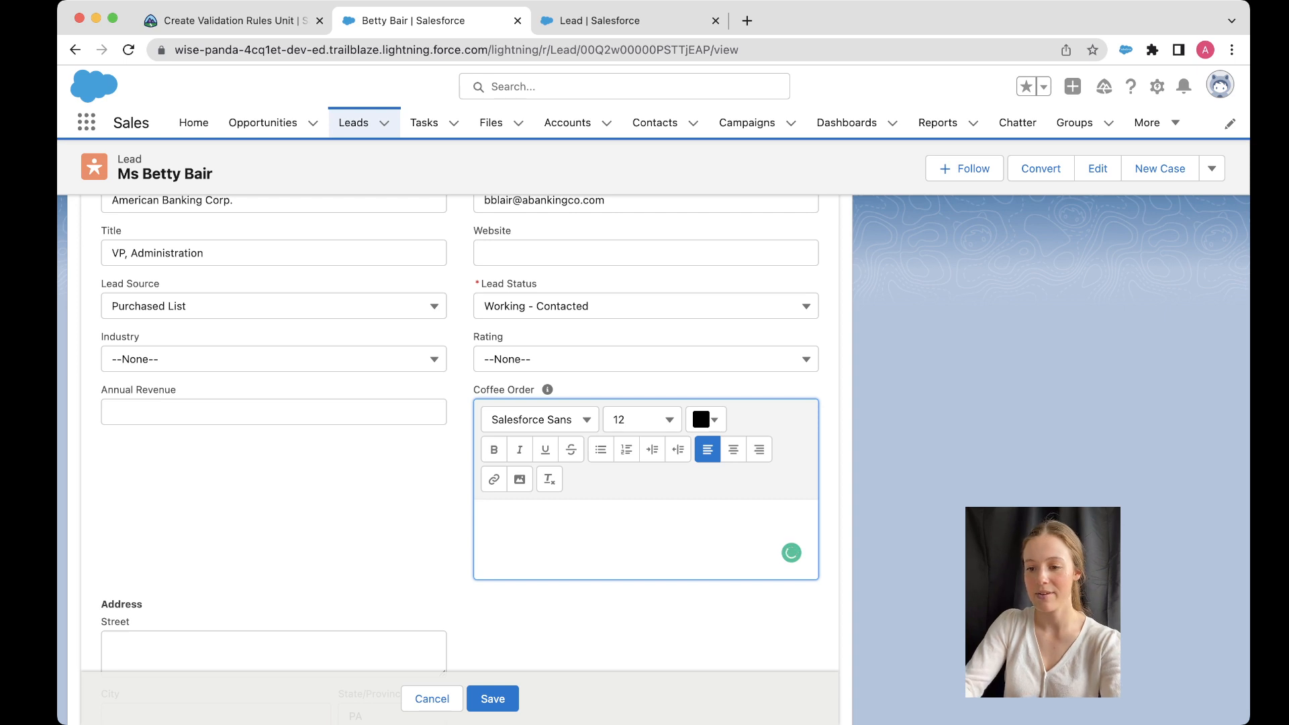
{"action": "type", "text": "Chai"}
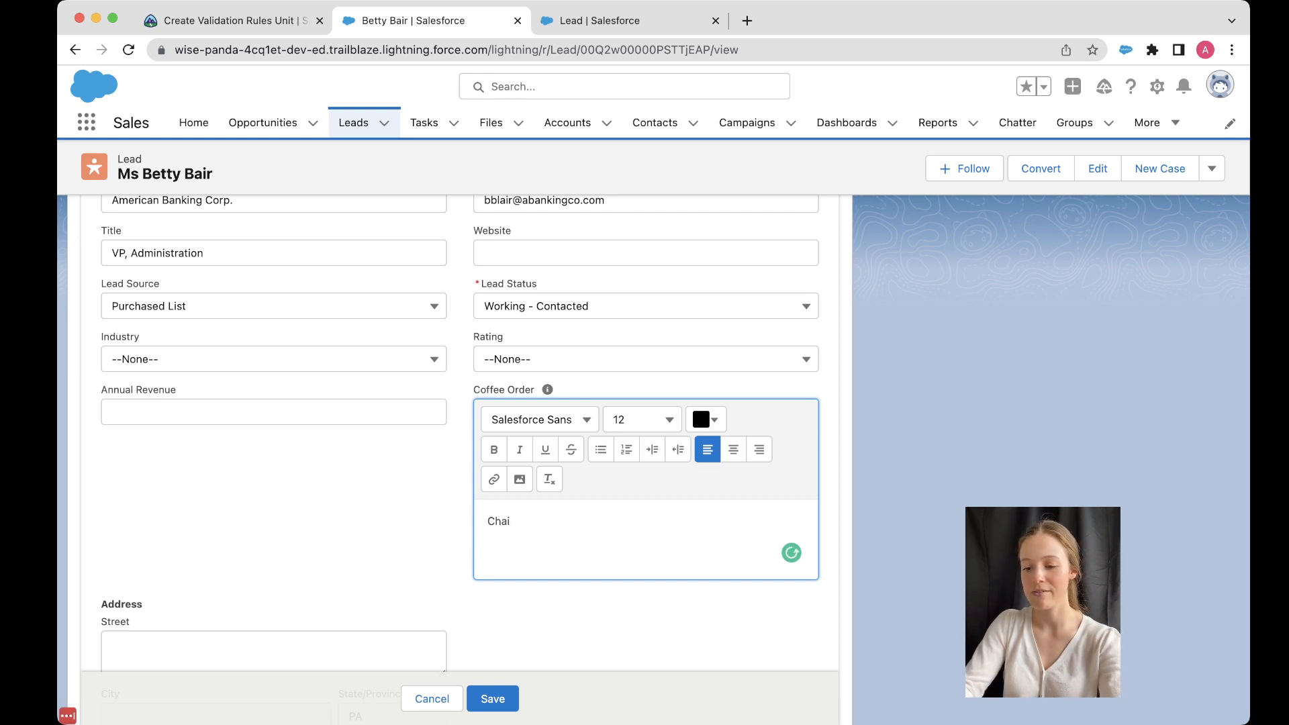
{"action": "type", "text": "with"}
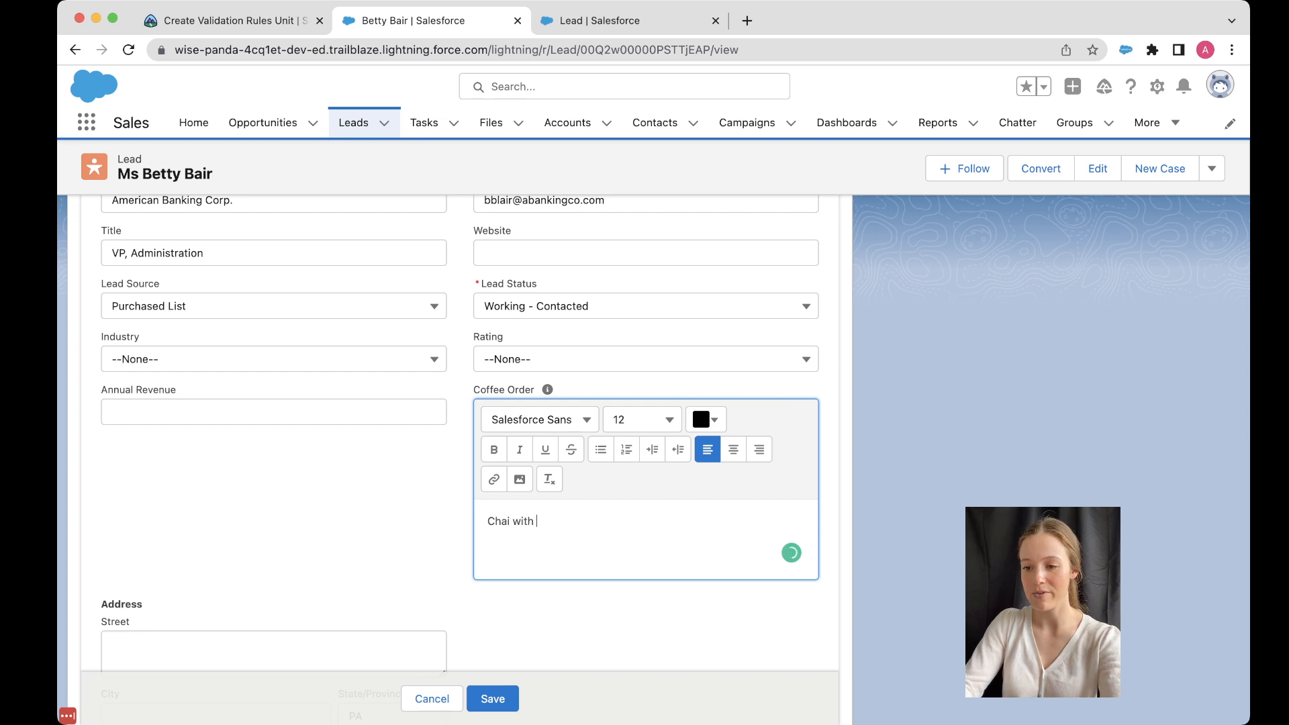
{"action": "type", "text": "o"}
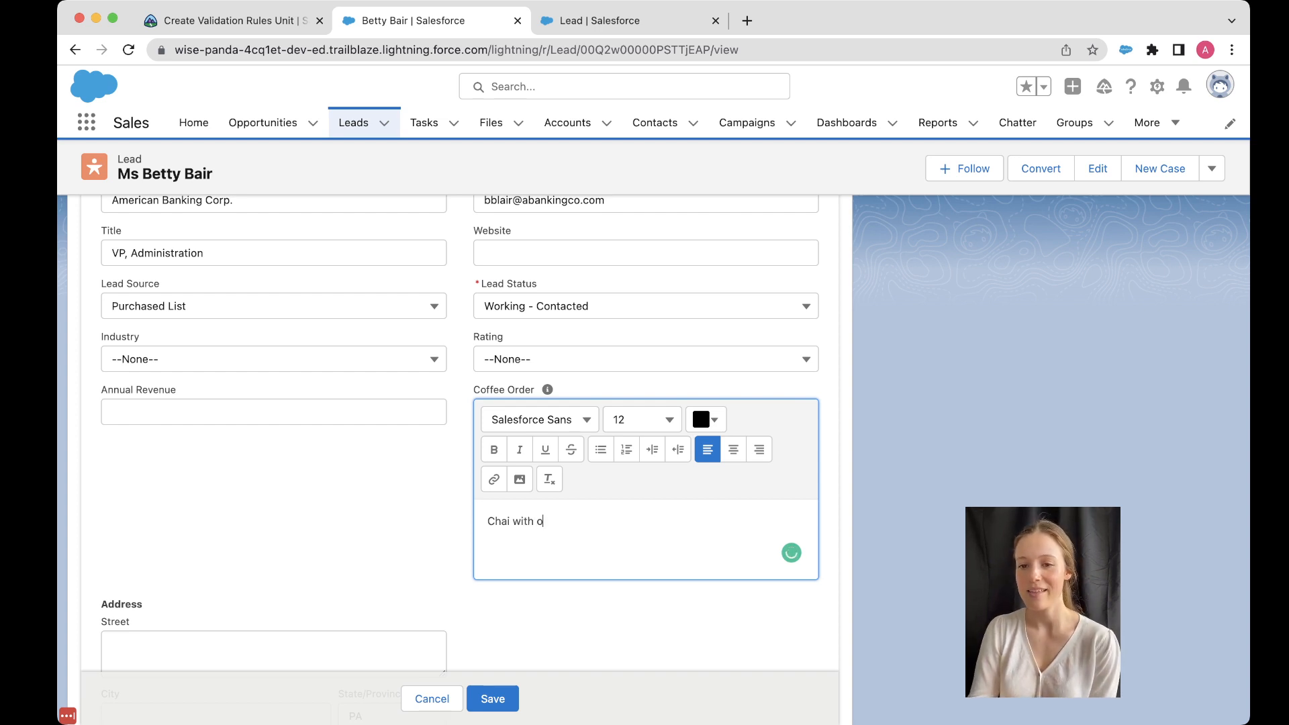
{"action": "type", "text": "at milk"}
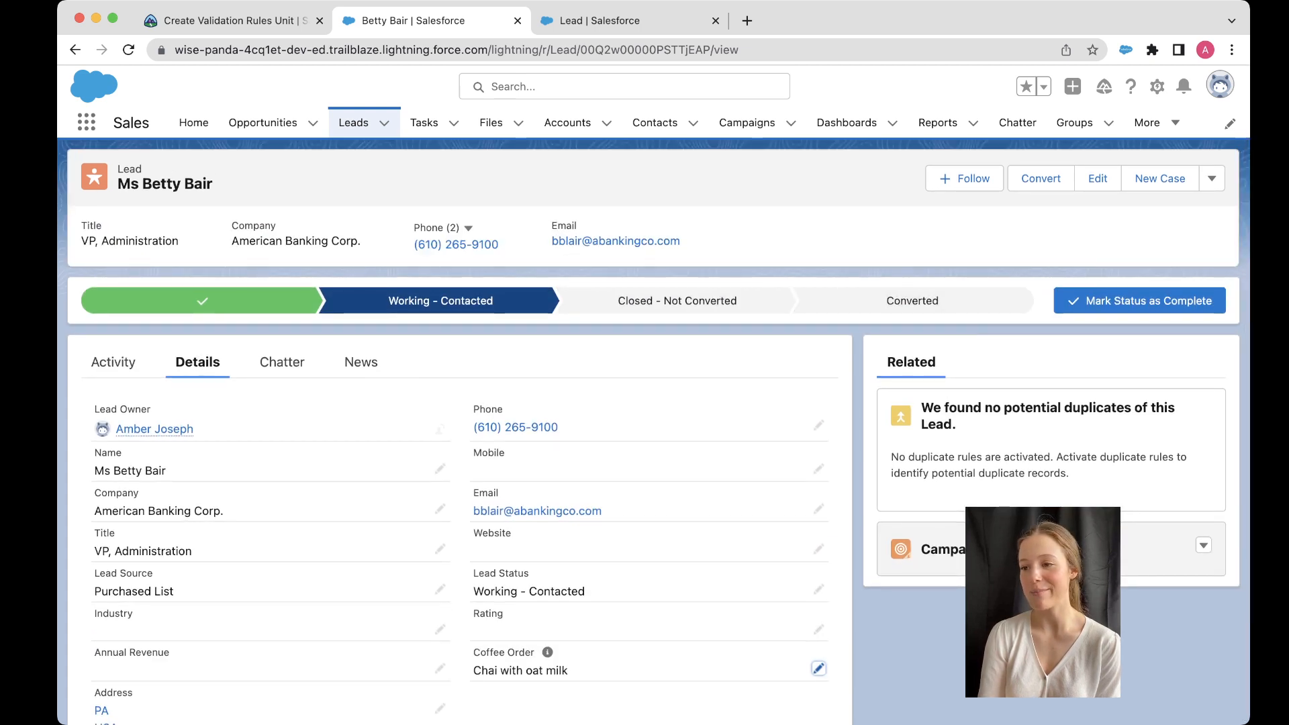
Set the lead to Converted status and convert it, adjusting the Opportunity Name.
{"action": "left_click", "coordinate": [910, 300]}
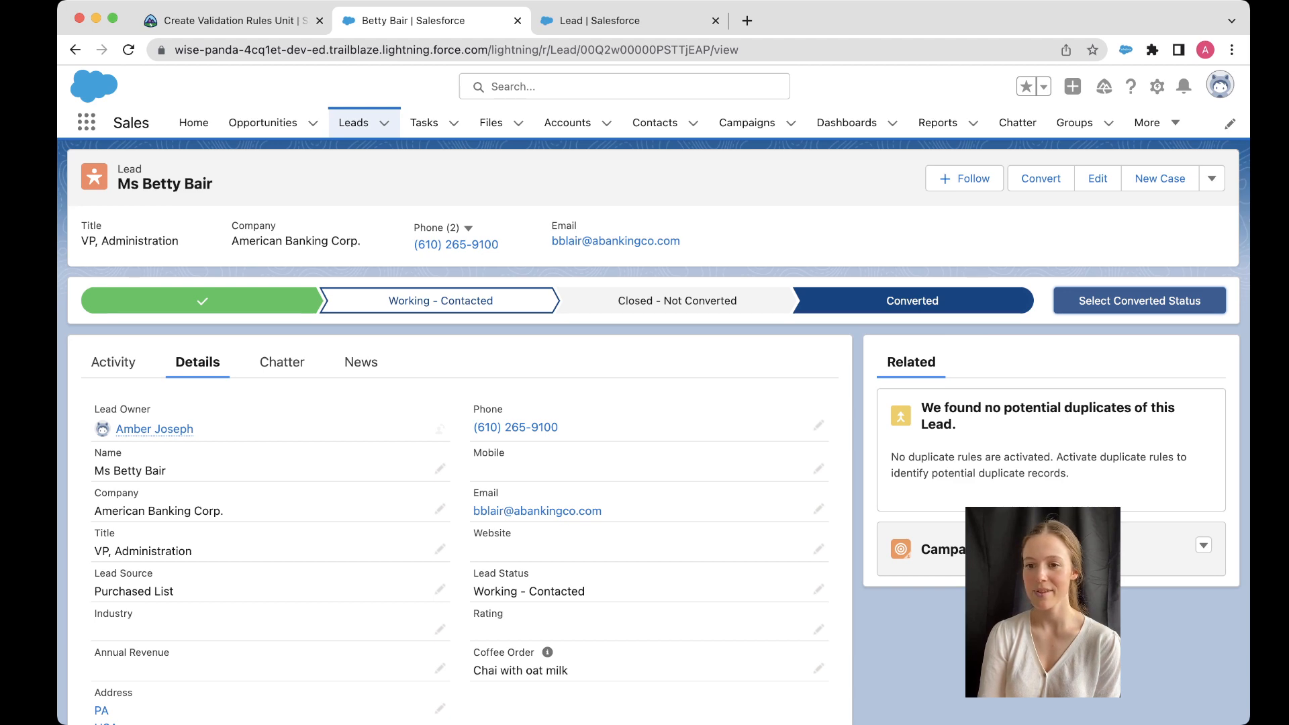
{"action": "left_click", "coordinate": [1039, 178]}
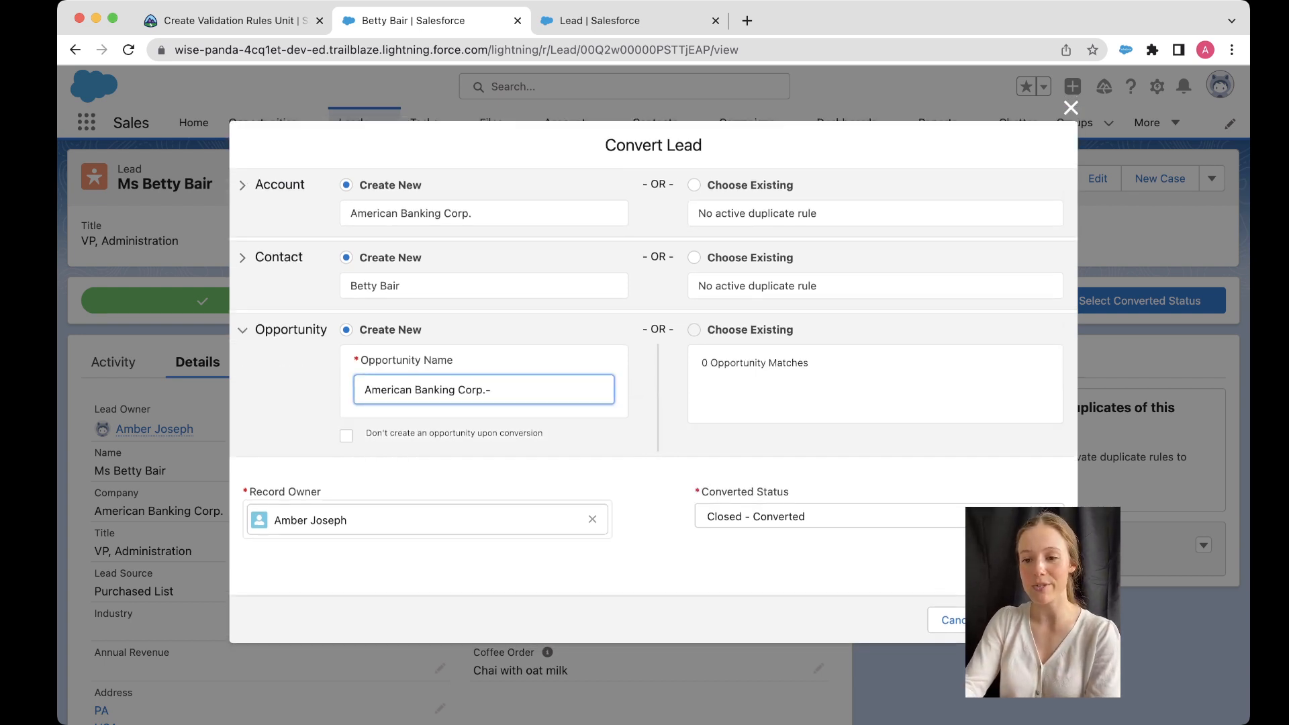
{"action": "type", "text": "Marketing Package #2 -"}
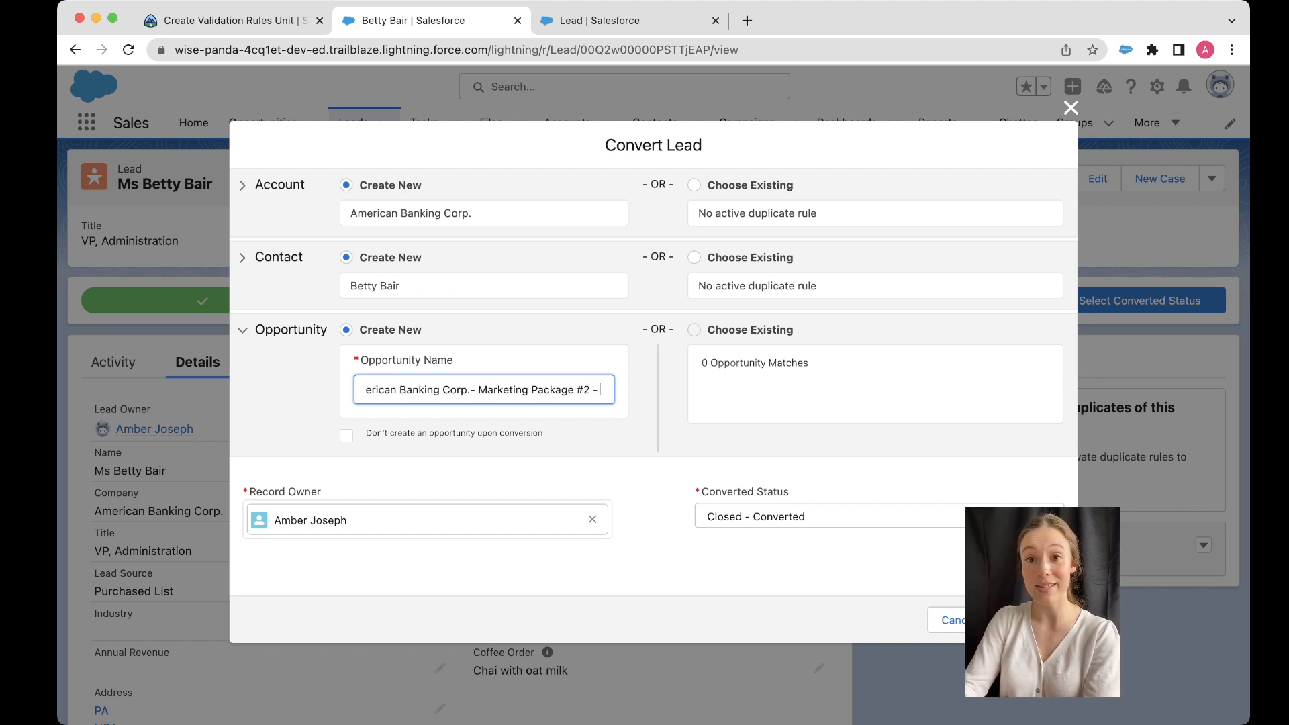
{"action": "type", "text": "Jan"}
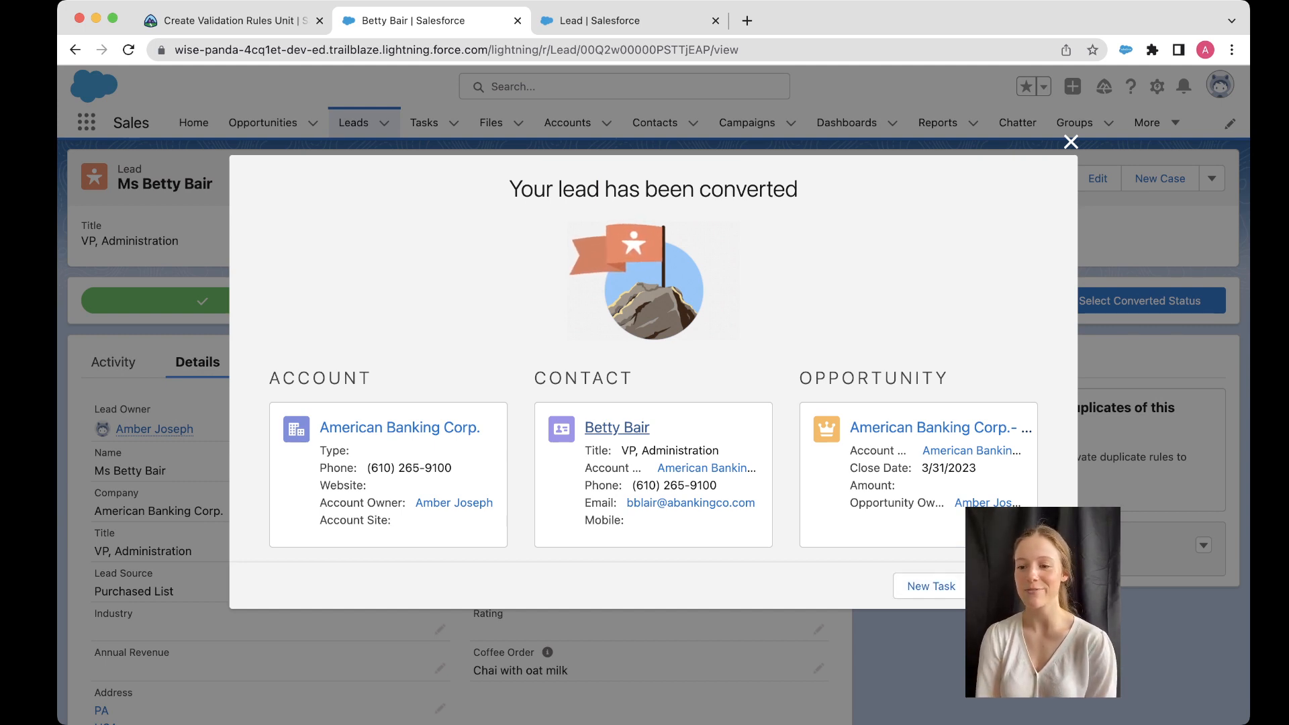
{"action": "left_click", "coordinate": [616, 427]}
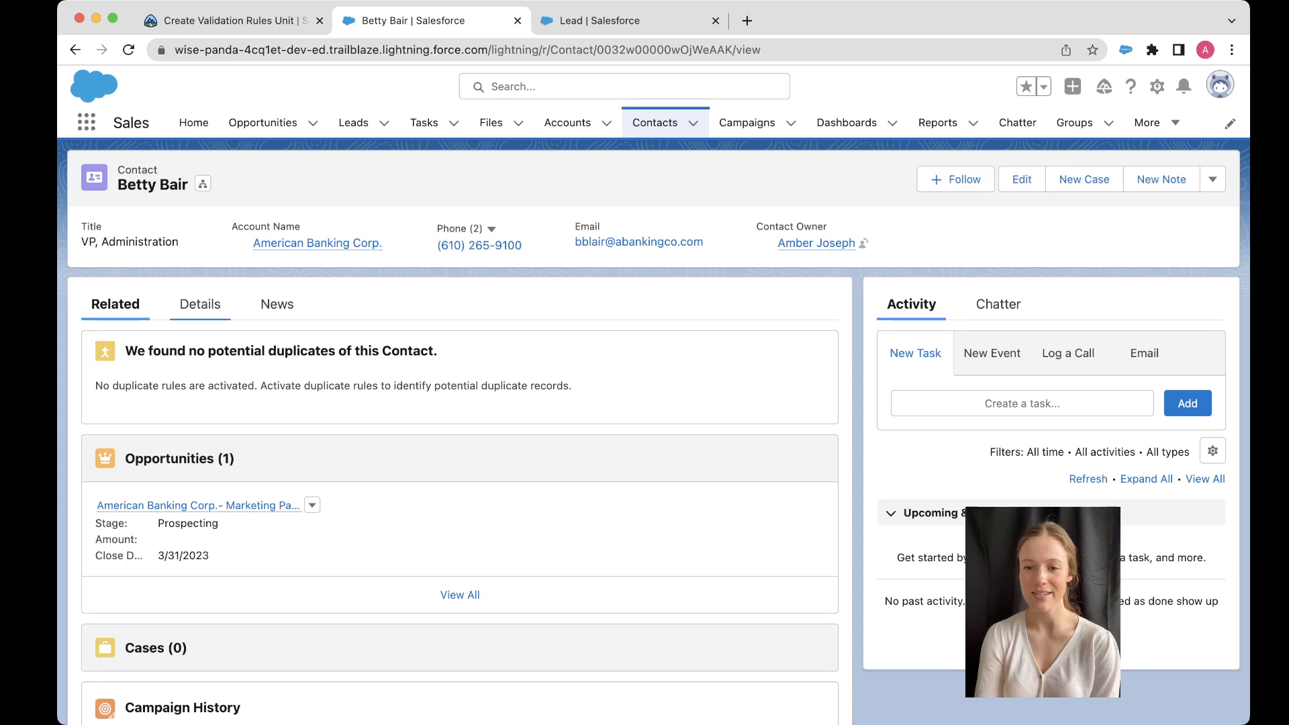
{"action": "left_click", "coordinate": [198, 304]}
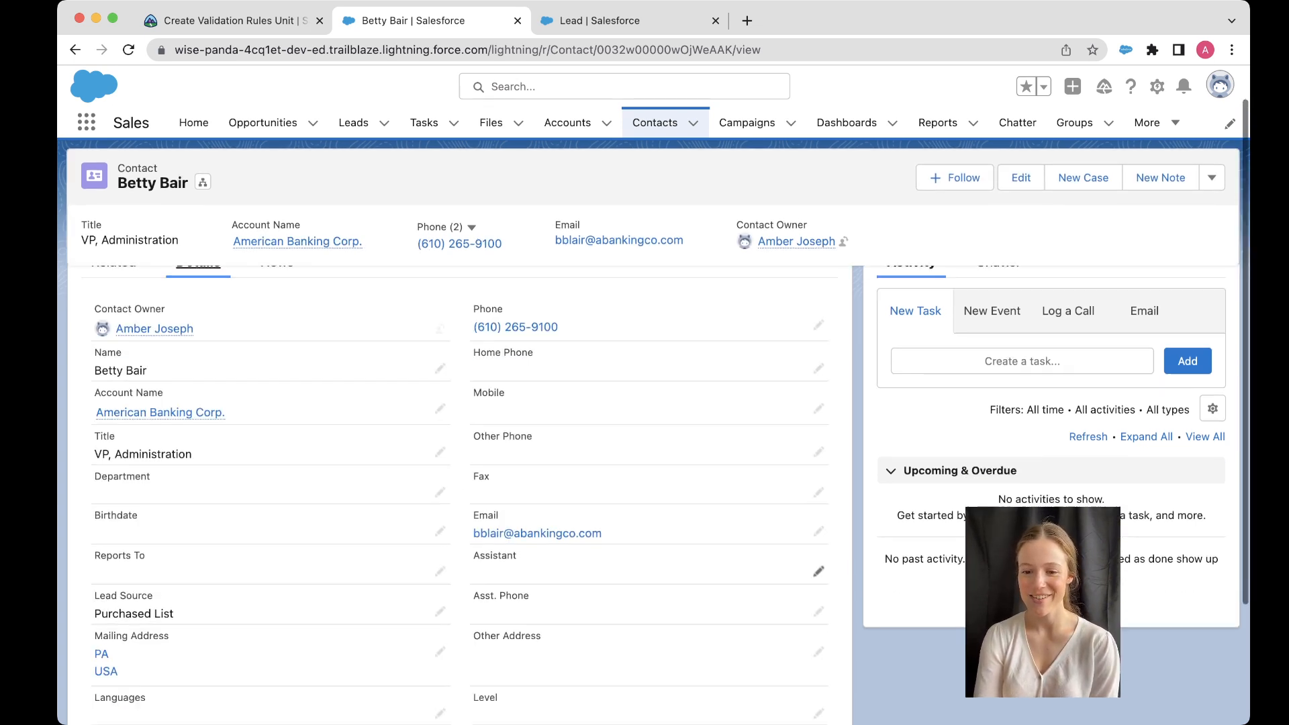
{"action": "scroll", "scroll_direction": "down", "scroll_amount": 3}
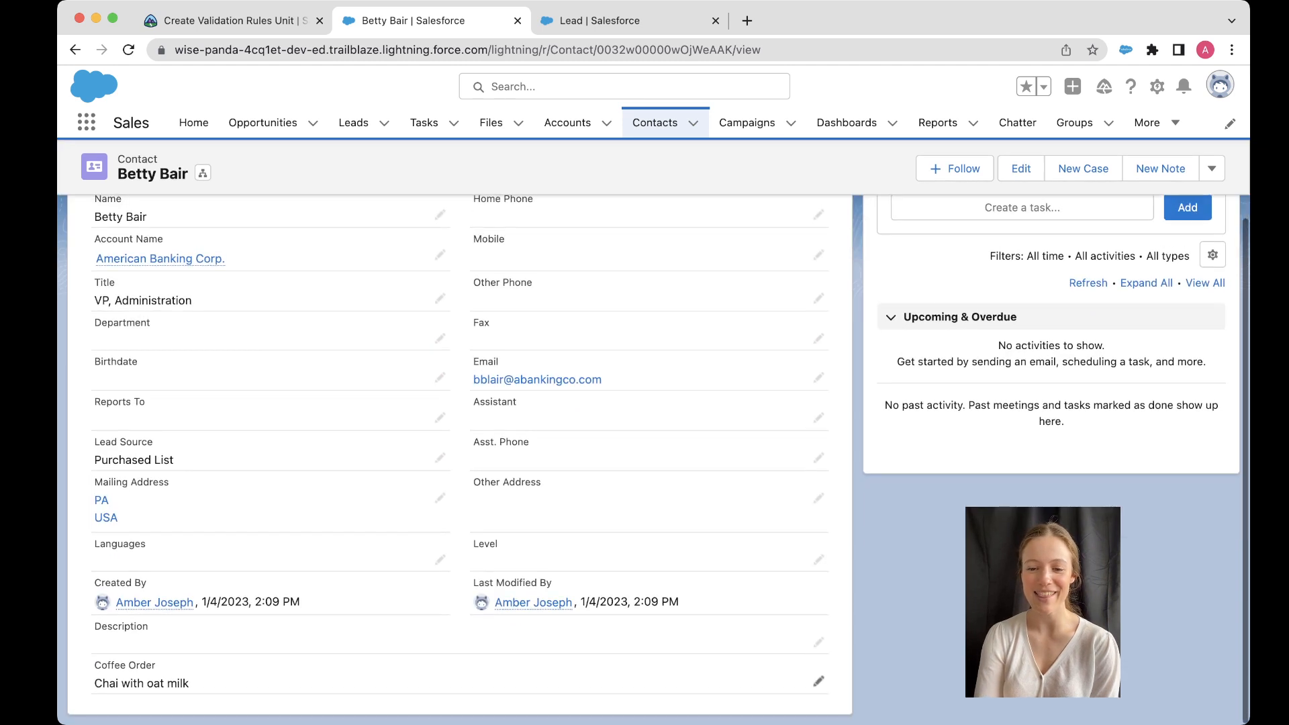
{"action": "triple_click", "coordinate": [141, 683]}
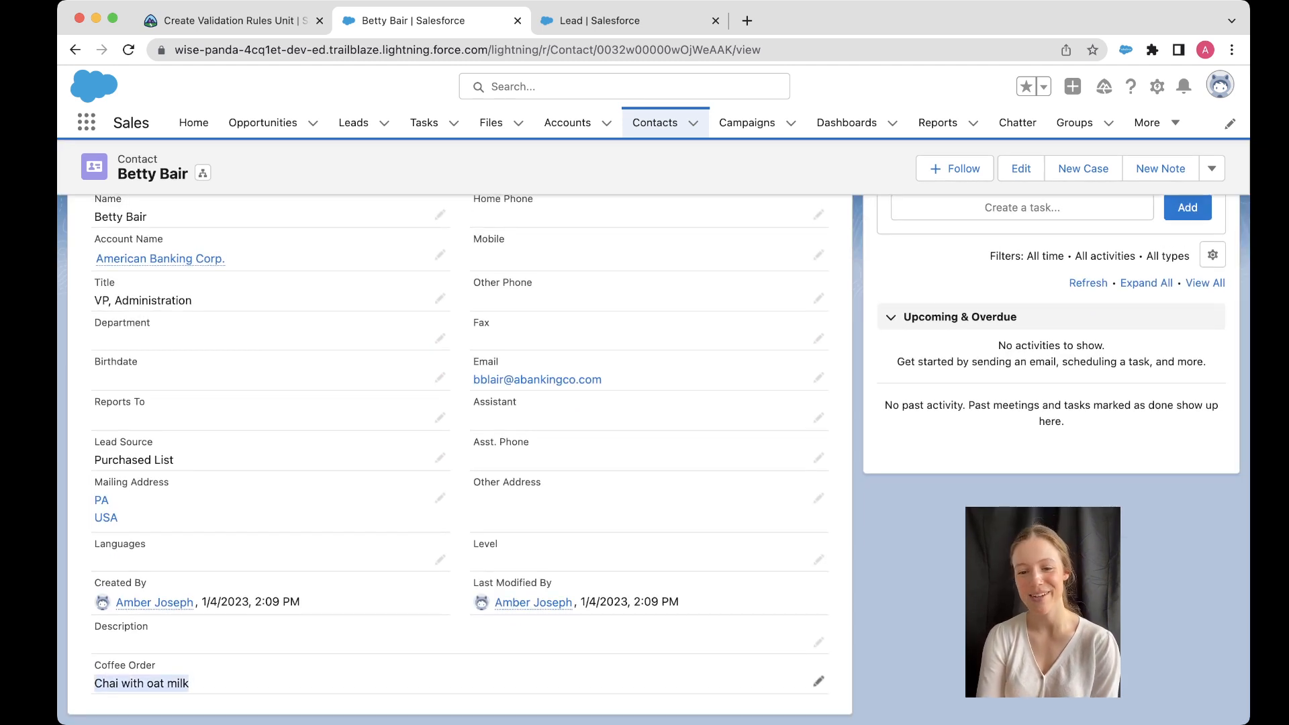